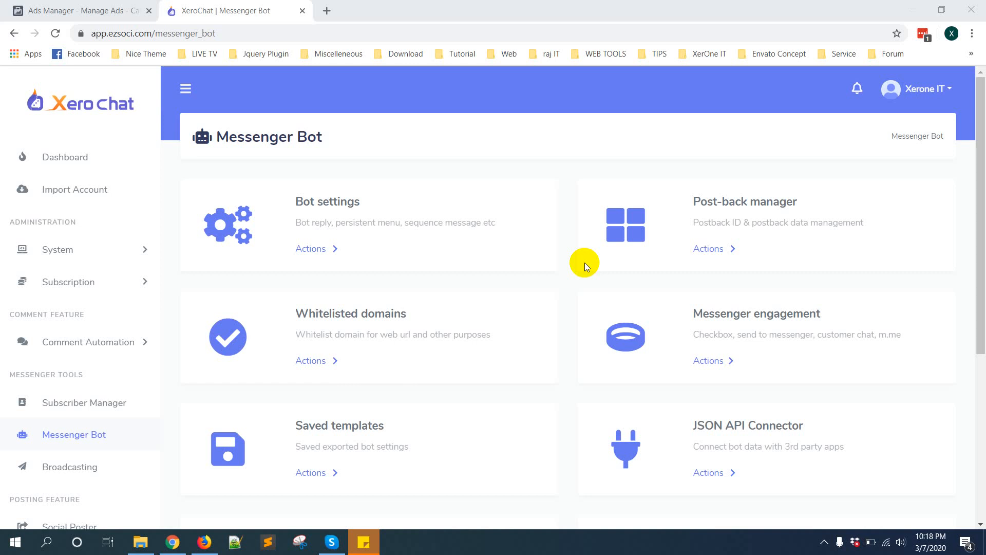
pyautogui.moveTo(678, 239)
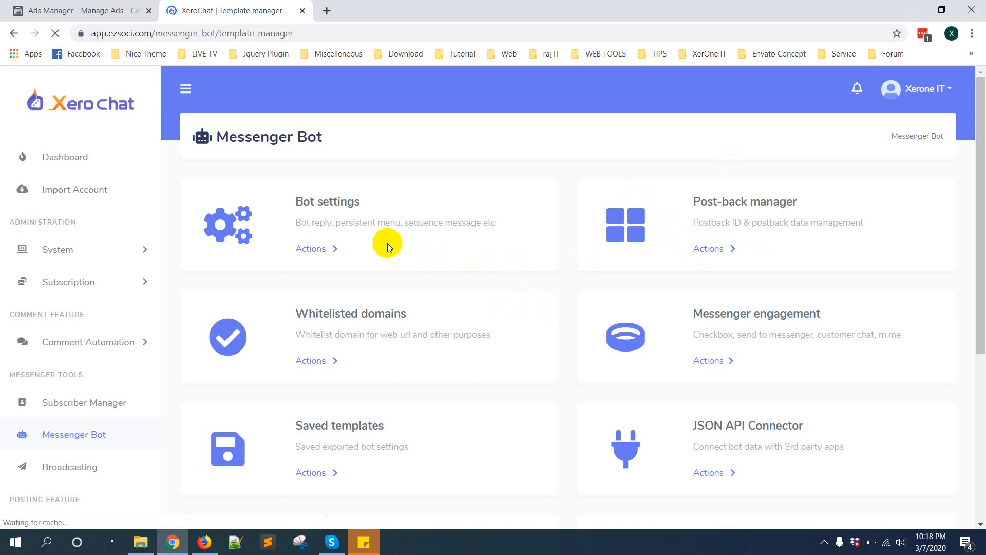
# - View the Call us template's JSON code in the Post-back manager, then dismiss it
pyautogui.click(708, 247)
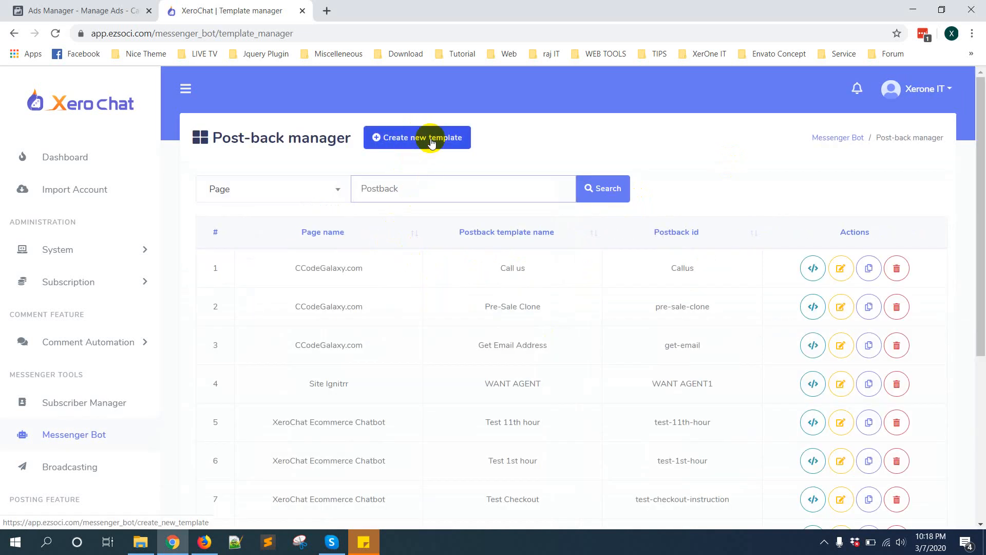
pyautogui.moveTo(734, 366)
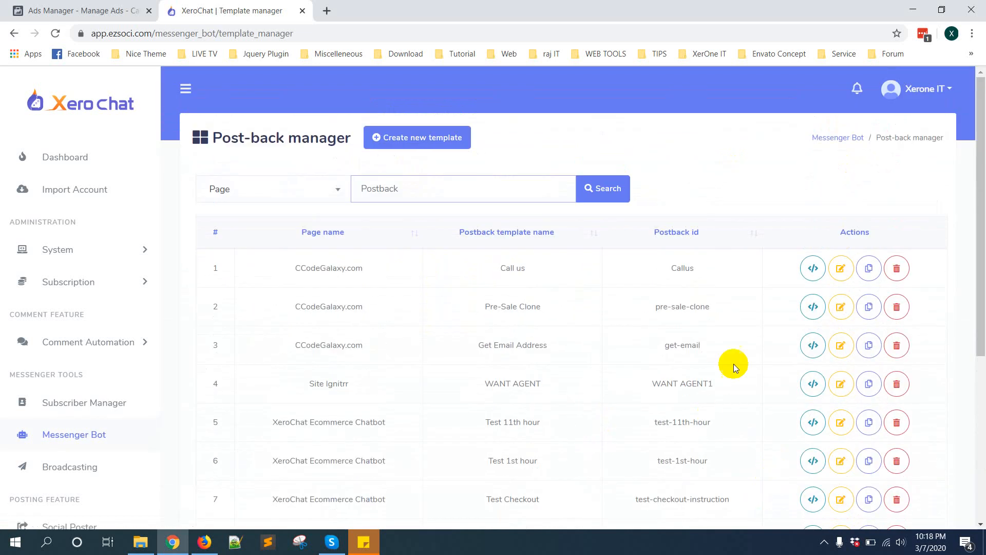
pyautogui.click(811, 268)
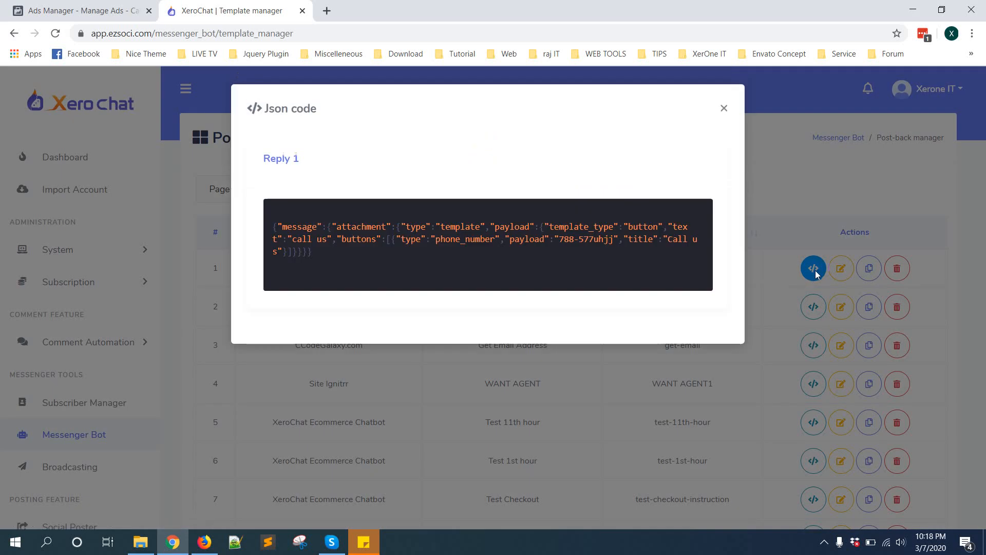
pyautogui.moveTo(724, 108)
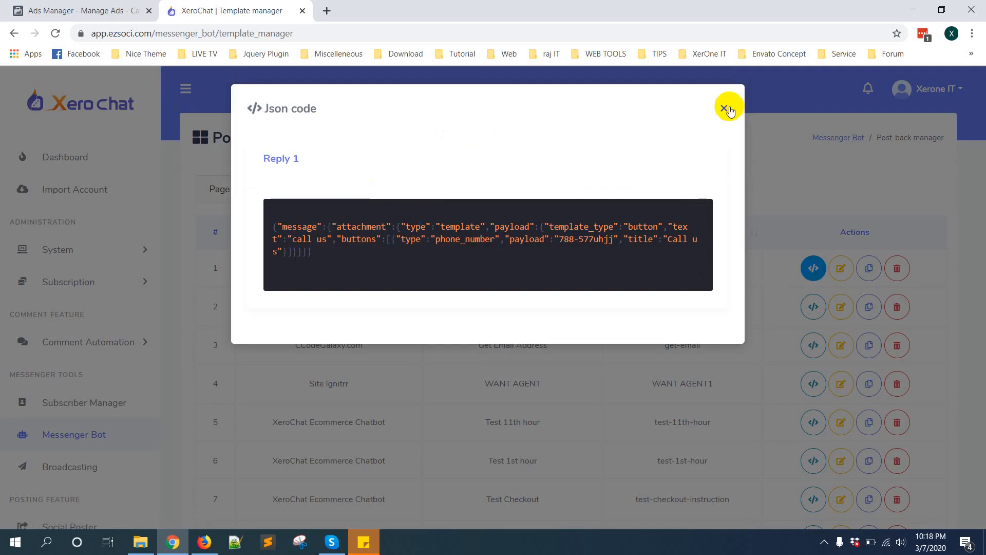
pyautogui.moveTo(379, 214)
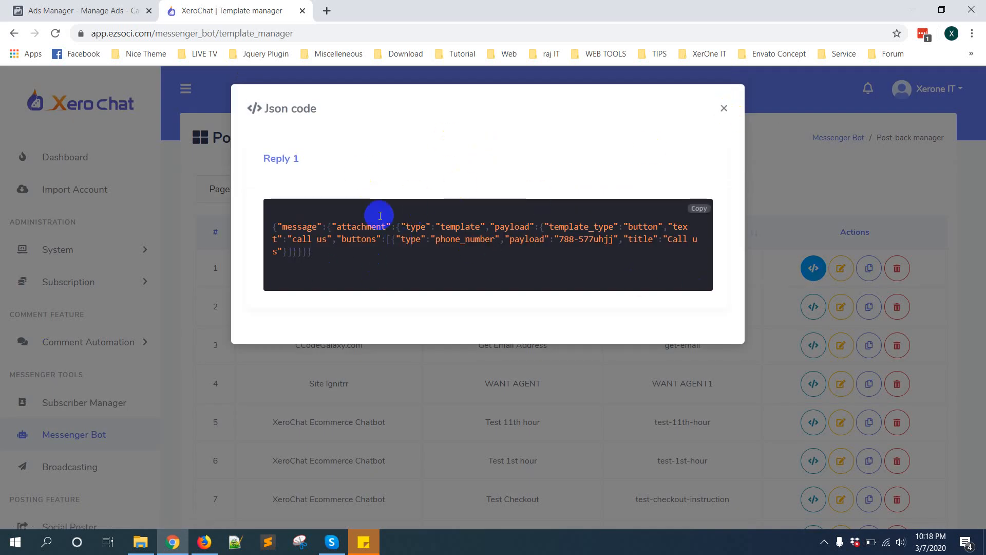
pyautogui.moveTo(725, 108)
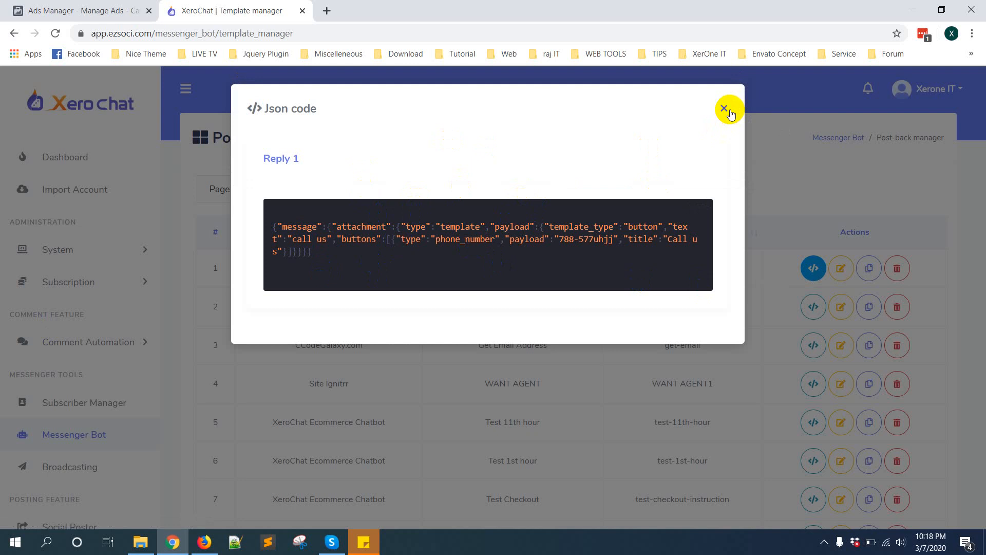
pyautogui.click(724, 109)
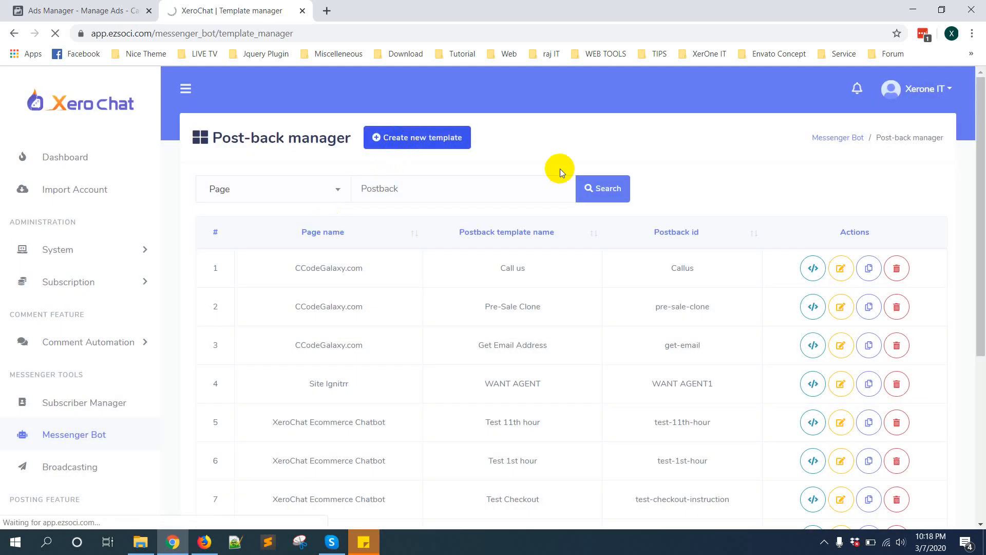
# - Start a new postback template named 'Json Code for Start purchase'
pyautogui.click(417, 137)
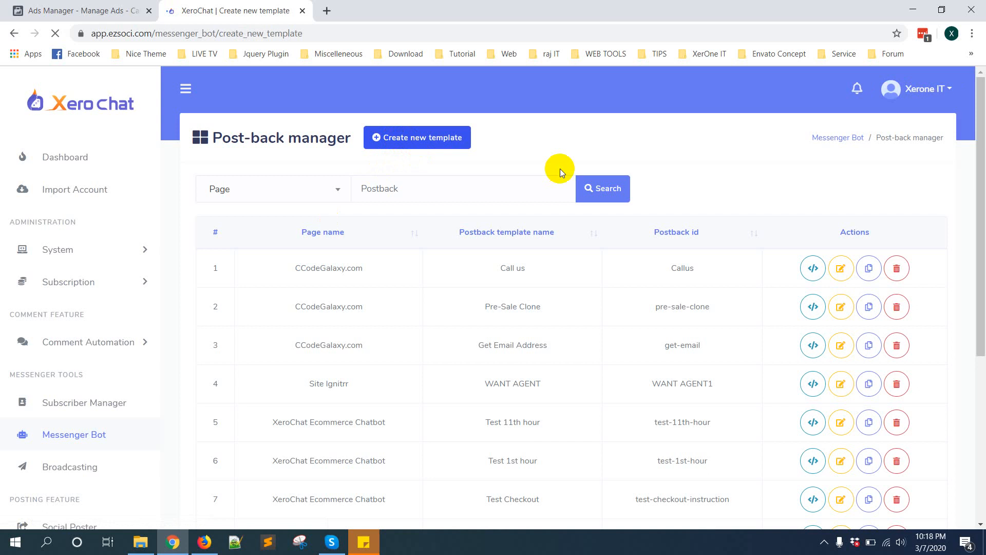
pyautogui.click(417, 137)
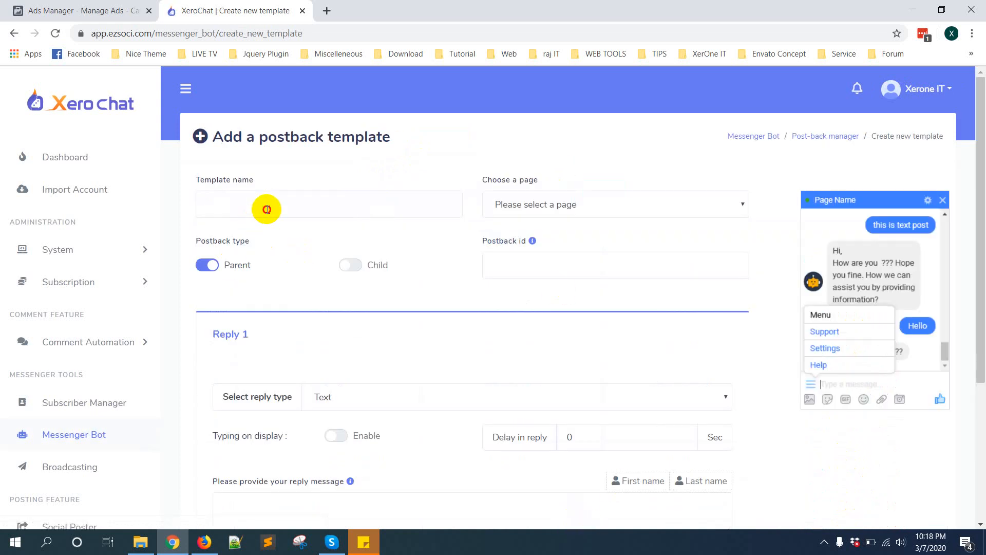
pyautogui.scroll(-3)
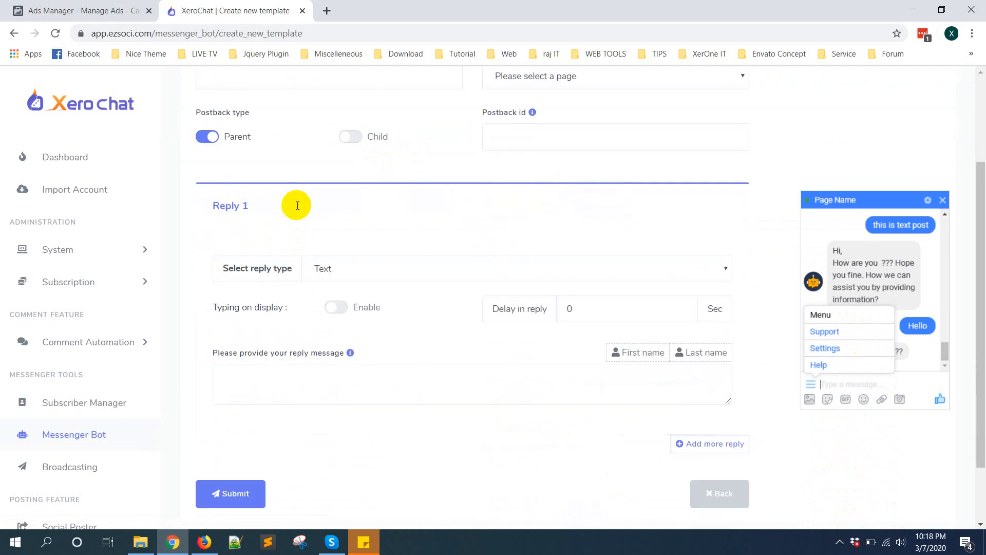
pyautogui.scroll(3)
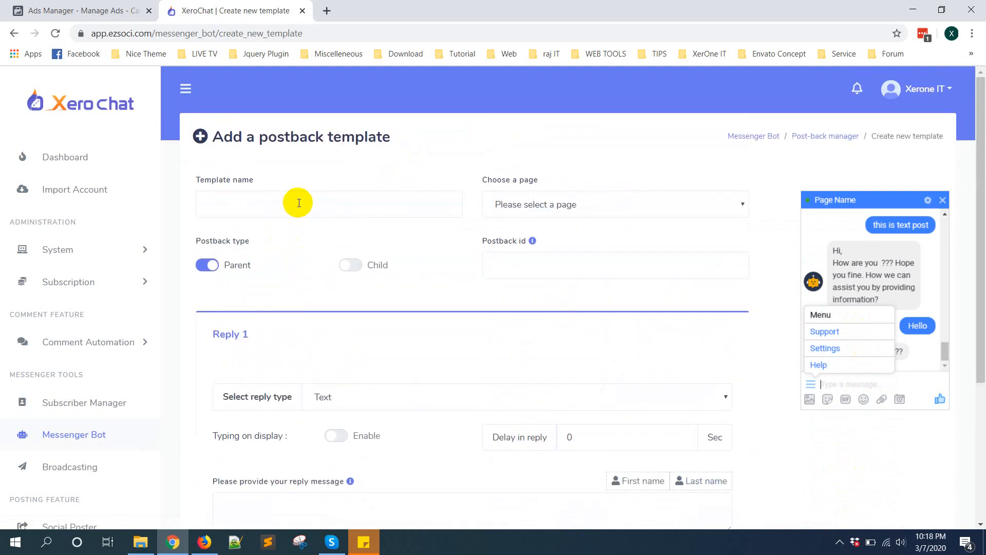
pyautogui.click(329, 203)
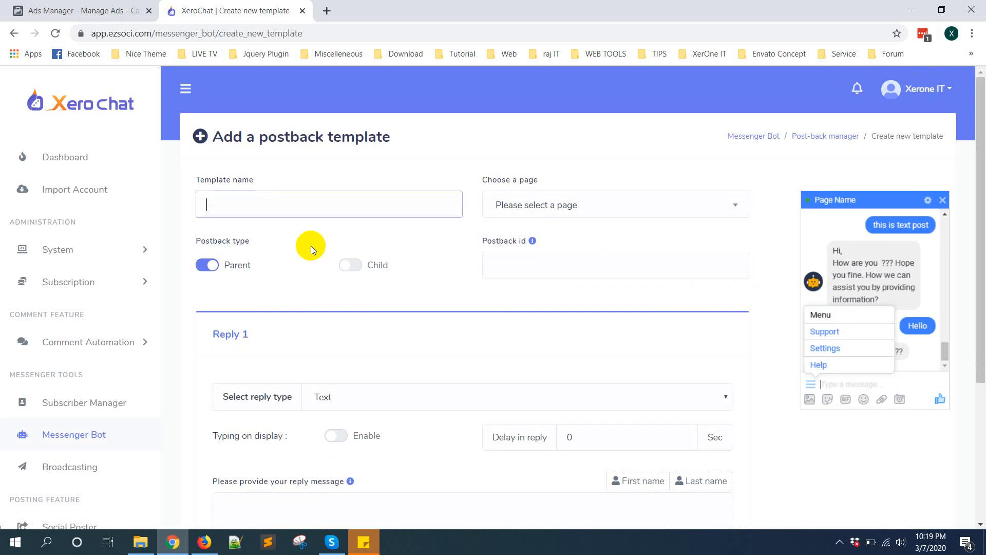
pyautogui.moveTo(315, 241)
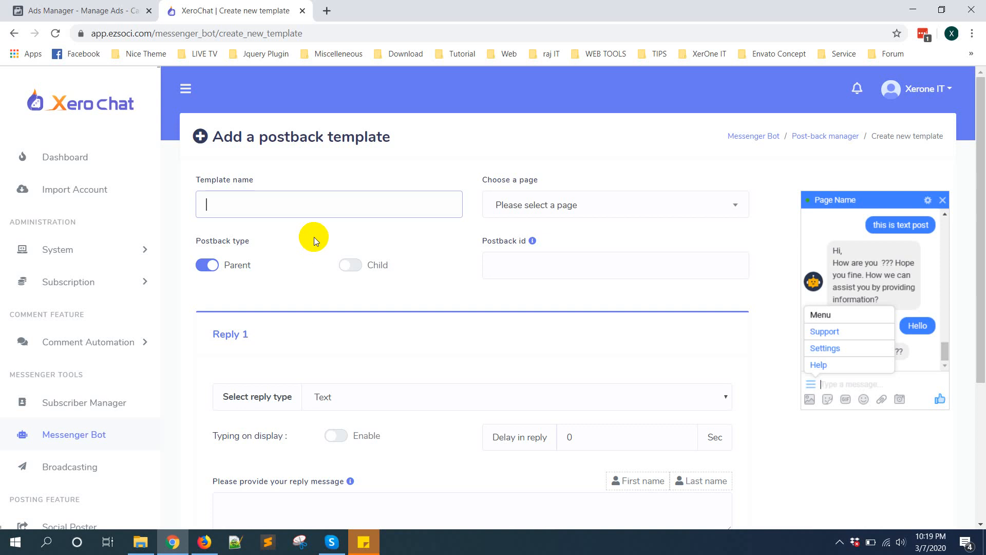
pyautogui.write('Json Code for Start')
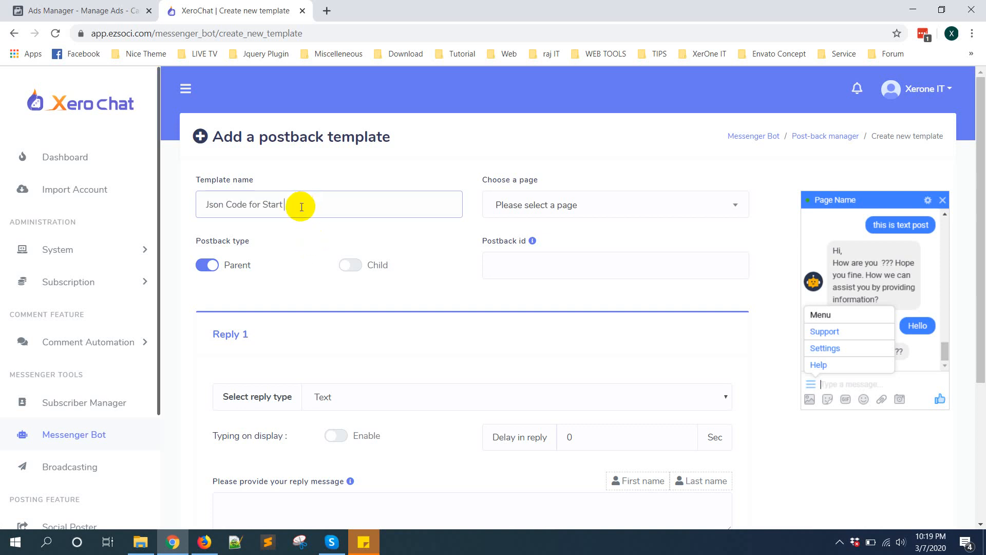
pyautogui.write('purchase')
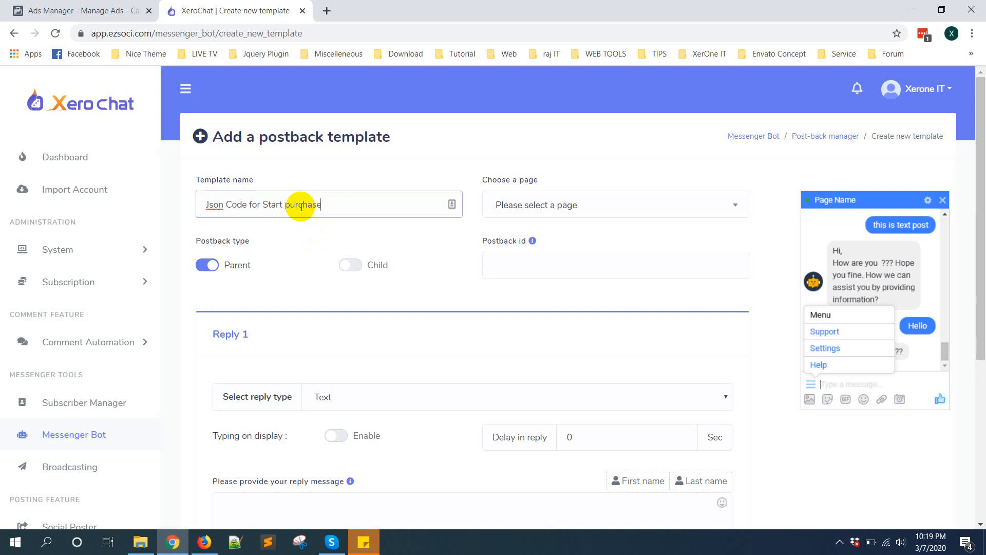
# - Assign the XeroChat Ecommerce Chatbot page and enter the postback id 'json-code-sta...'
pyautogui.click(614, 205)
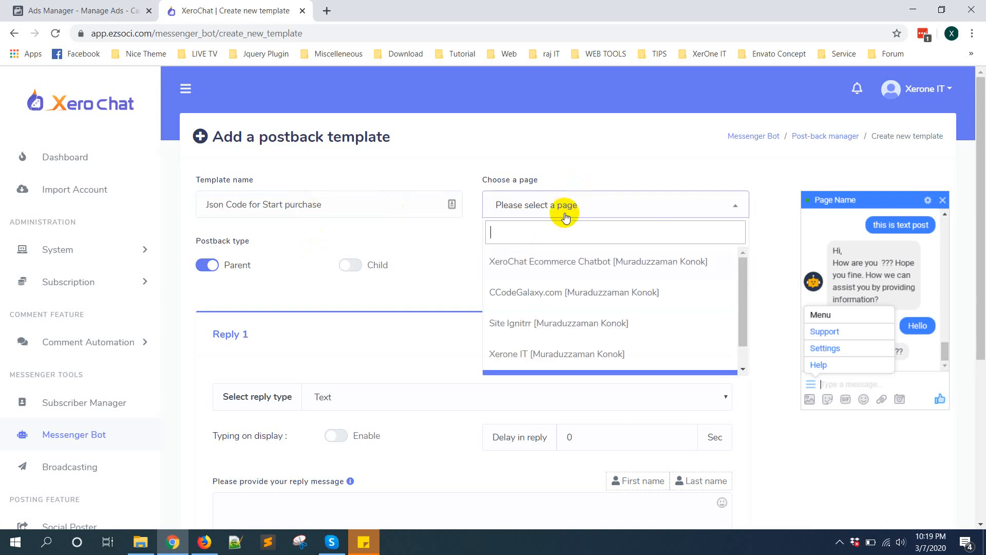
pyautogui.click(598, 261)
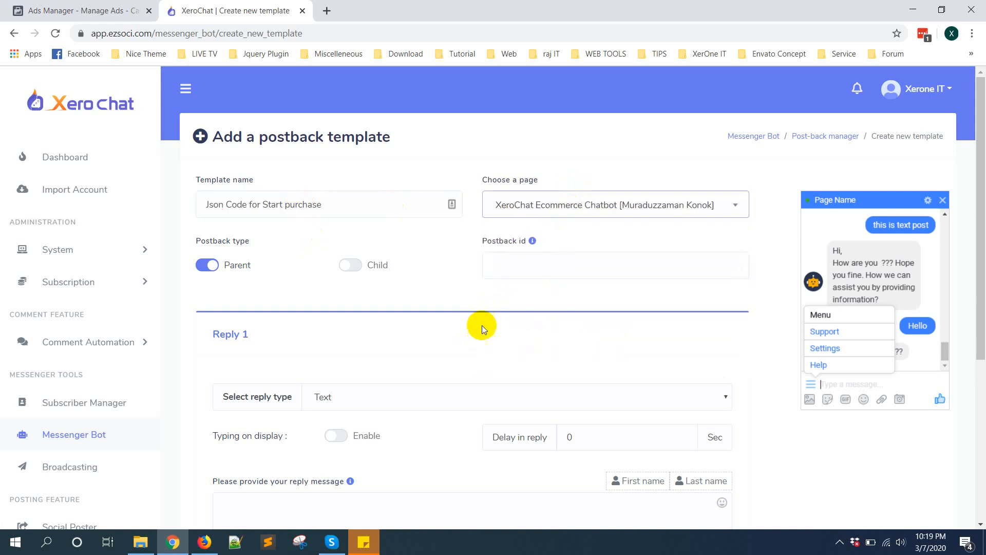
pyautogui.click(616, 265)
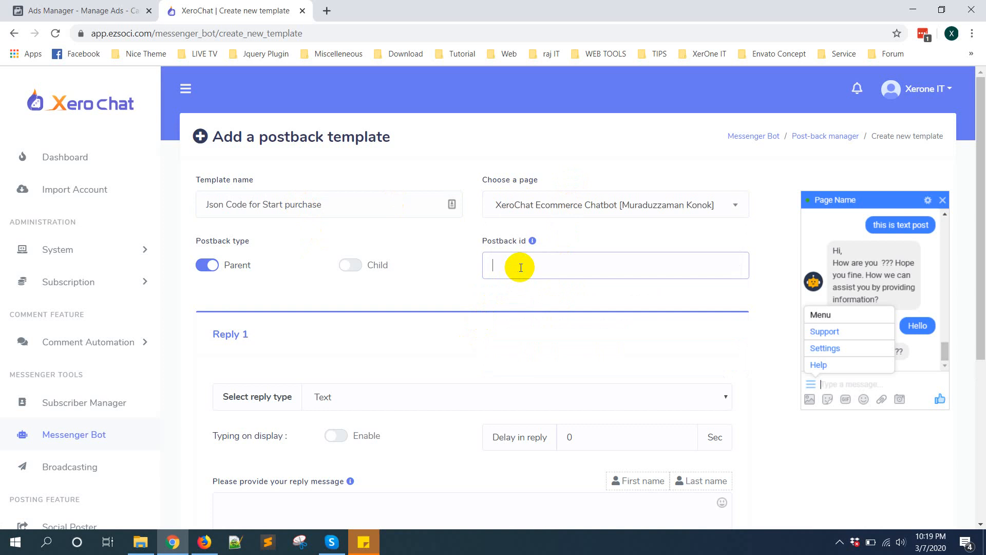
pyautogui.write('json-code')
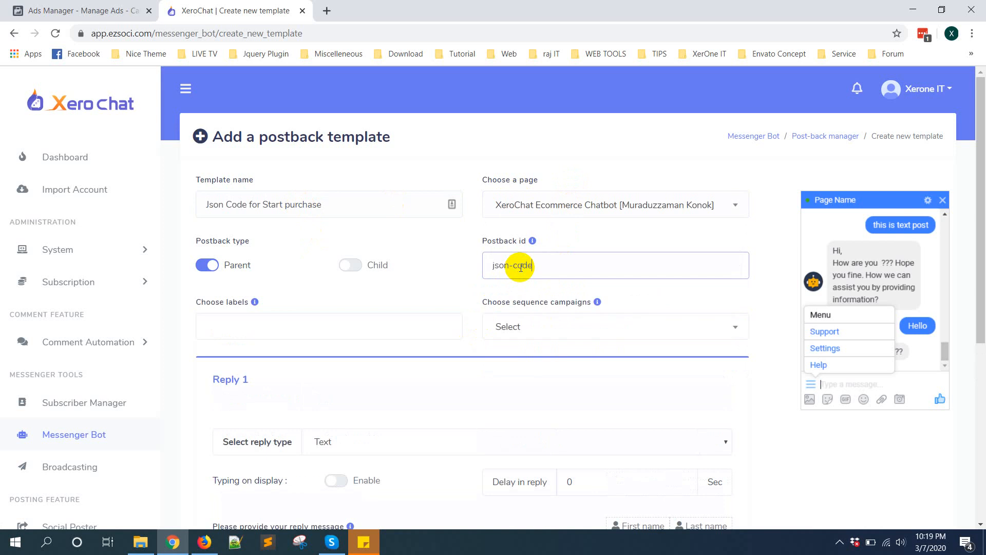
pyautogui.write('-start-purcha')
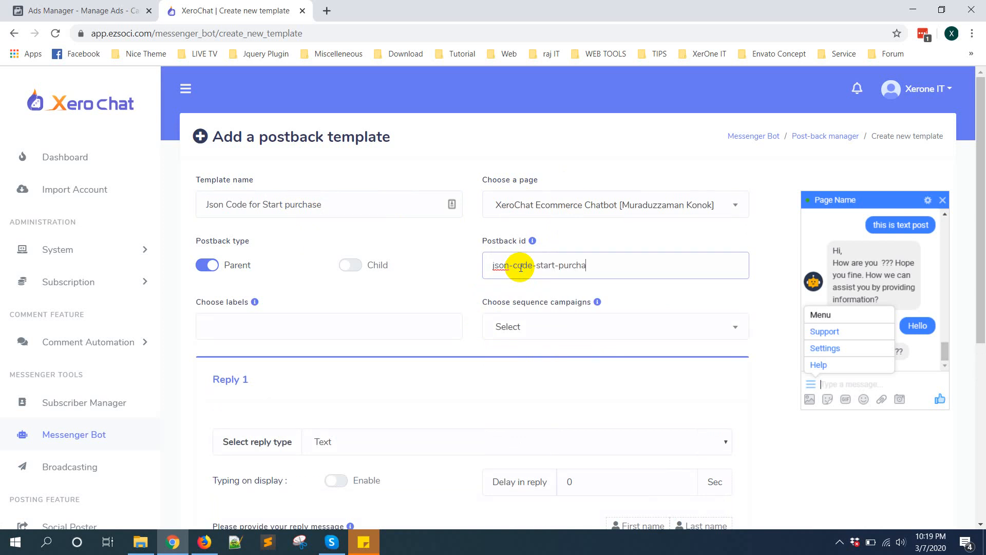
# - Make Reply 1 a text-with-buttons reply reading 'Hello , Please click on the below button to start shopping.'
pyautogui.scroll(-3)
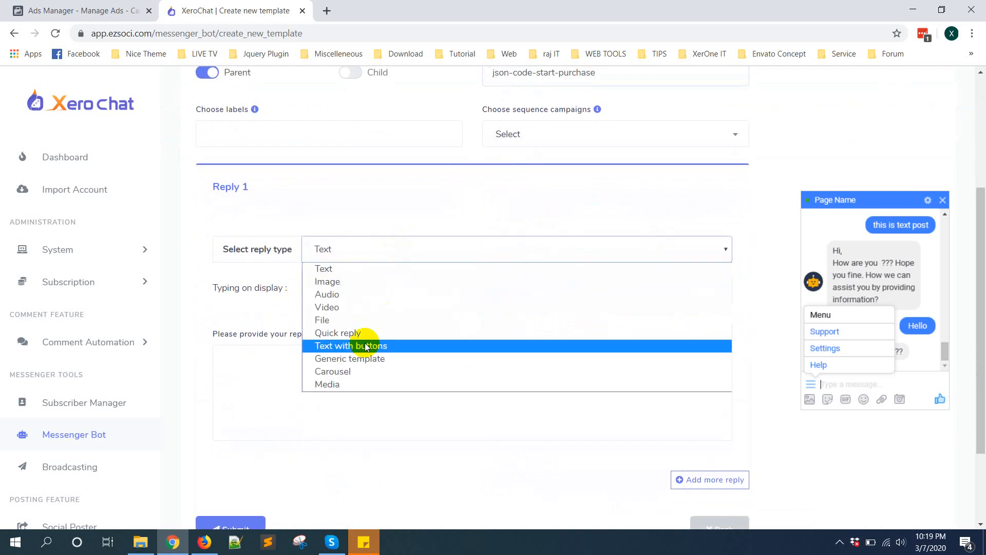
pyautogui.moveTo(440, 346)
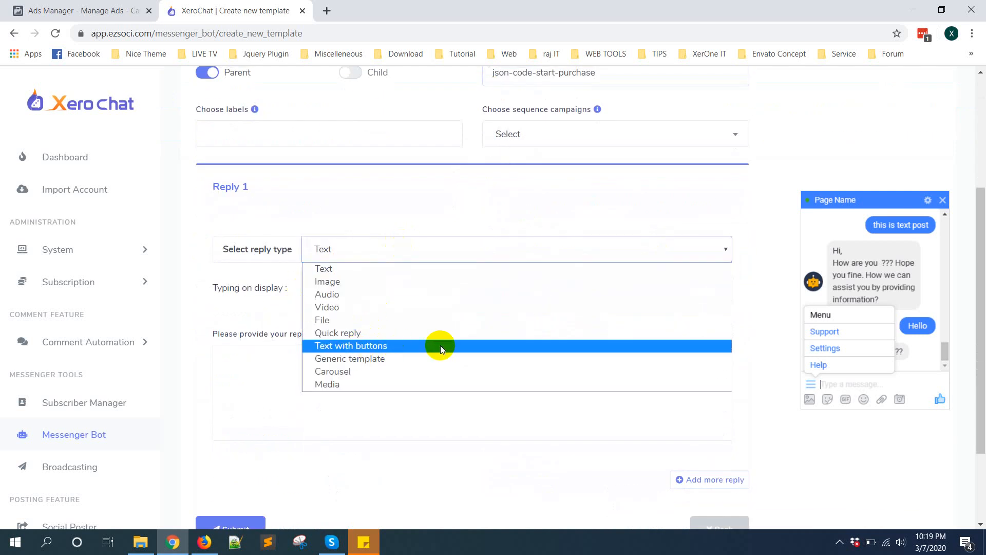
pyautogui.click(350, 345)
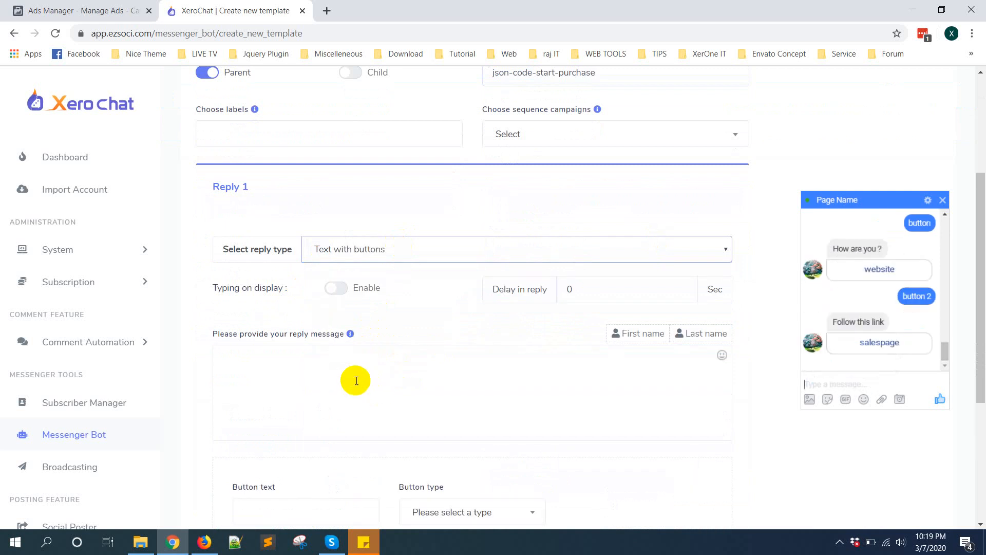
pyautogui.scroll(-3)
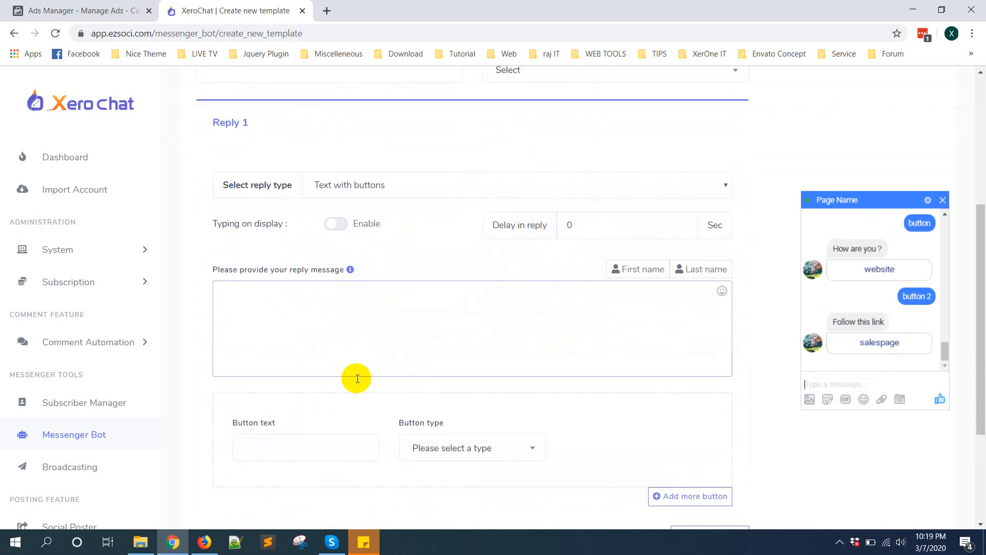
pyautogui.moveTo(389, 352)
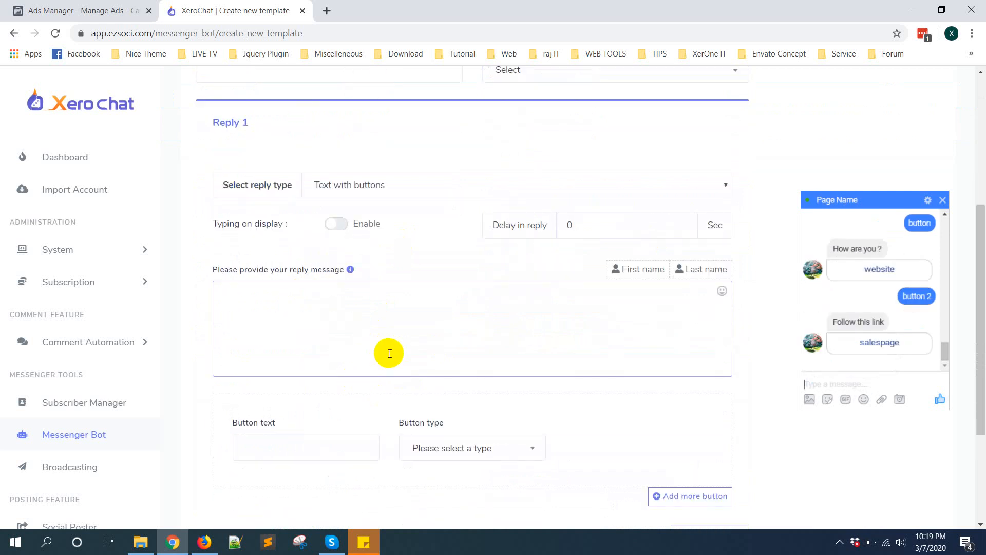
pyautogui.write('Hello ,')
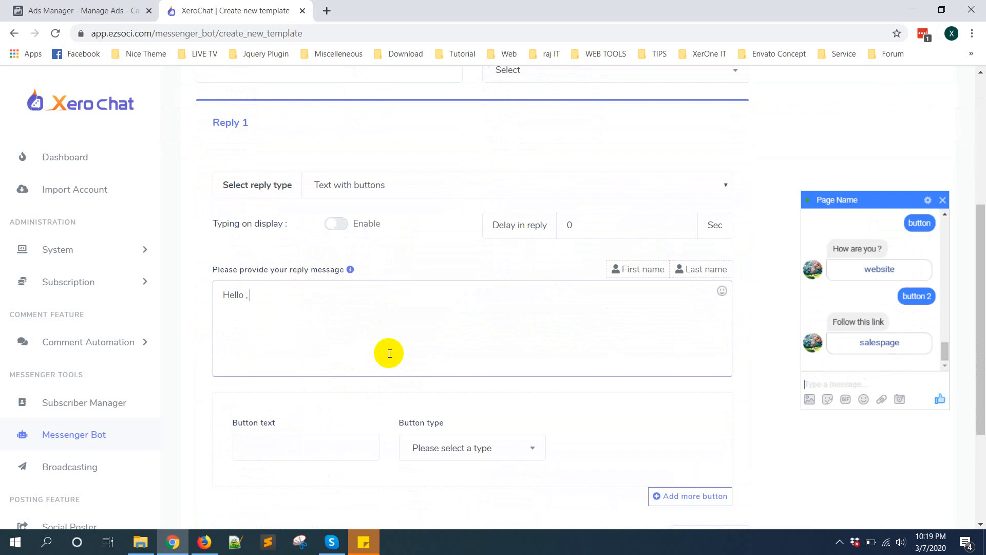
pyautogui.moveTo(314, 316)
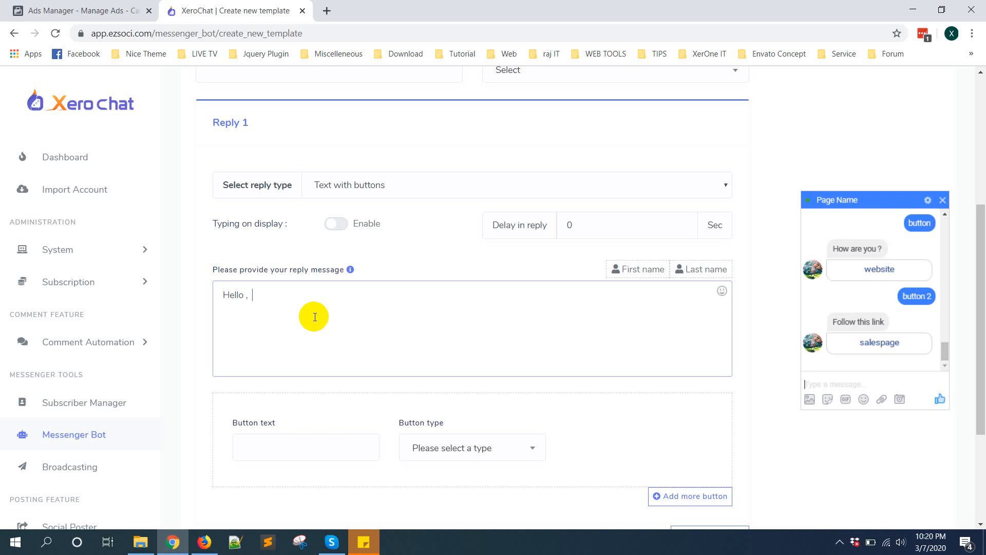
pyautogui.write('Please click')
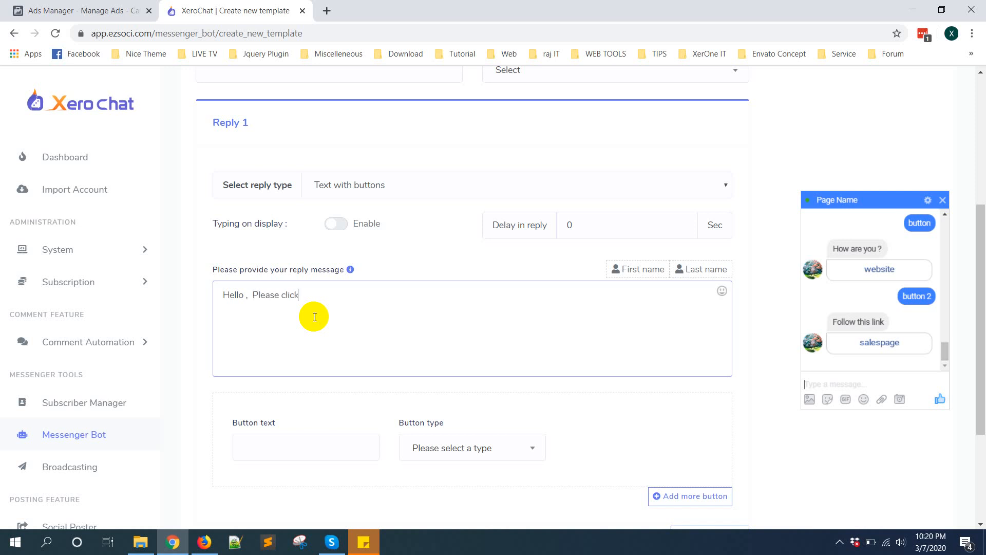
pyautogui.write('on the below b')
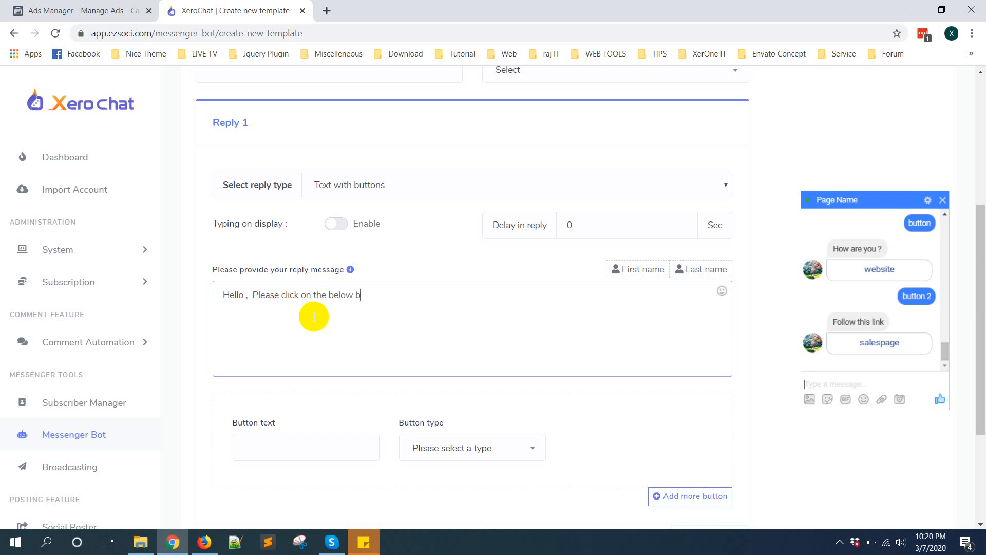
pyautogui.write('utton to star')
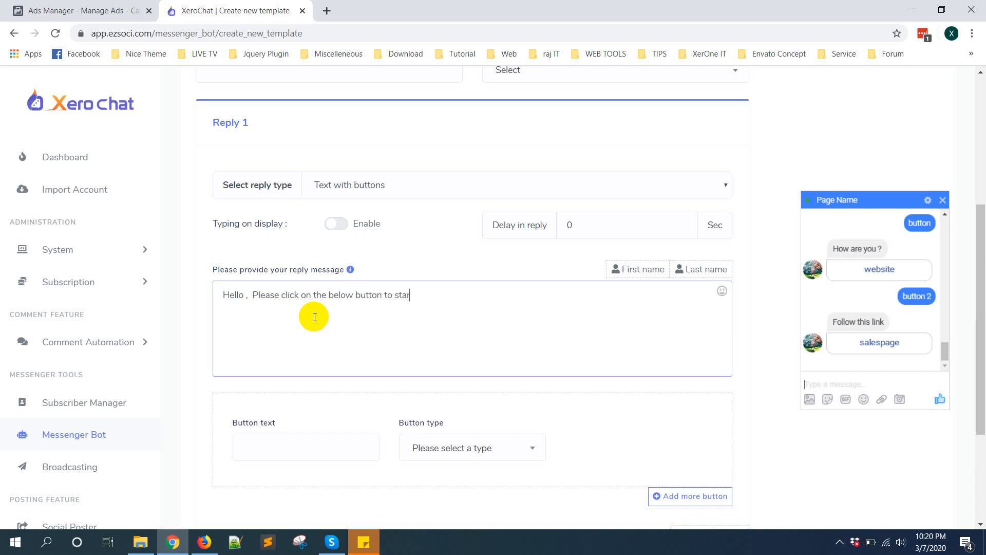
pyautogui.write('t shoping')
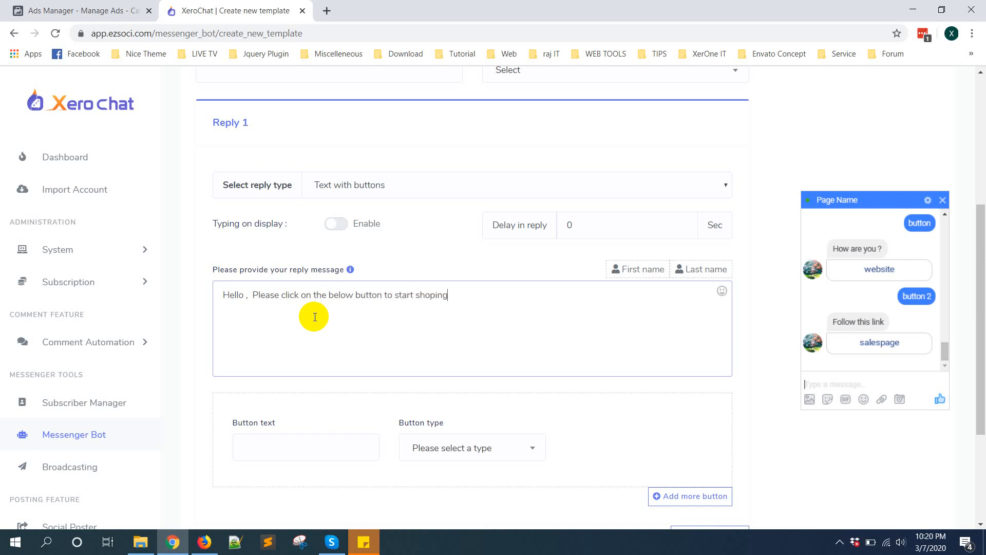
pyautogui.write('ping.')
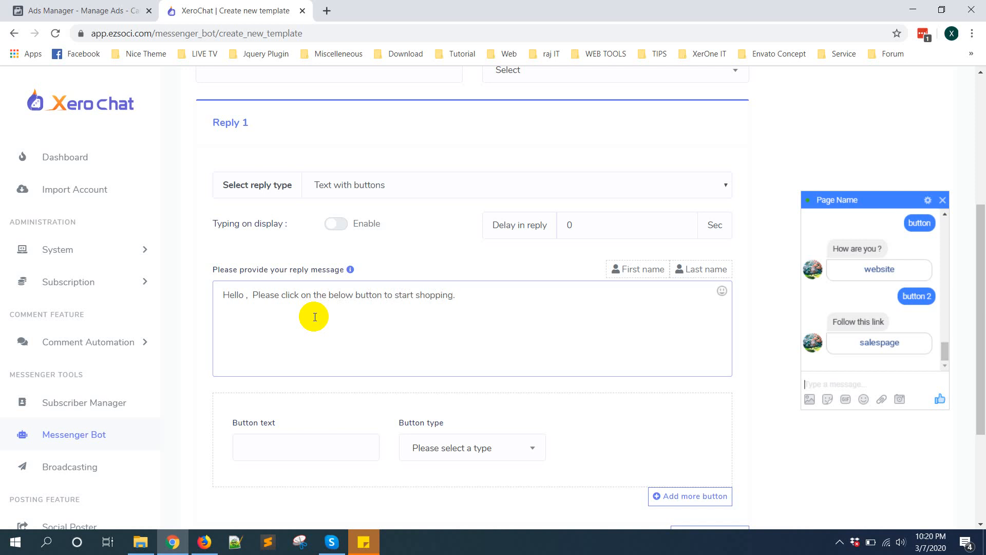
# - Add a 'Start Shopping' post back button linked to the start-purchase postback id
pyautogui.click(306, 447)
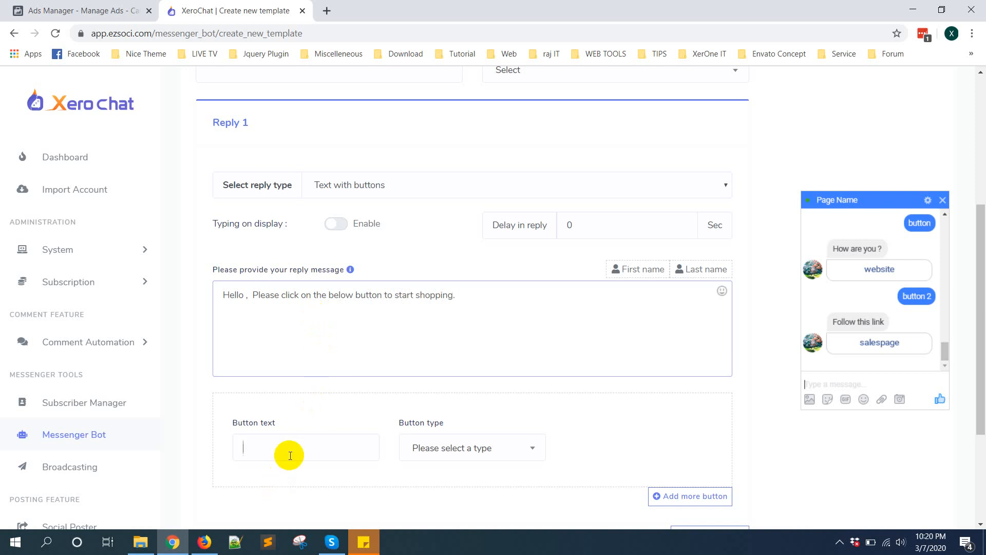
pyautogui.click(472, 447)
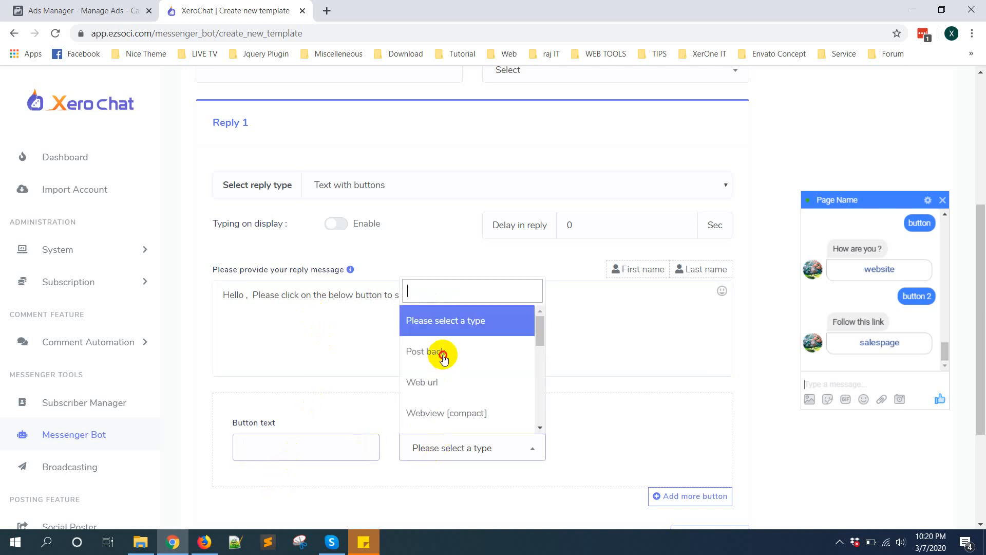
pyautogui.click(425, 352)
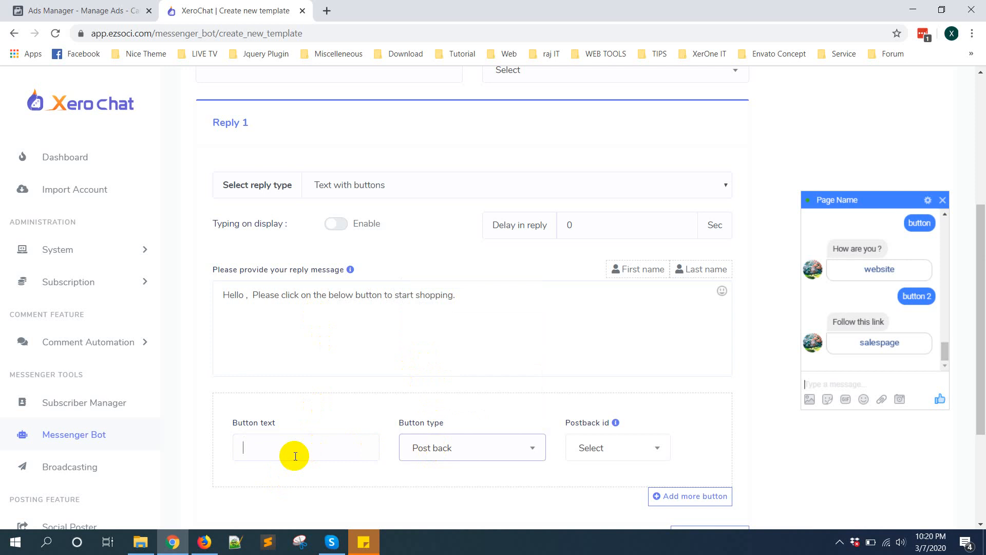
pyautogui.write('Start S')
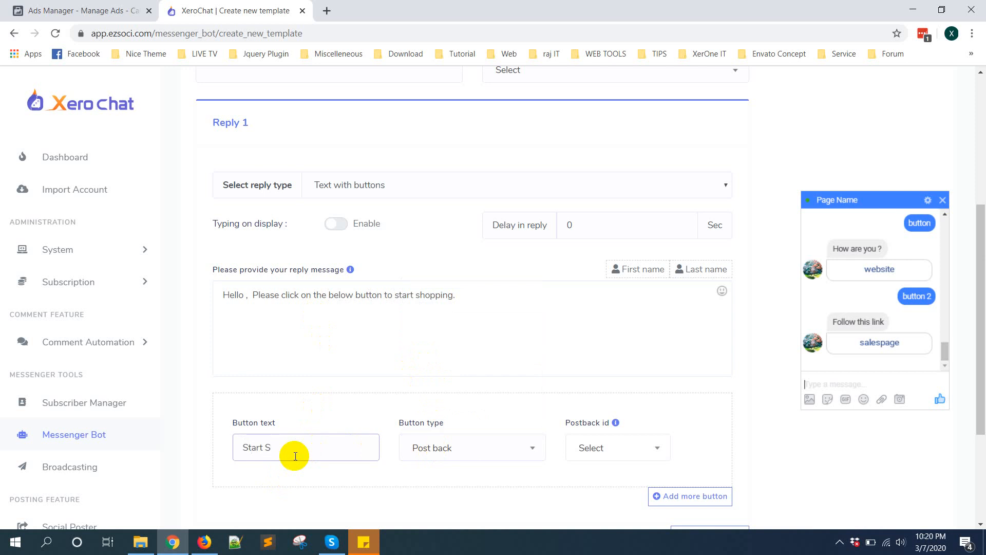
pyautogui.write('hopping')
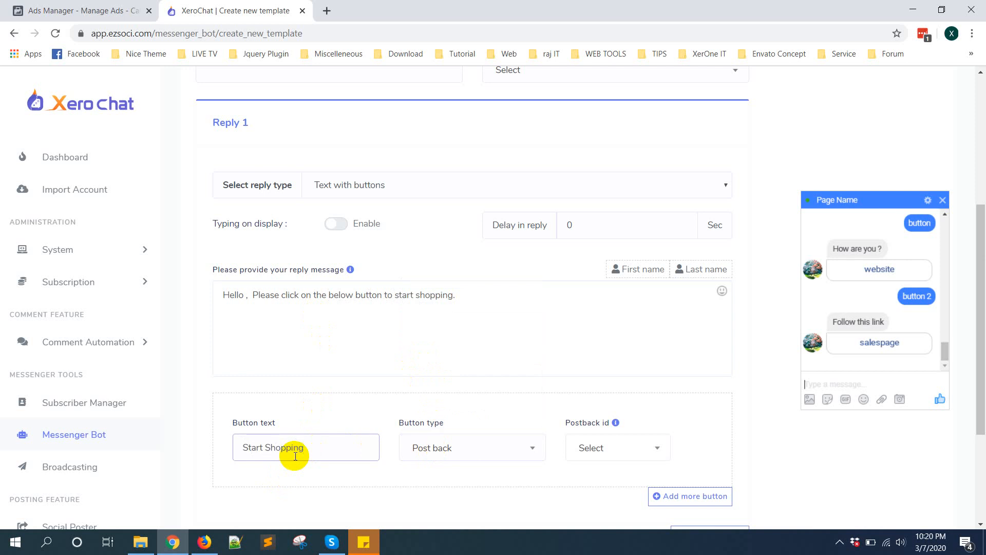
pyautogui.click(616, 447)
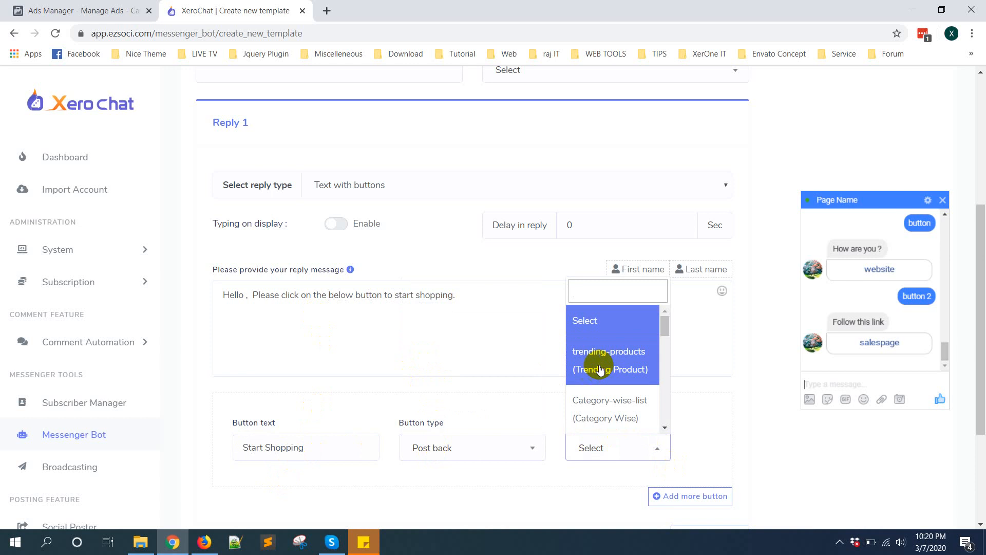
pyautogui.write('star')
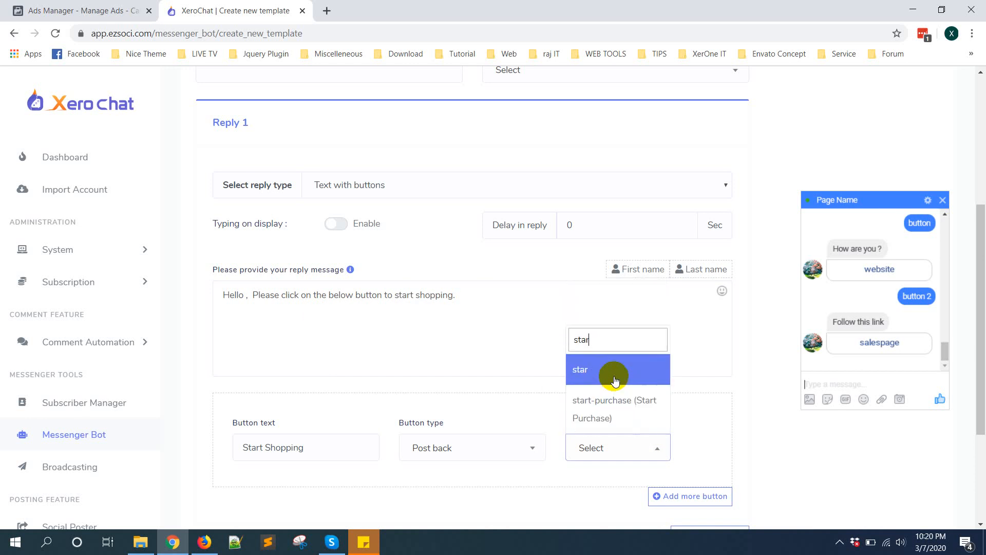
pyautogui.click(614, 409)
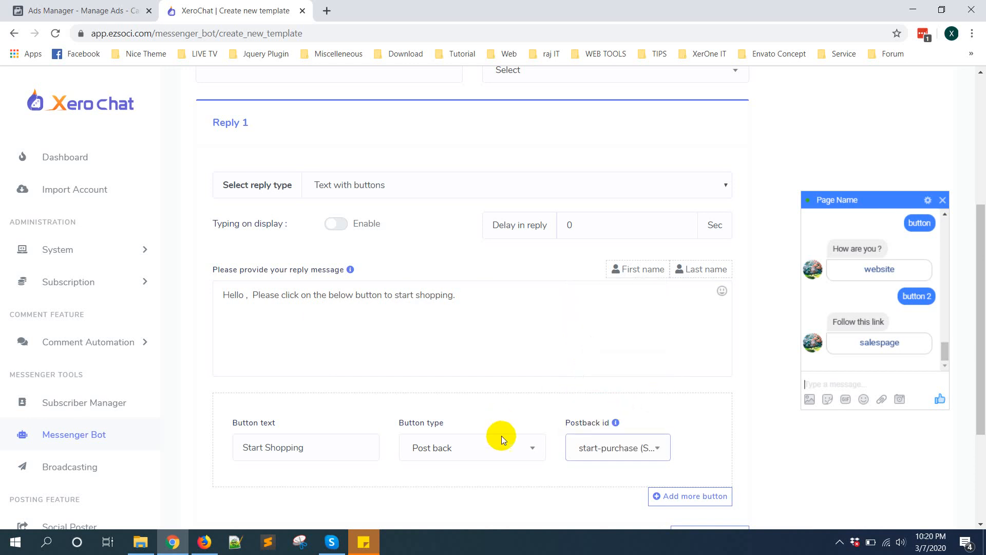
pyautogui.scroll(-3)
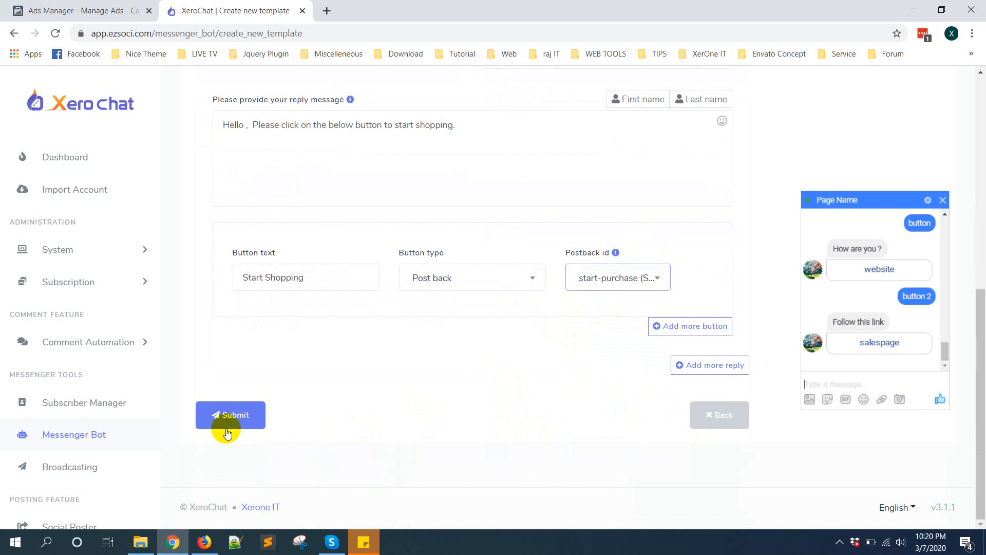
# - Submit the new template, returning to the Post-back manager list
pyautogui.click(231, 414)
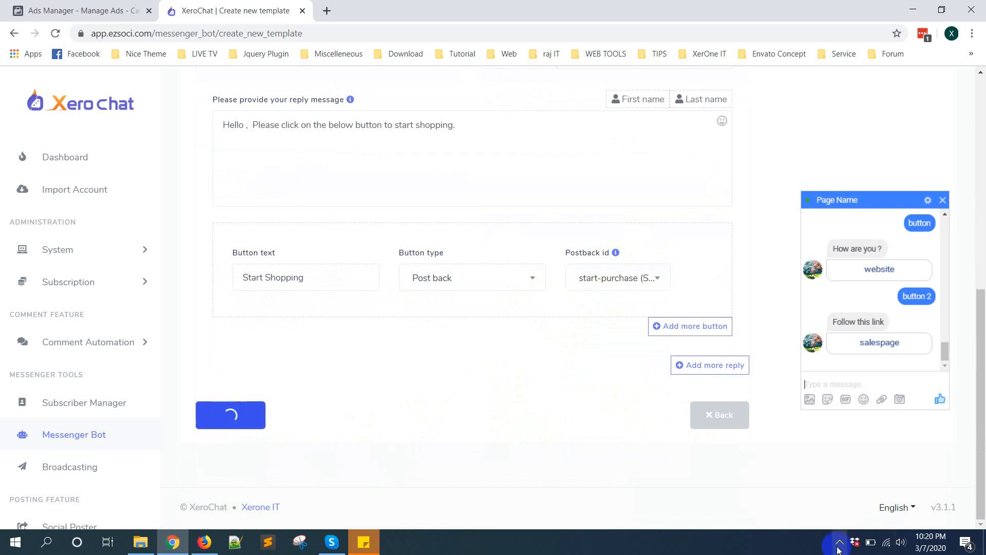
pyautogui.click(230, 414)
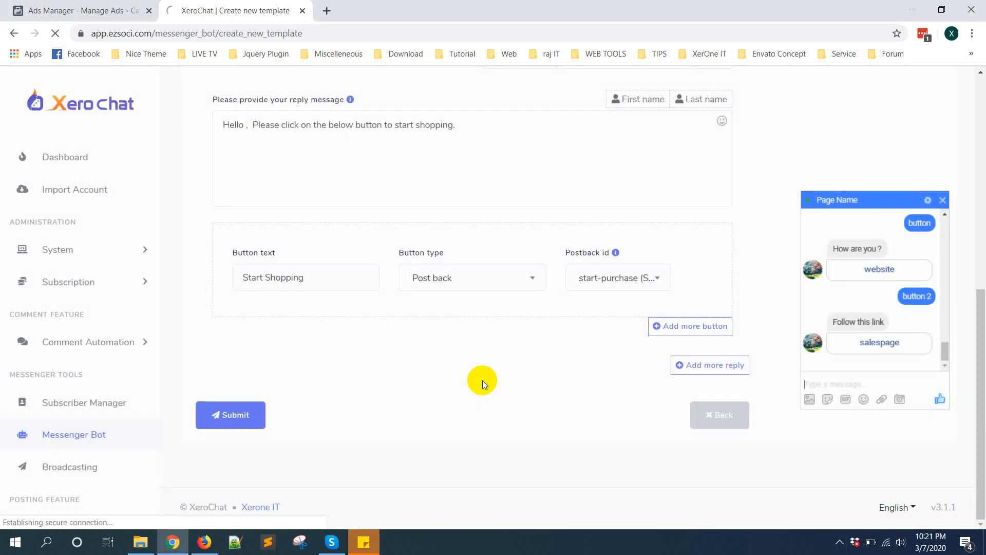
pyautogui.click(230, 414)
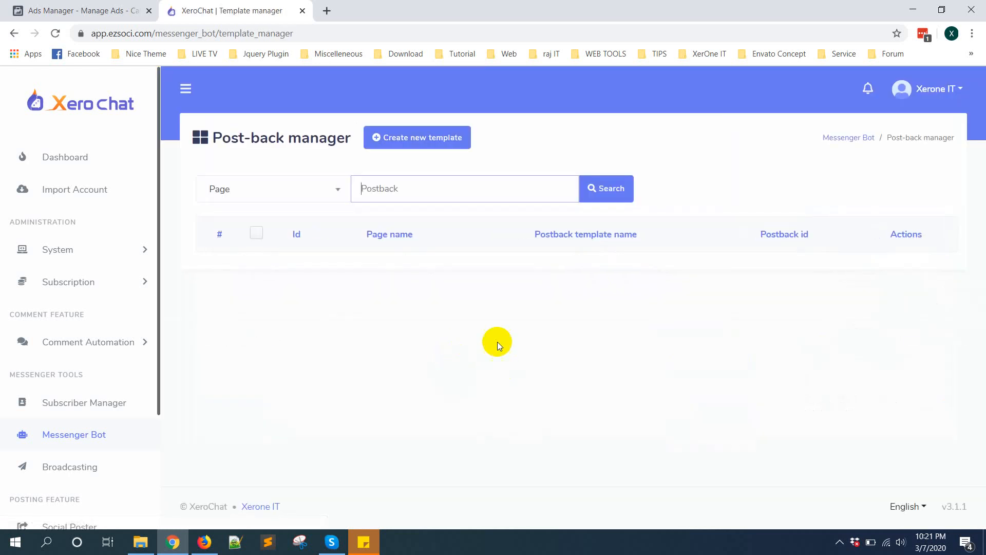
# - Copy the JSON code of 'Json Code for Start purchase' and switch to Facebook Ads Manager
pyautogui.click(602, 188)
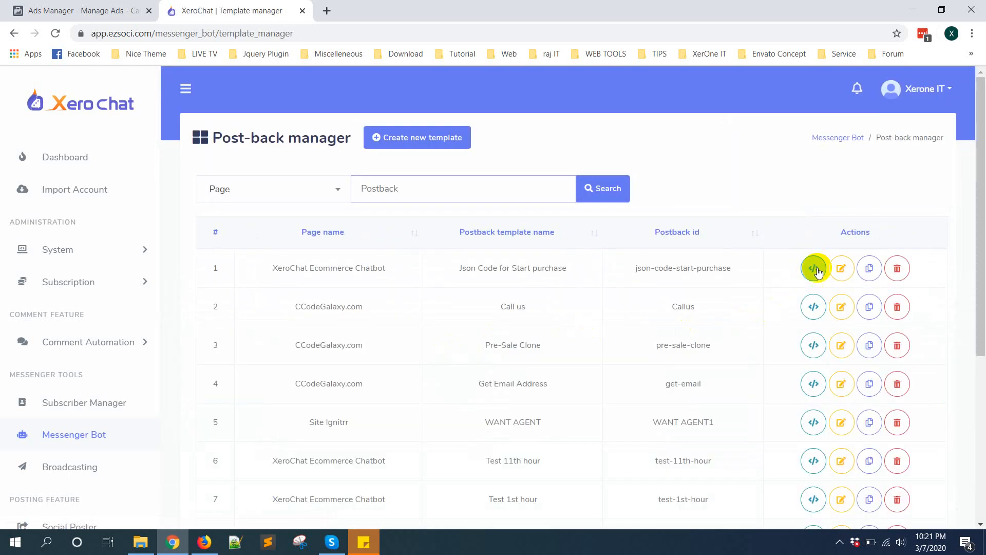
pyautogui.click(814, 268)
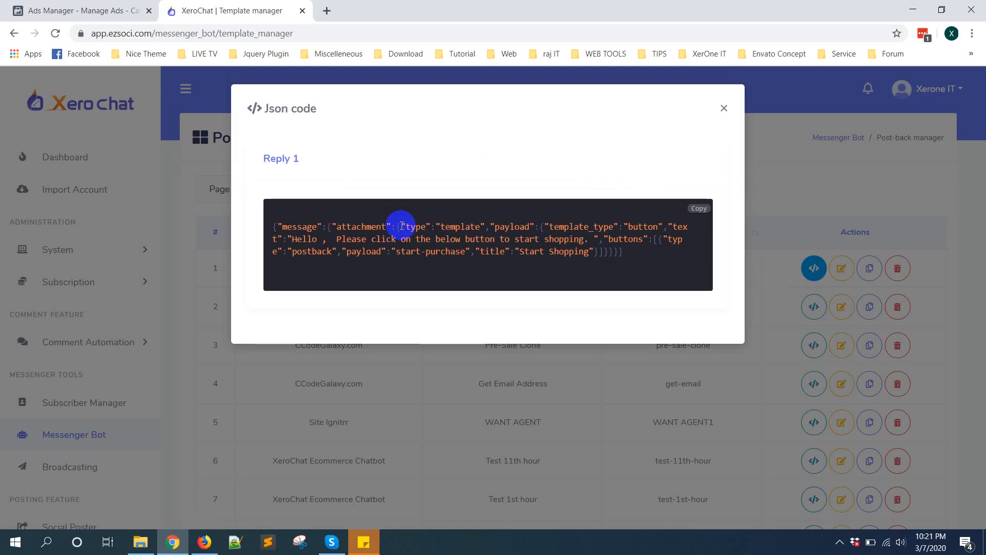
pyautogui.moveTo(289, 226)
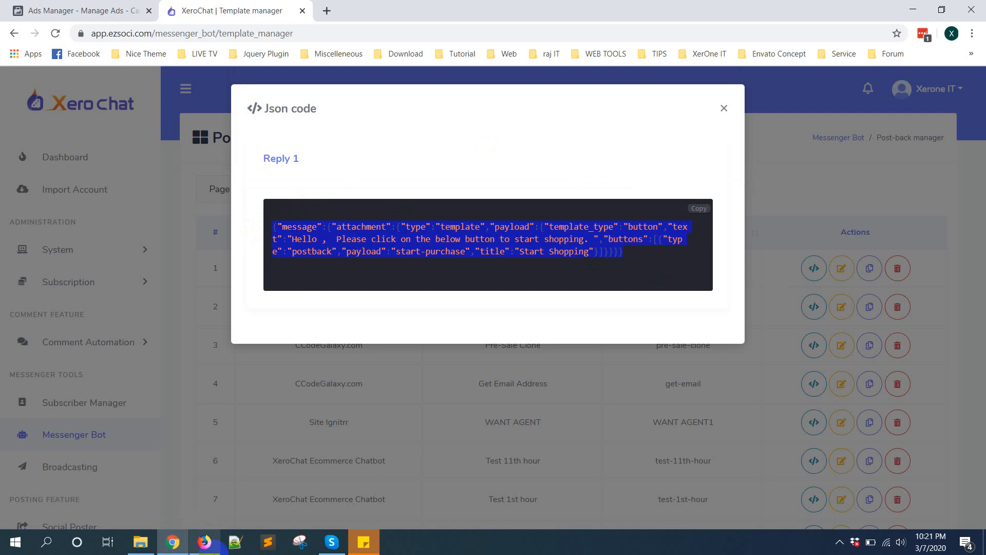
pyautogui.click(75, 10)
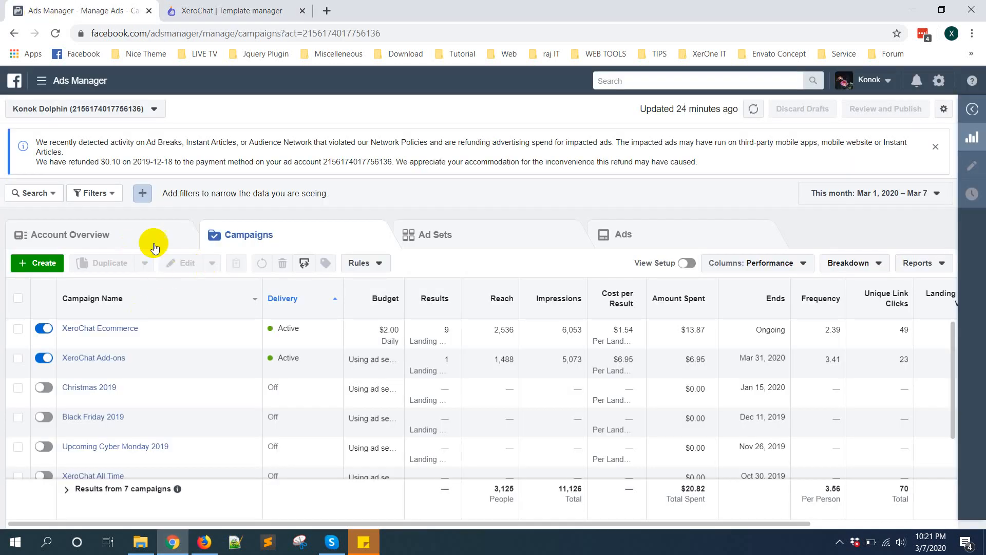
# - Create a new campaign with the Messages objective
pyautogui.click(37, 263)
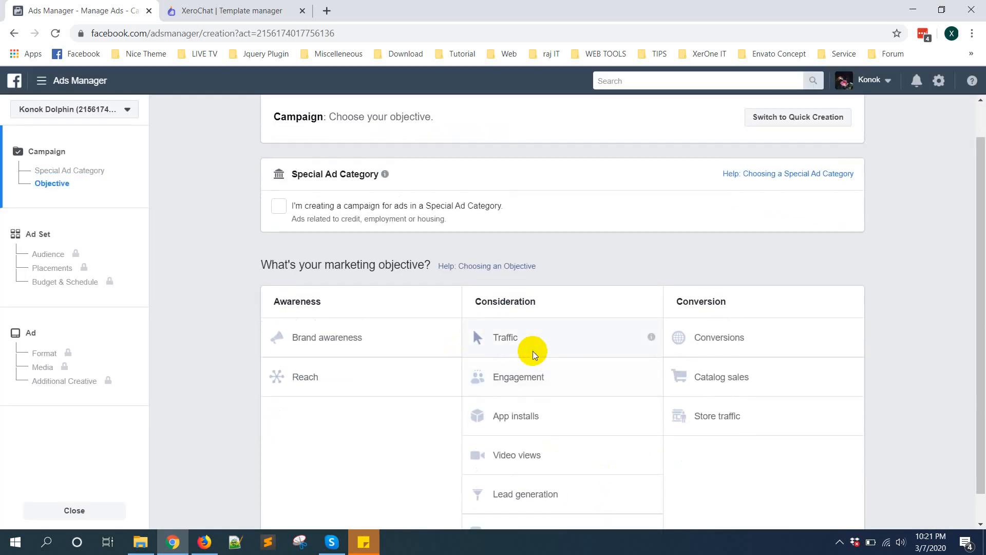
pyautogui.click(505, 337)
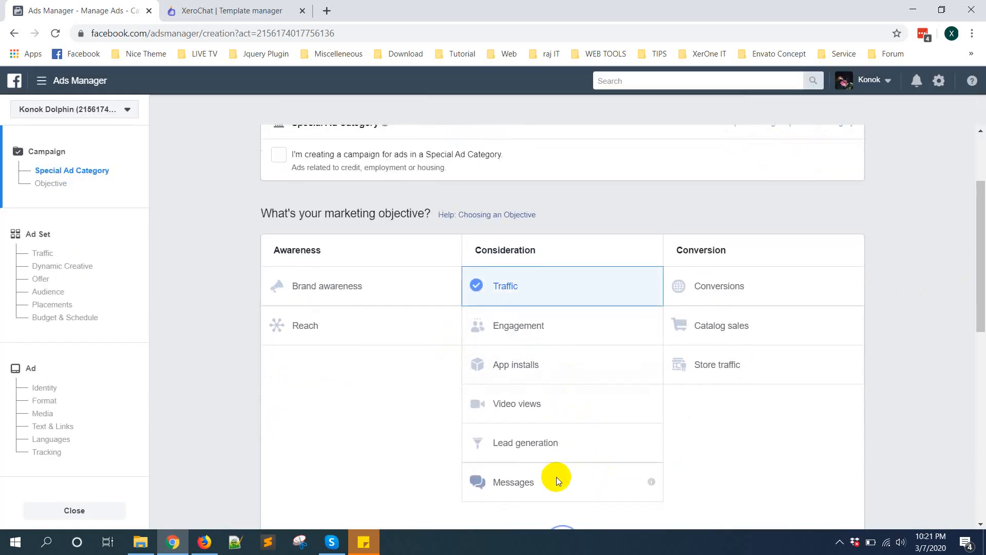
pyautogui.scroll(-3)
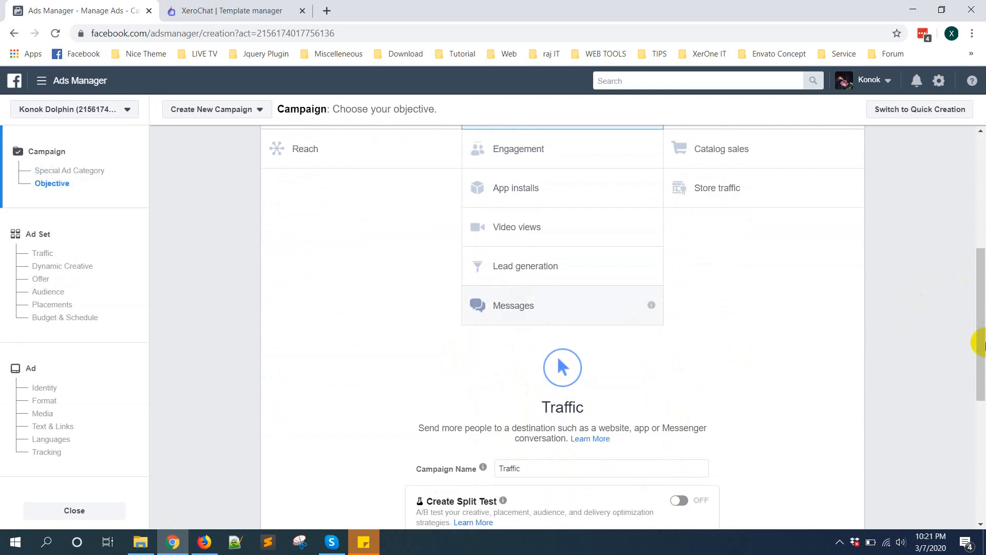
pyautogui.click(513, 305)
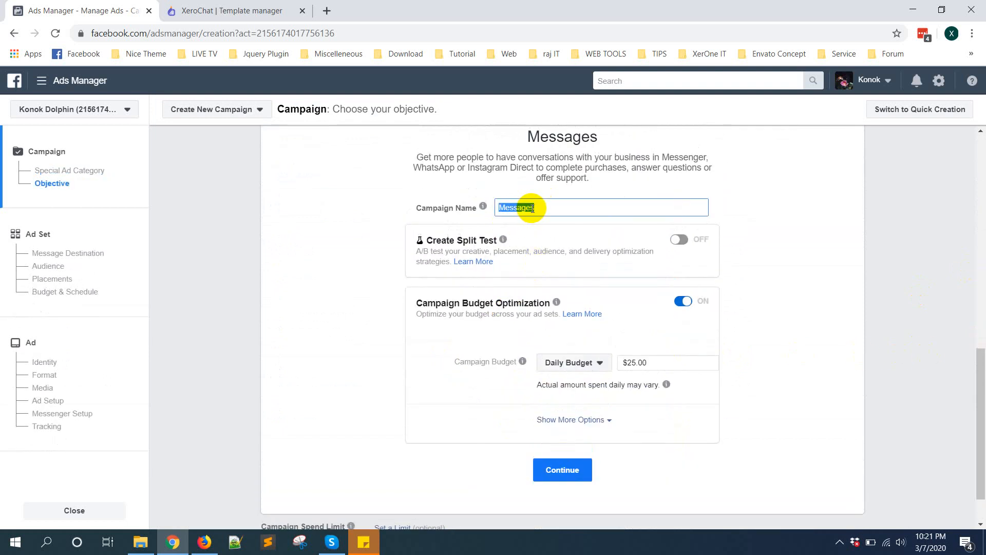
# - Name the campaign 'Test Click To Messenger Ads' with a $1.00 daily budget and continue
pyautogui.write('M')
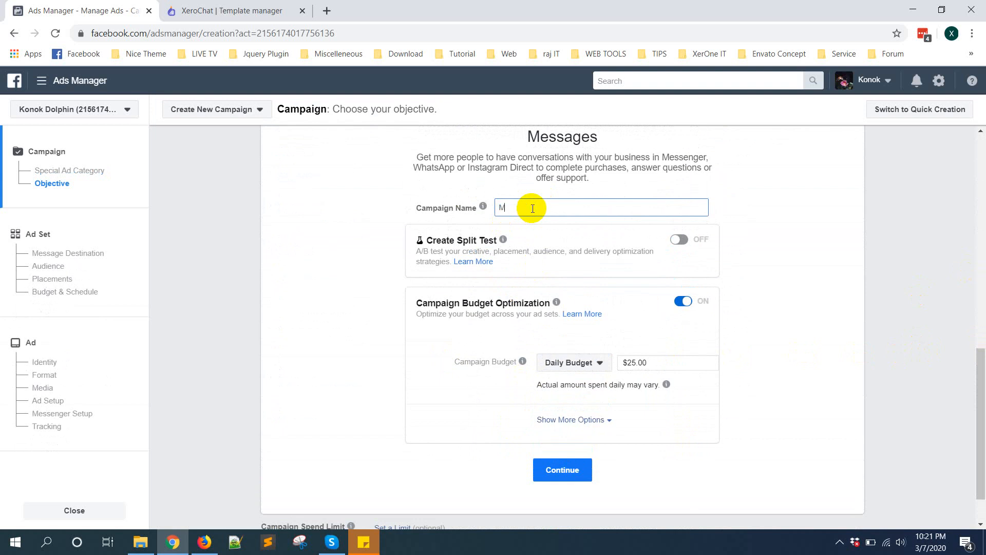
pyautogui.write('Test')
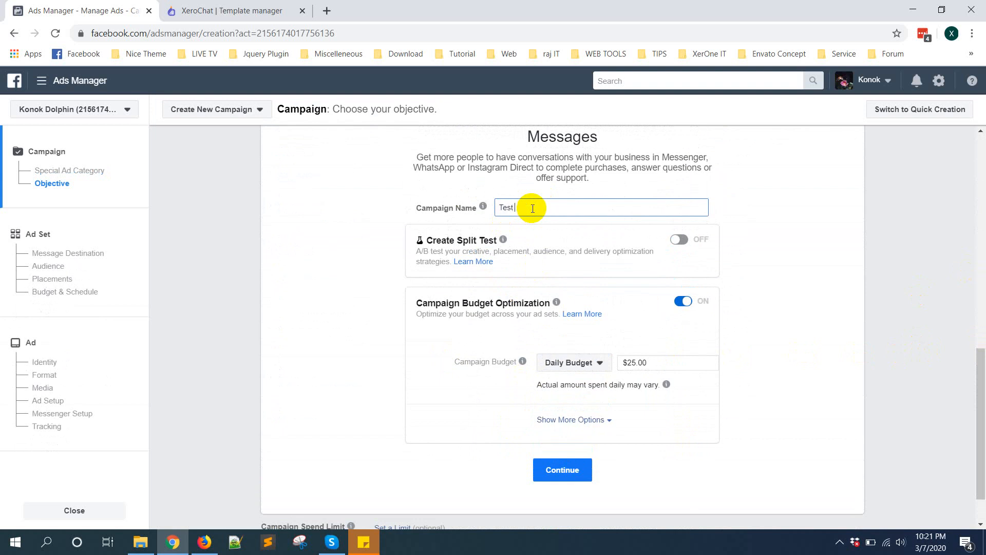
pyautogui.write('Click')
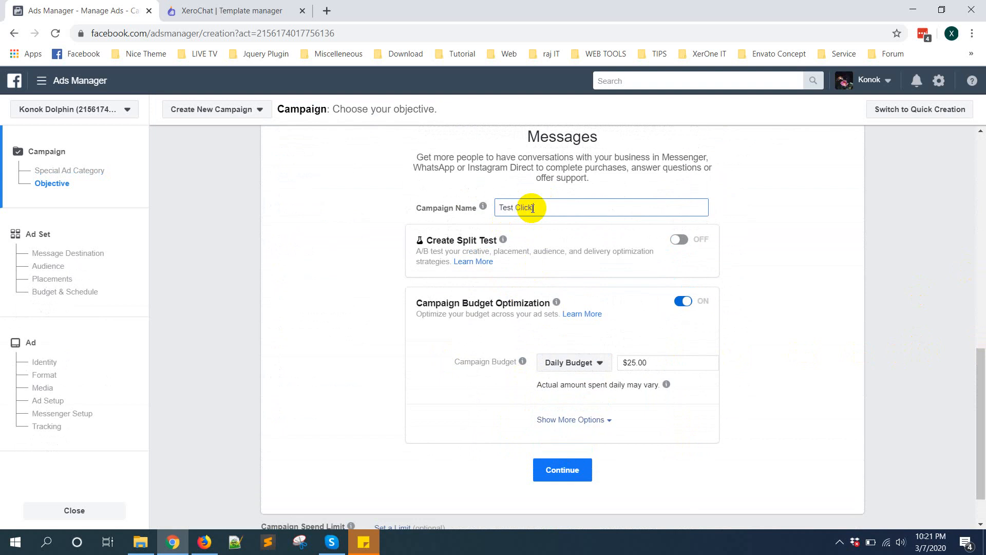
pyautogui.write('To Messenger Ads')
pyautogui.click(668, 363)
pyautogui.write('1')
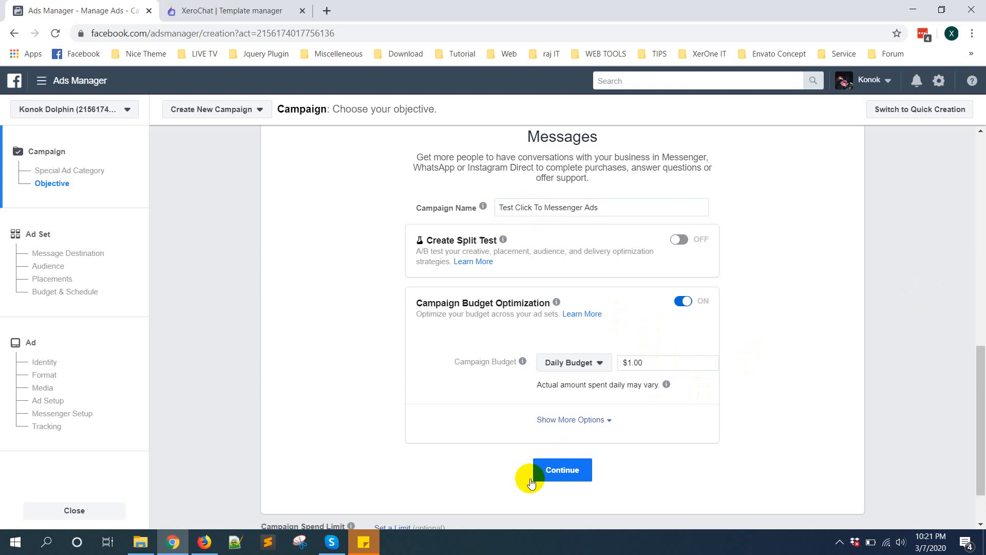
pyautogui.click(561, 470)
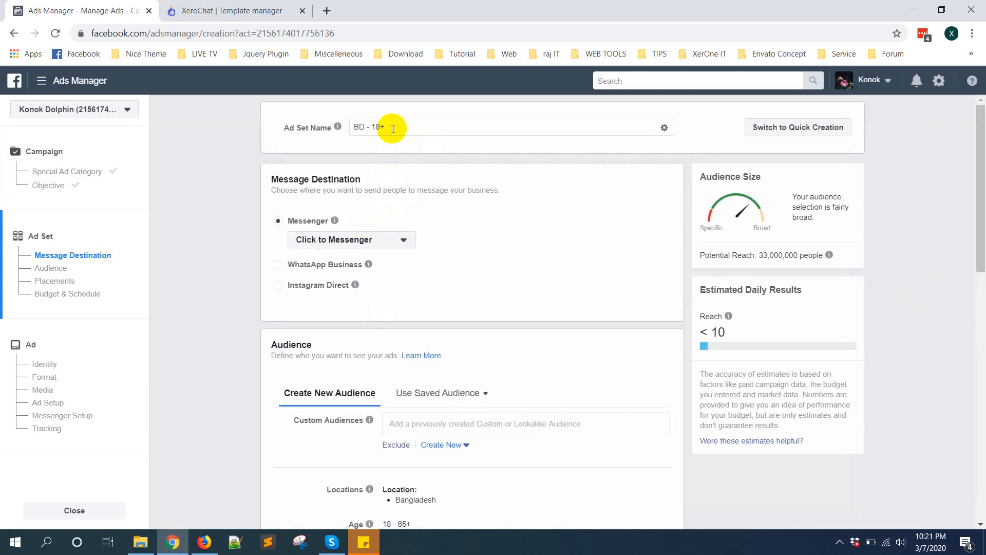
# - Name the ad set 'Test Click To Messenger' and remove Bangladesh from location targeting
pyautogui.write('Test Click')
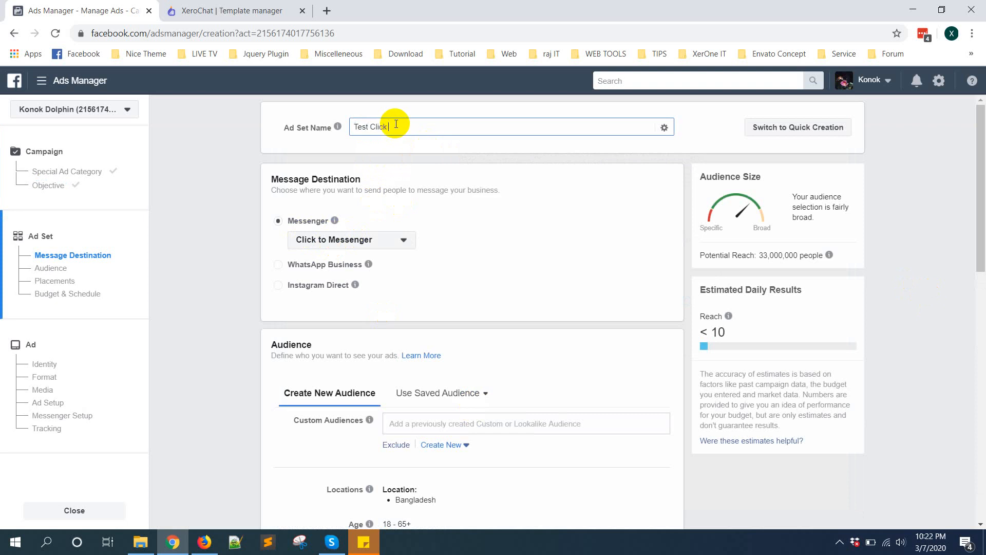
pyautogui.write('To Messenger')
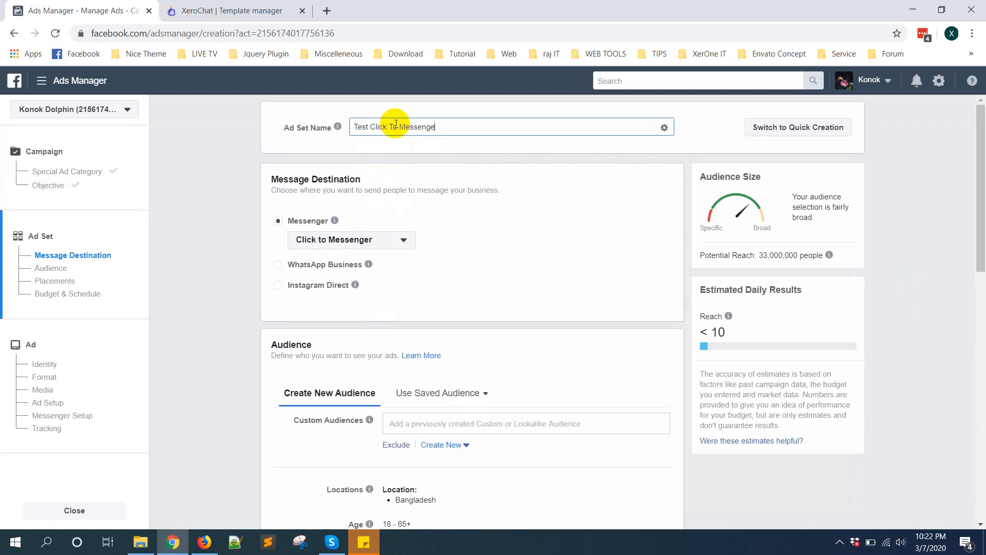
pyautogui.scroll(-3)
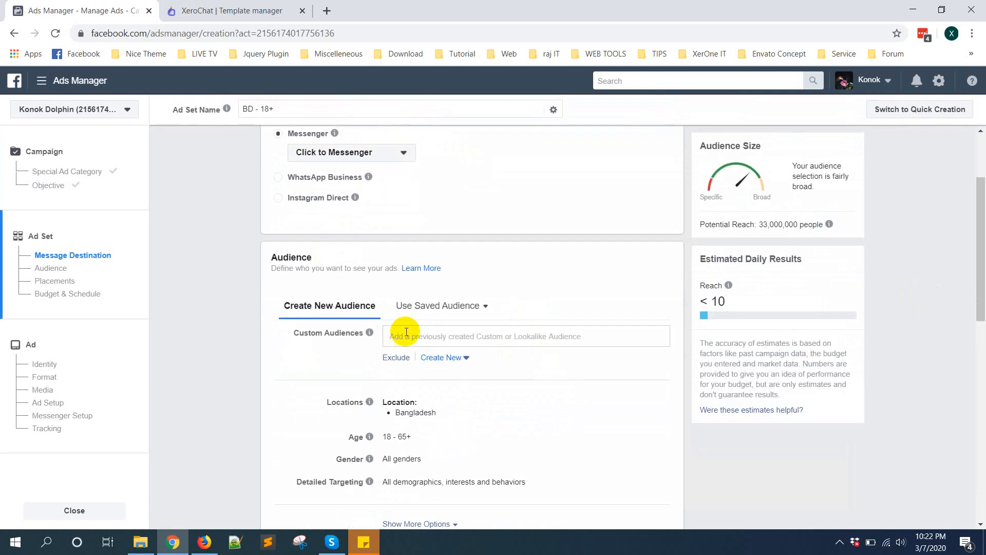
pyautogui.scroll(-3)
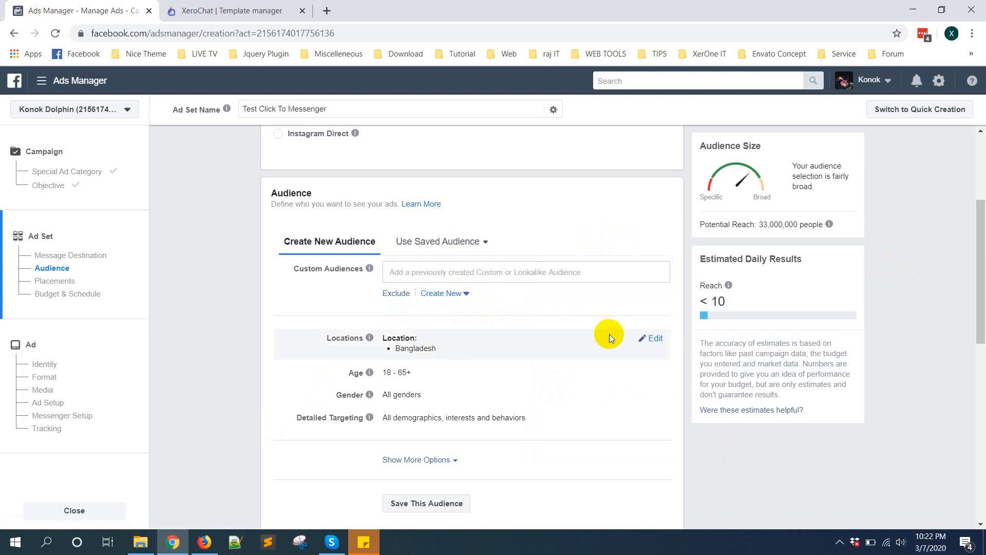
pyautogui.moveTo(685, 359)
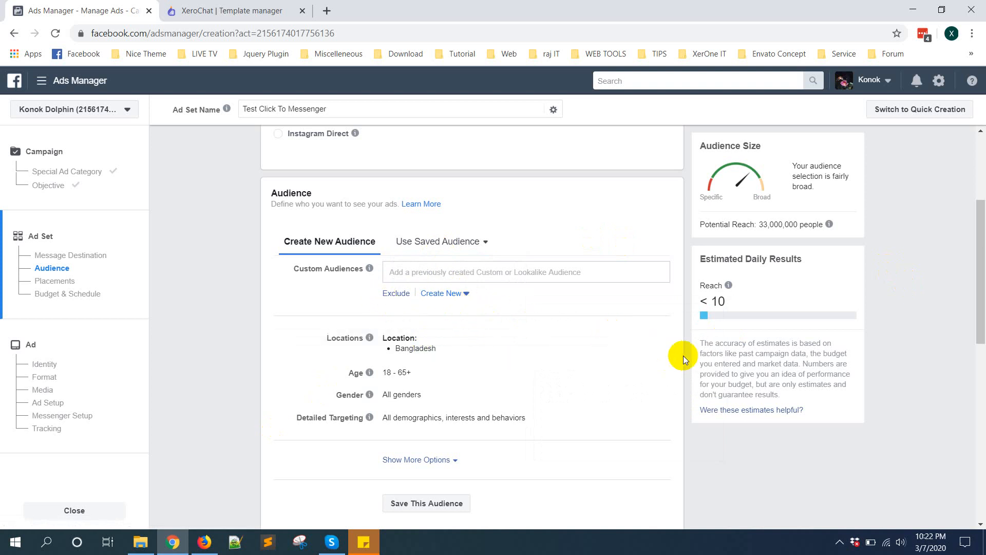
pyautogui.click(400, 338)
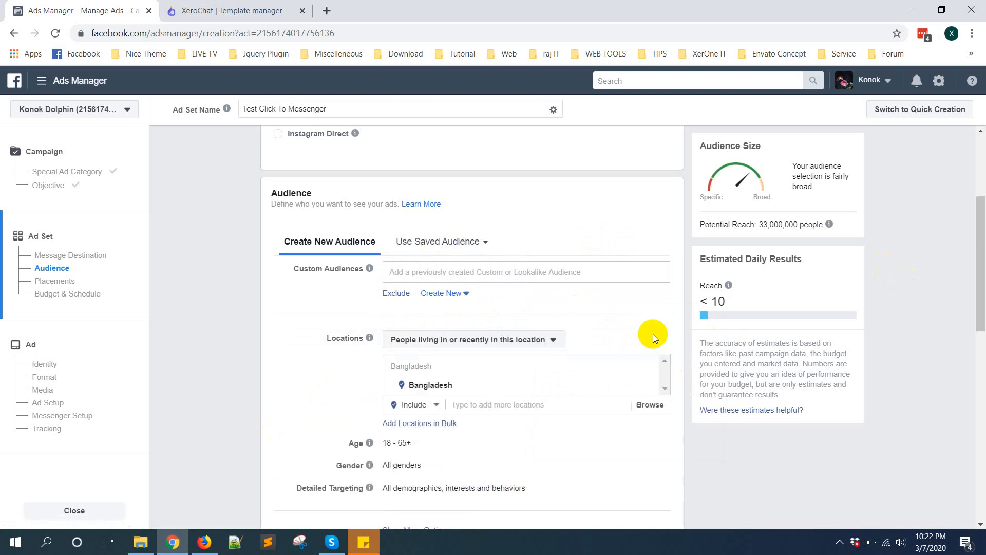
pyautogui.moveTo(651, 390)
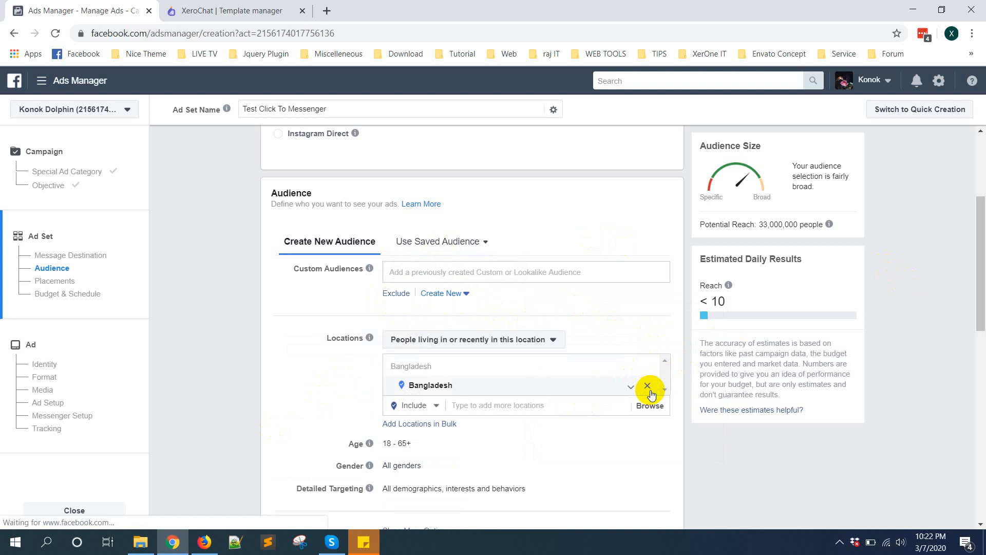
pyautogui.click(646, 385)
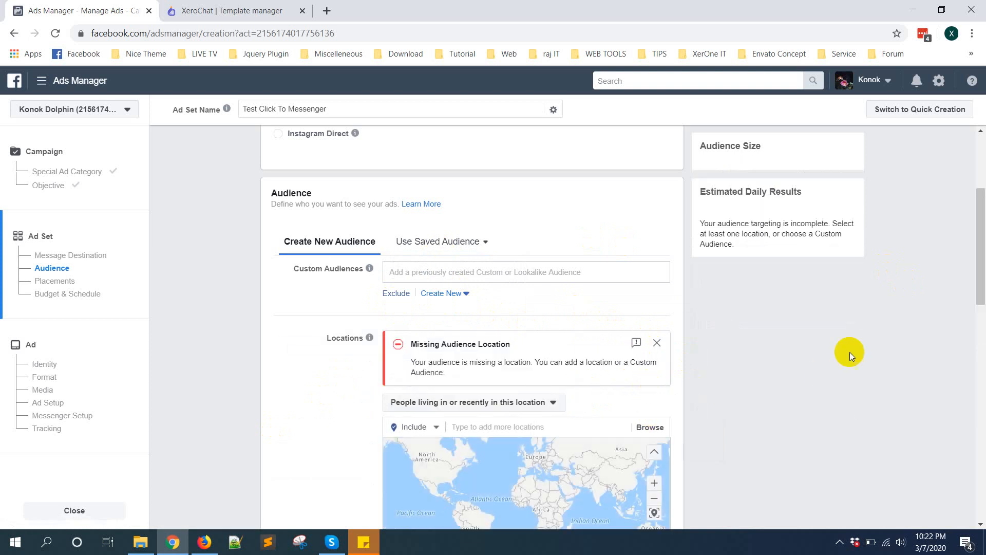
# - Target custom audiences XeroChat Demo Site, Xerone IT Website, EZInboxer Demo, BOT Inboxer Page Engagement and Mostofa.club Visitors
pyautogui.click(526, 271)
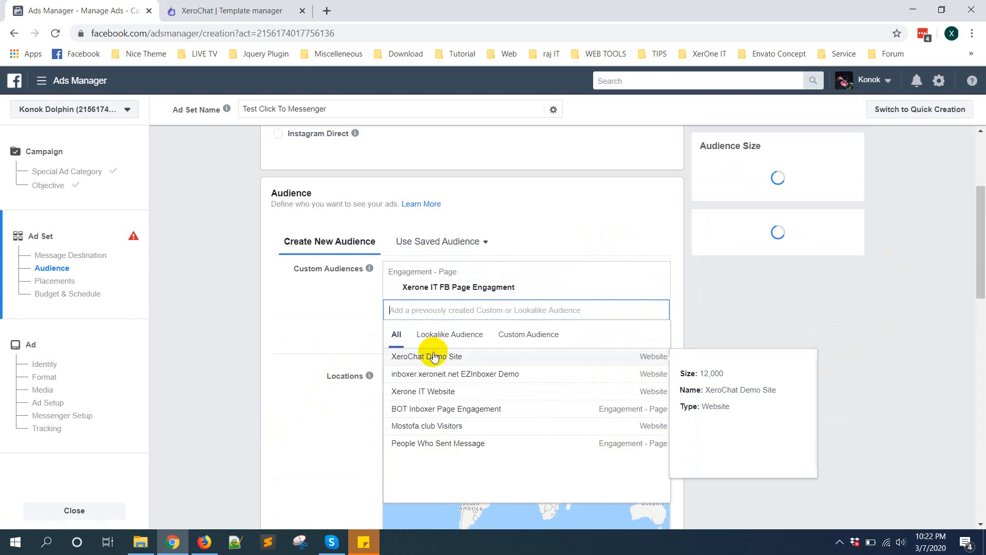
pyautogui.click(426, 357)
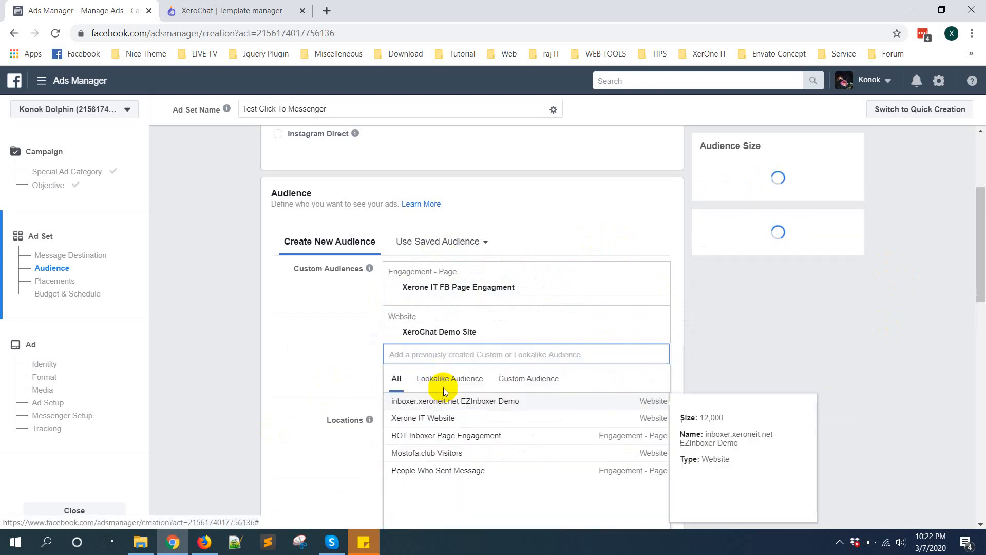
pyautogui.click(422, 418)
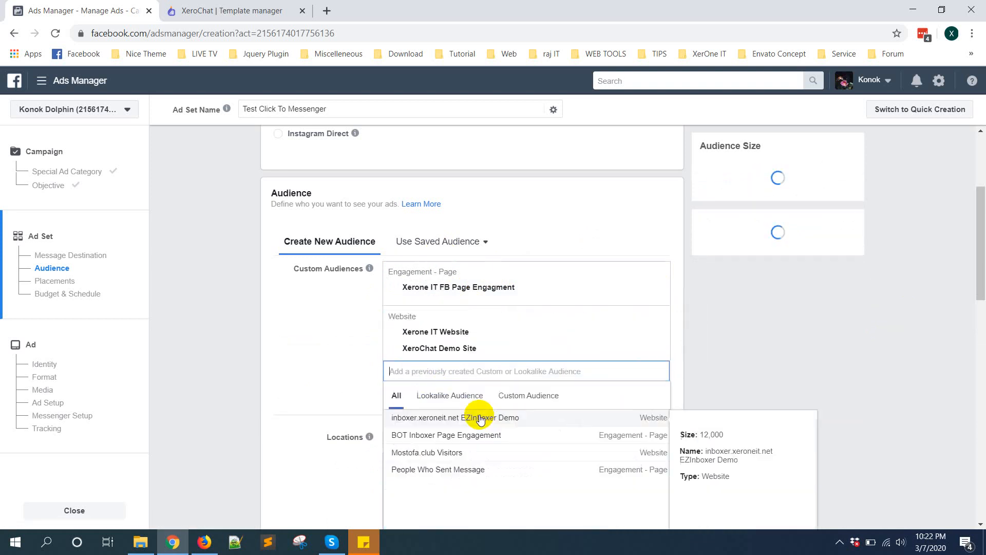
pyautogui.click(453, 417)
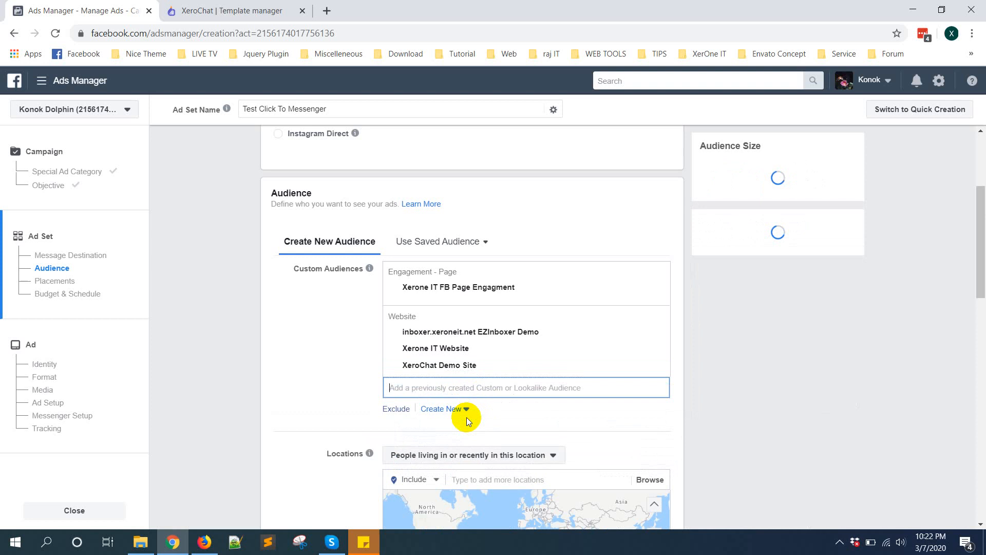
pyautogui.click(526, 387)
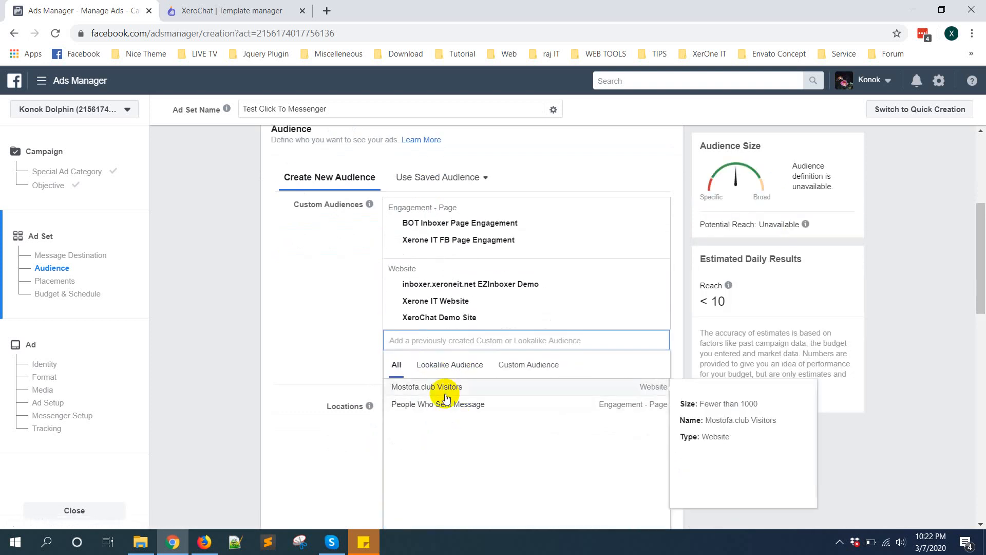
pyautogui.click(426, 386)
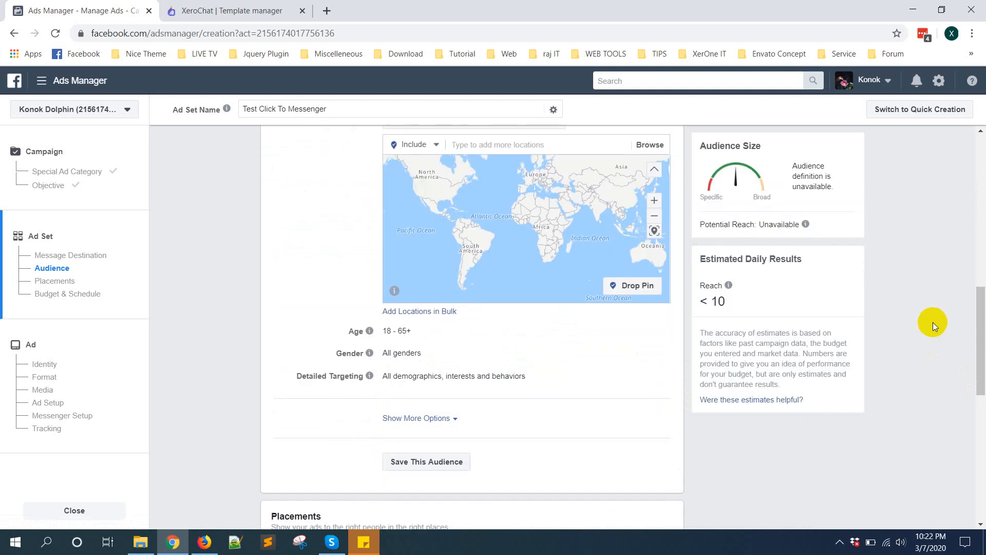
# - Schedule the ad set with start and end dates Mar 7 to Mar 18, 2020, and continue
pyautogui.scroll(-3)
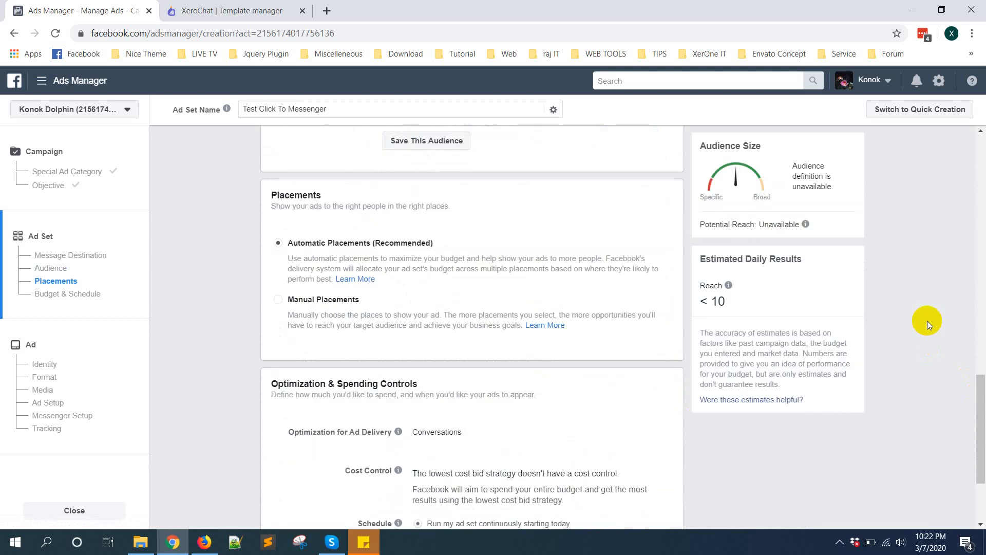
pyautogui.scroll(-3)
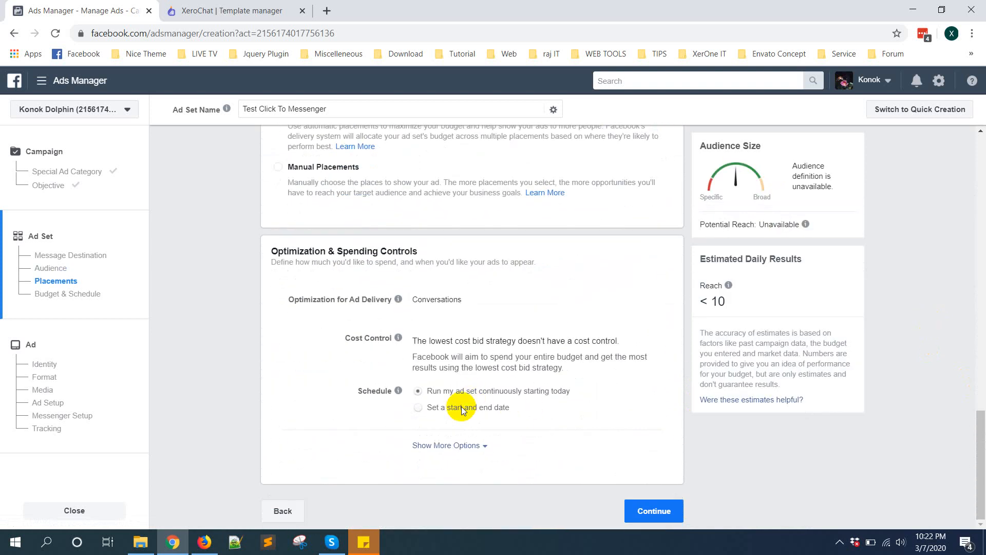
pyautogui.click(418, 408)
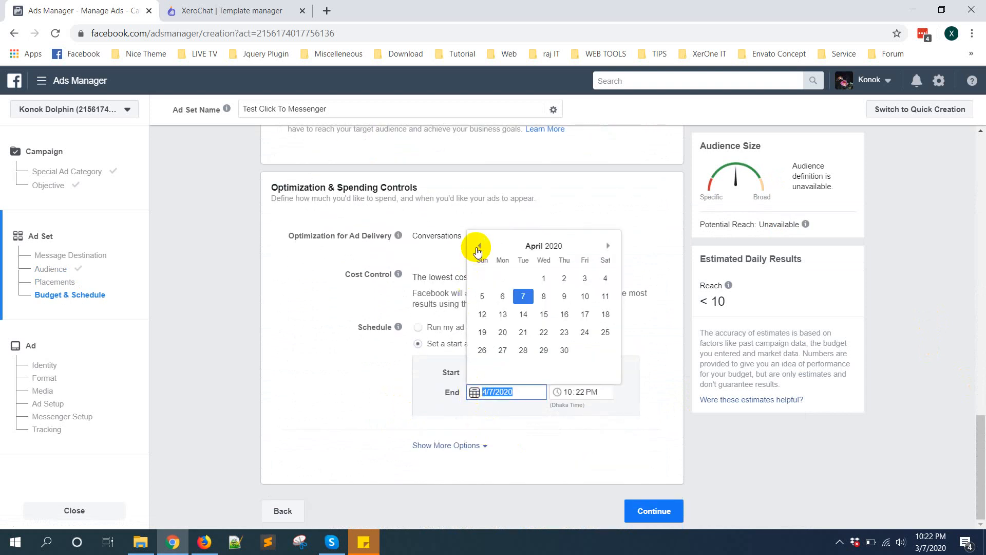
pyautogui.click(479, 245)
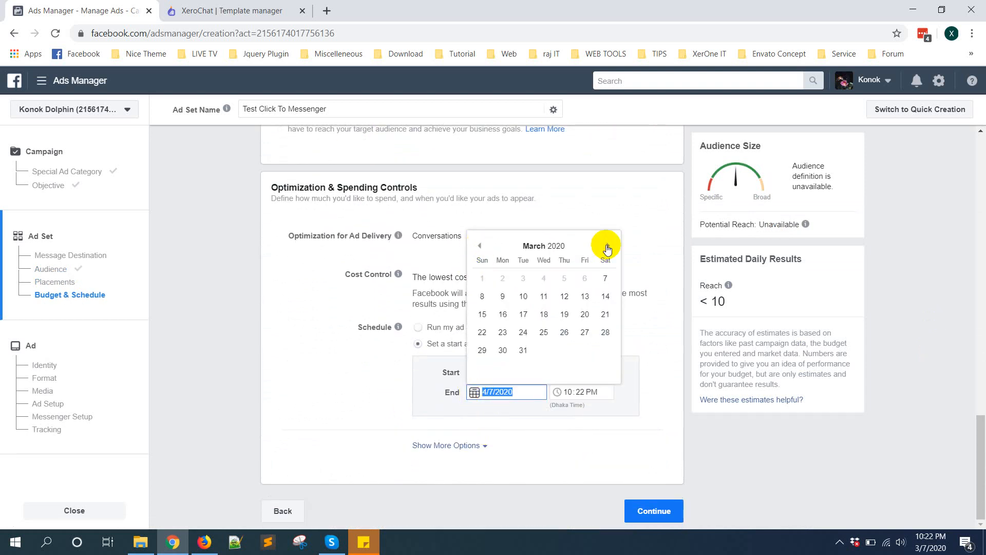
pyautogui.moveTo(523, 331)
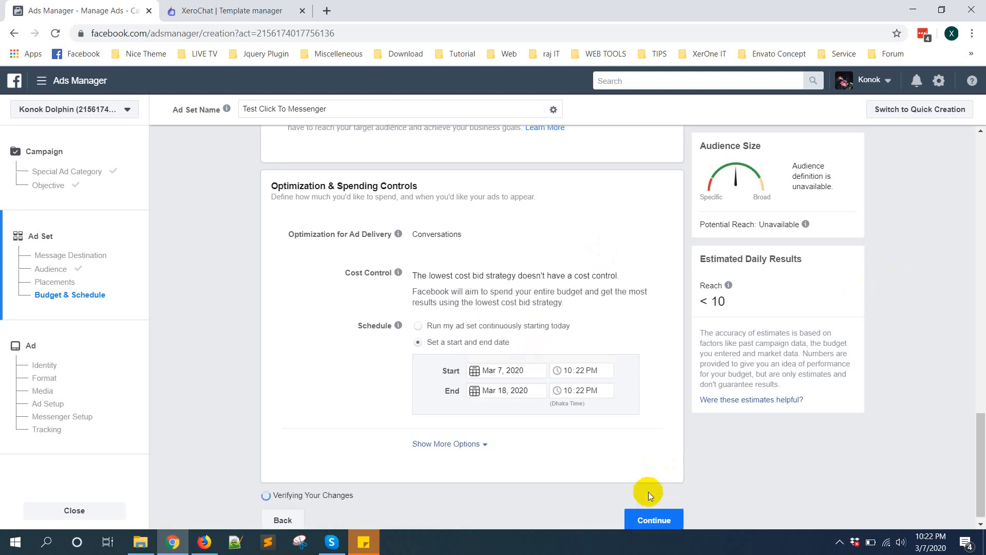
pyautogui.click(653, 520)
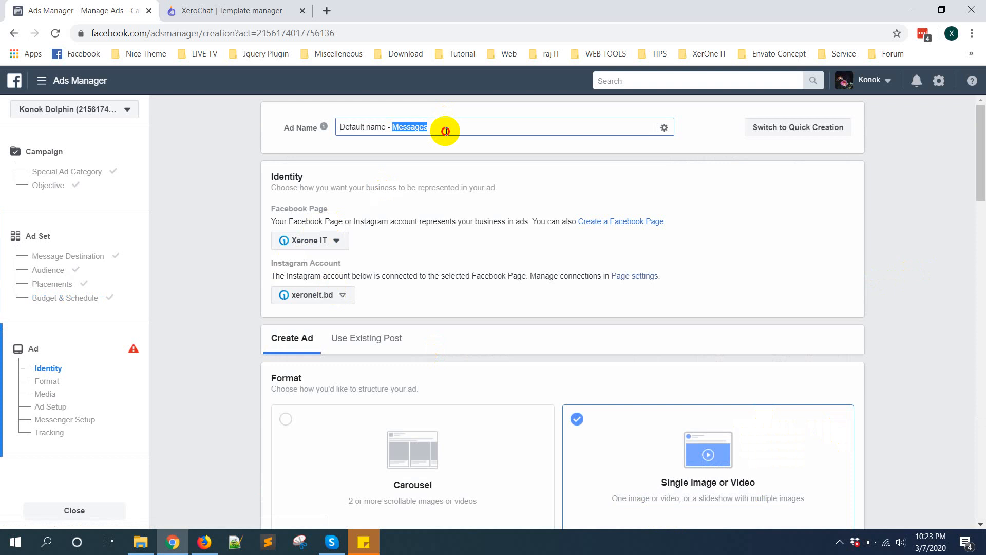
# - Name the ad 'Test Ads for JSON' and use the XeroChat Ecommerce Chatbot page
pyautogui.write('Test')
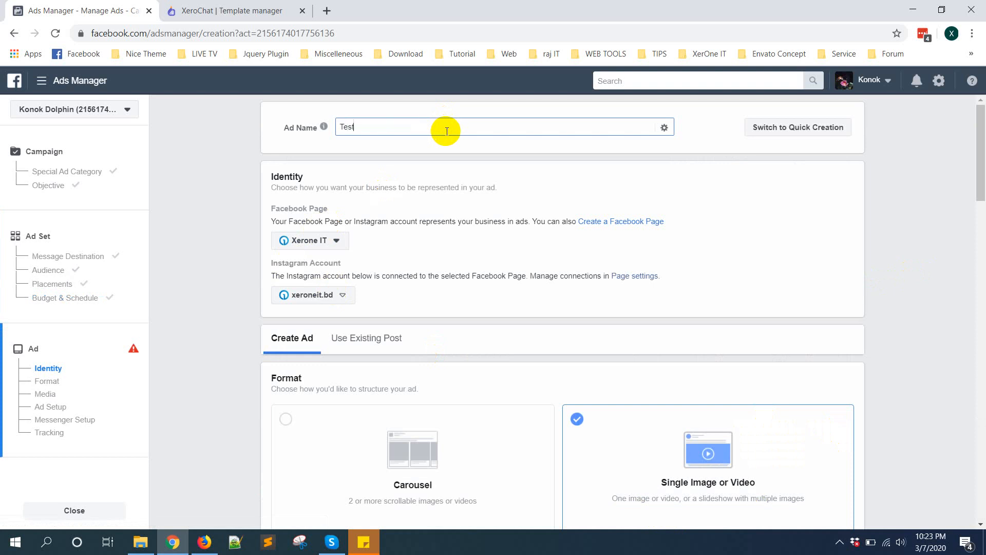
pyautogui.write('Ads')
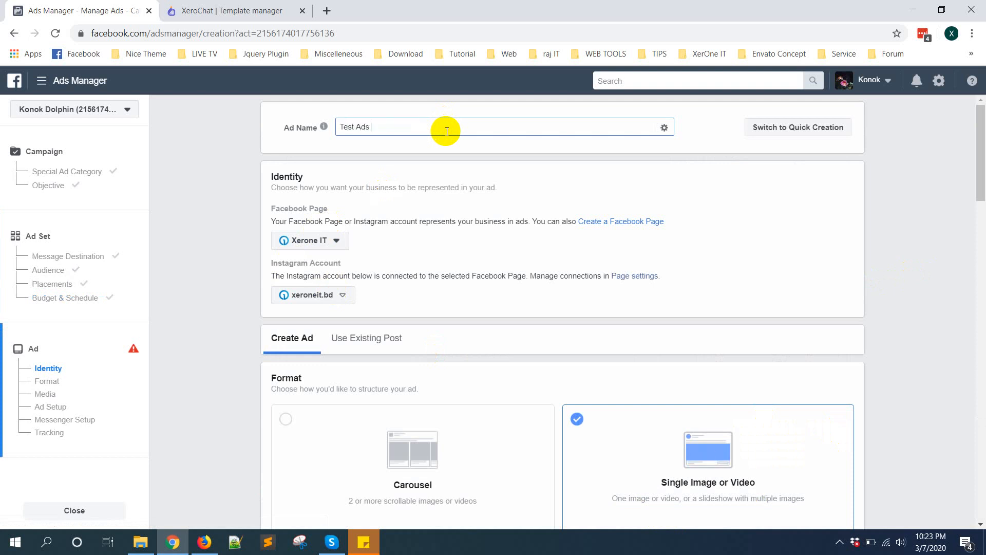
pyautogui.write('for JSON')
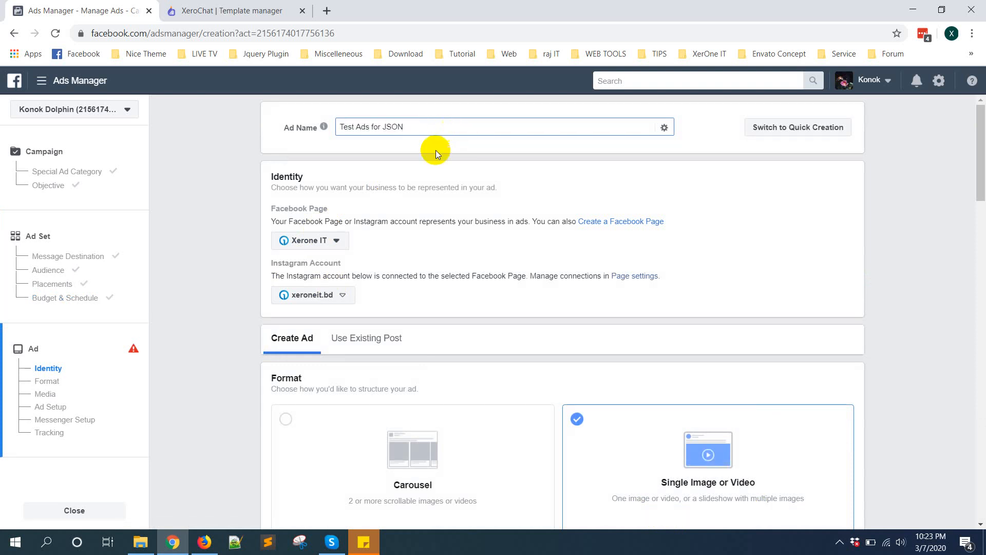
pyautogui.moveTo(309, 241)
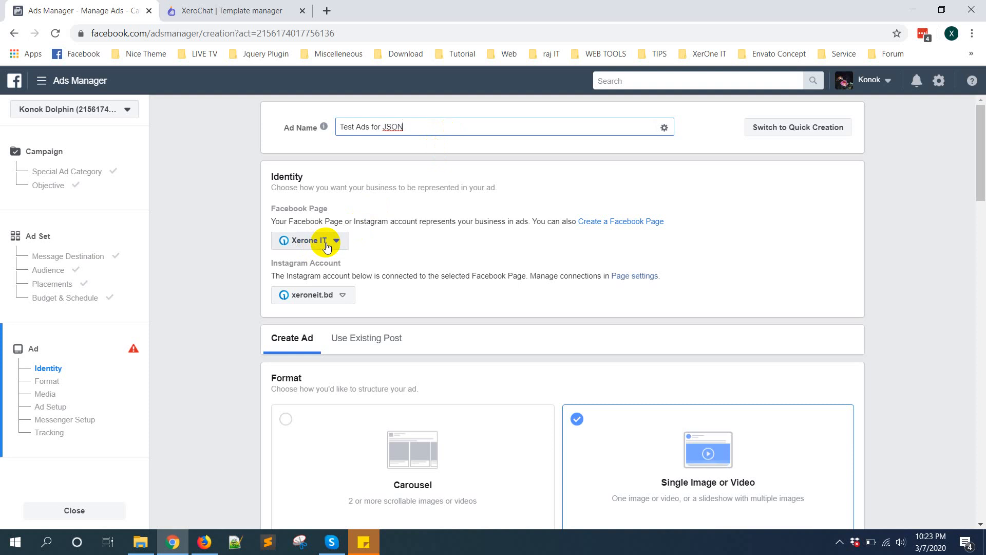
pyautogui.click(309, 241)
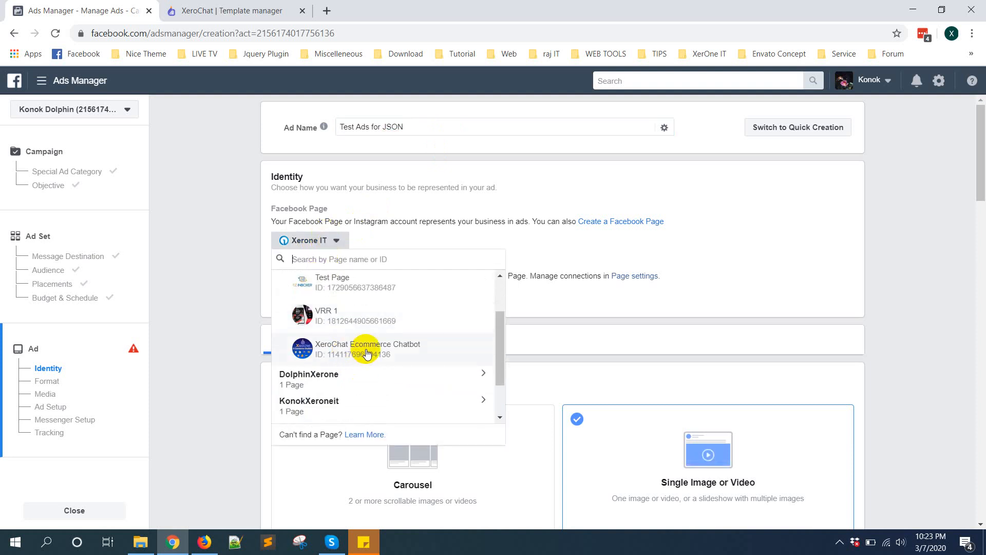
pyautogui.moveTo(937, 236)
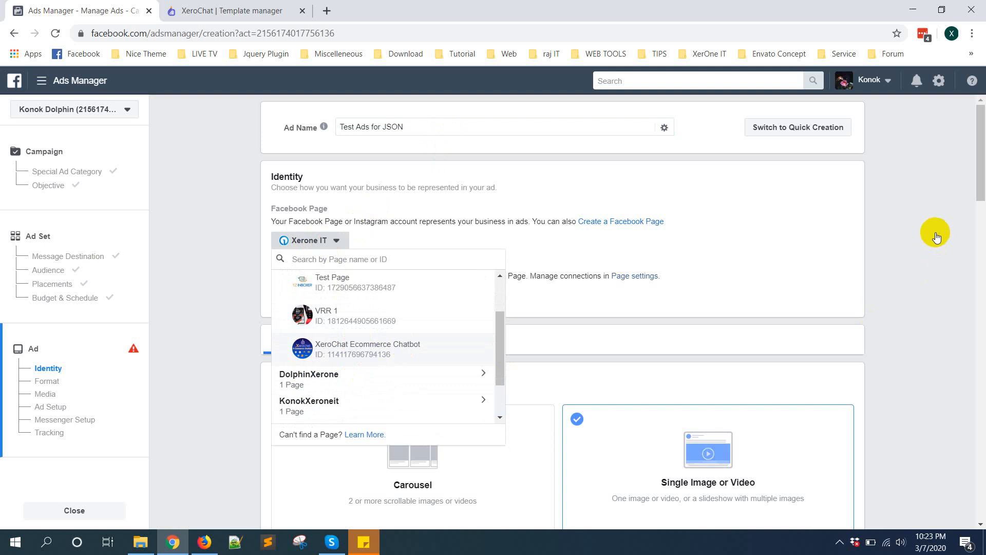
pyautogui.click(367, 349)
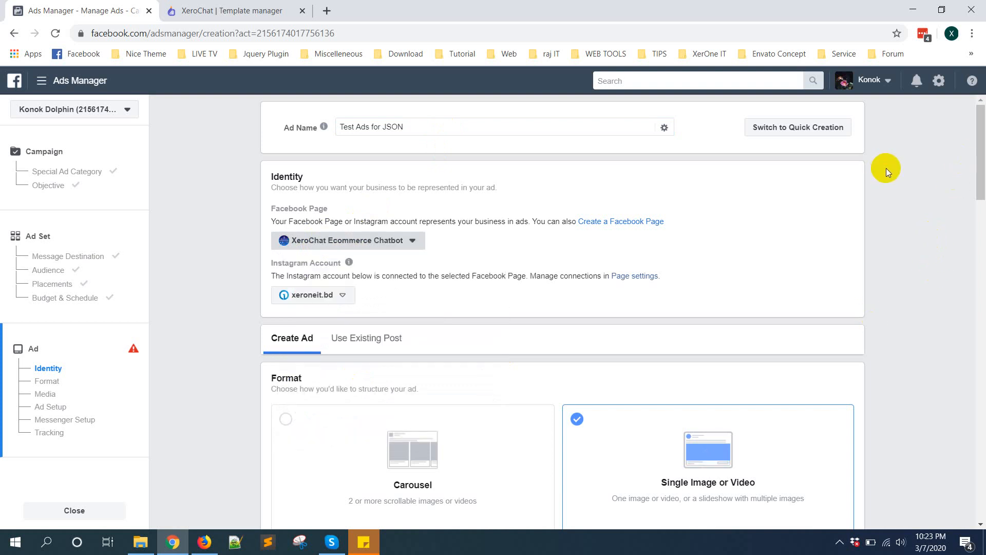
# - Scroll down to the ad's primary text and headline fields
pyautogui.scroll(-3)
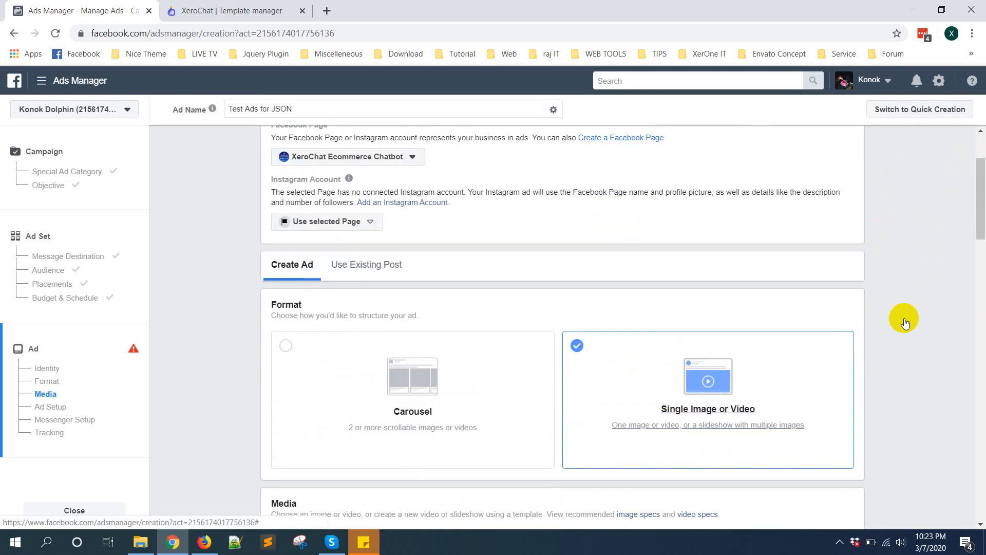
pyautogui.scroll(-3)
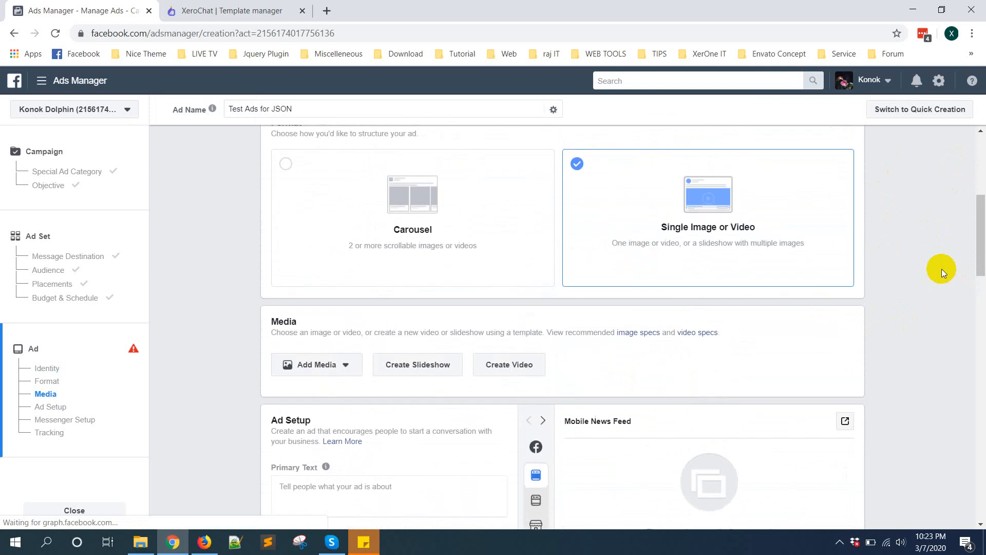
pyautogui.scroll(-3)
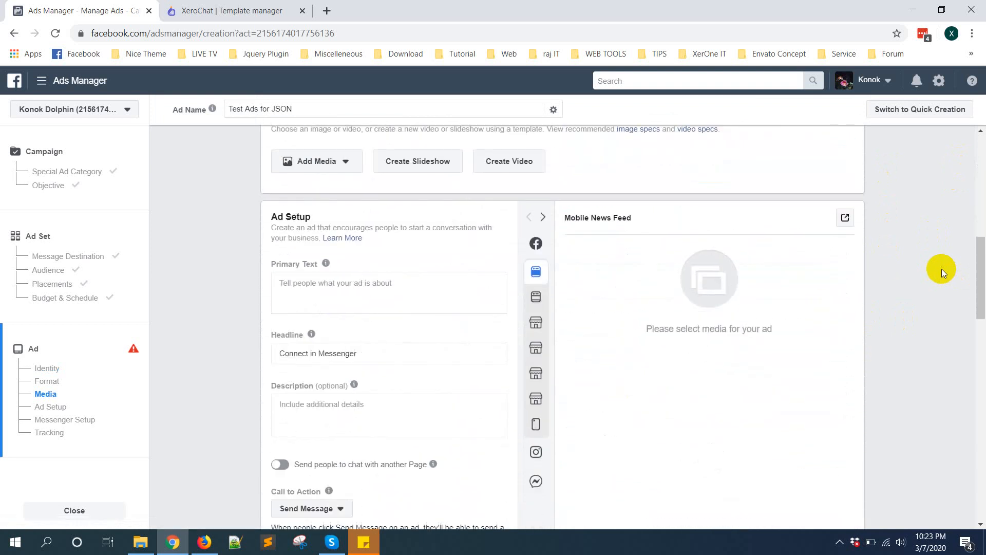
pyautogui.scroll(-3)
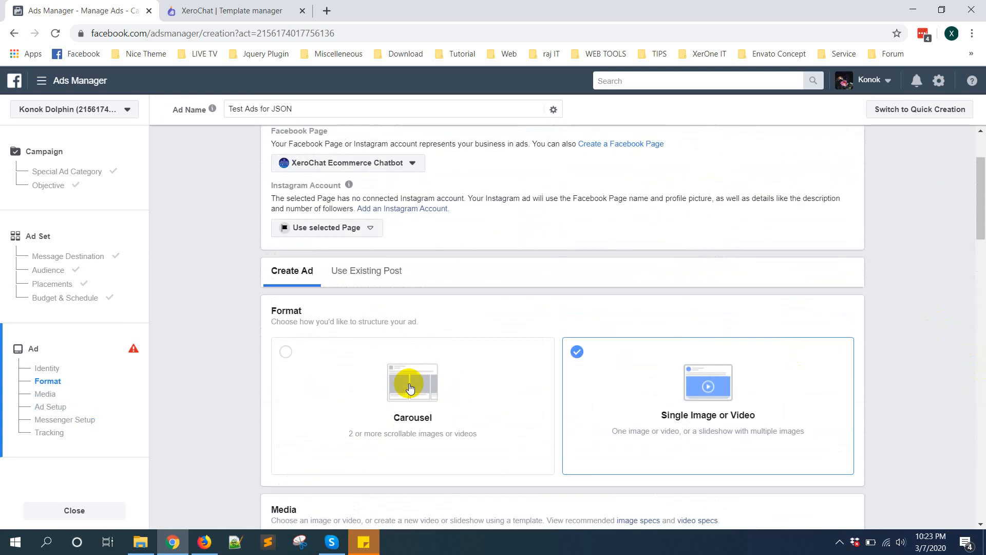
pyautogui.scroll(-3)
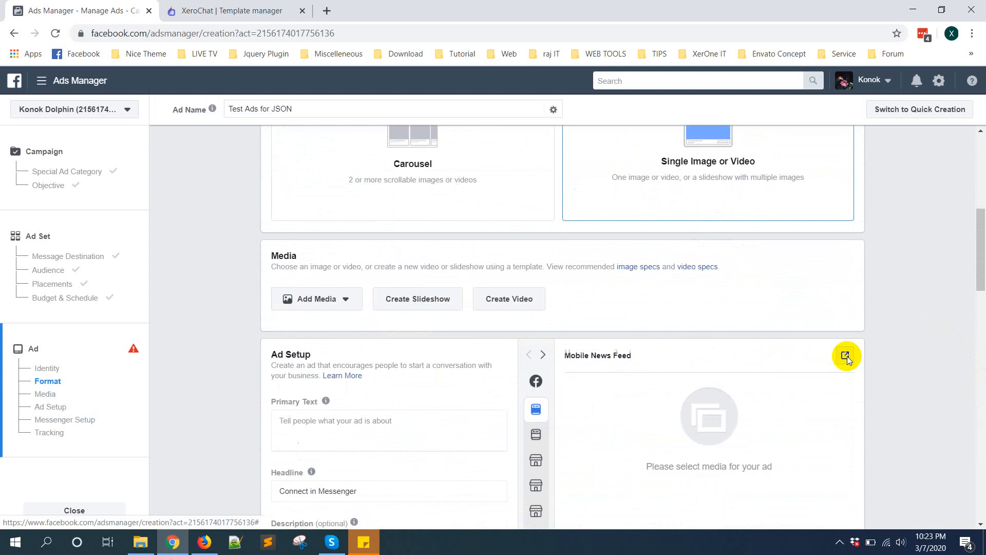
pyautogui.scroll(-3)
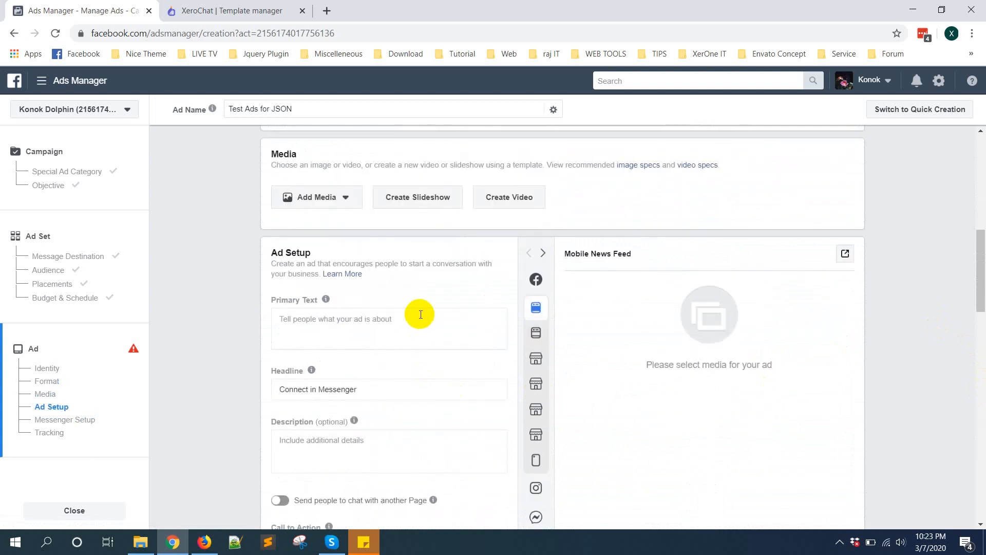
# - Enter primary text 'Hey Guys, XeroChat now comes with in built Ecommerce system. Let try'
pyautogui.write('Hey')
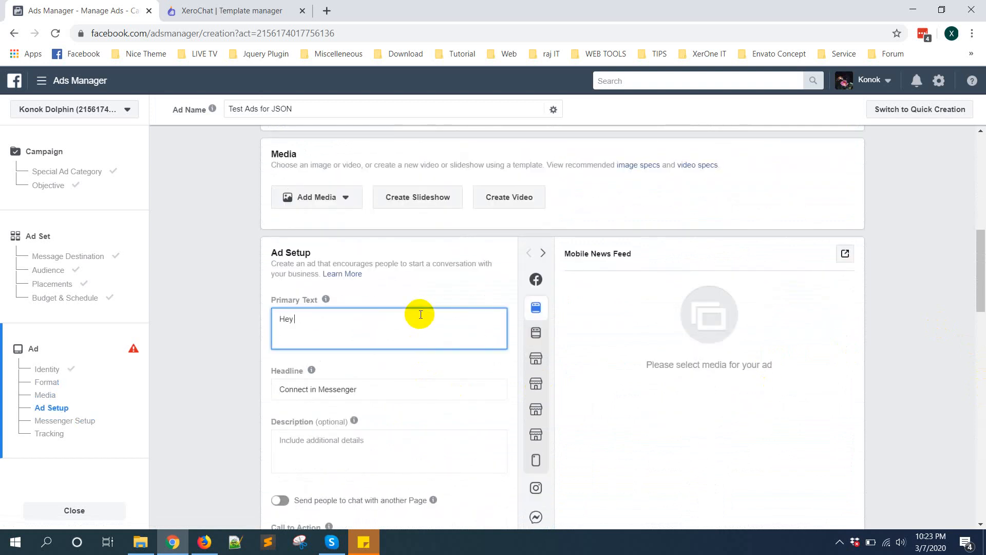
pyautogui.write('G')
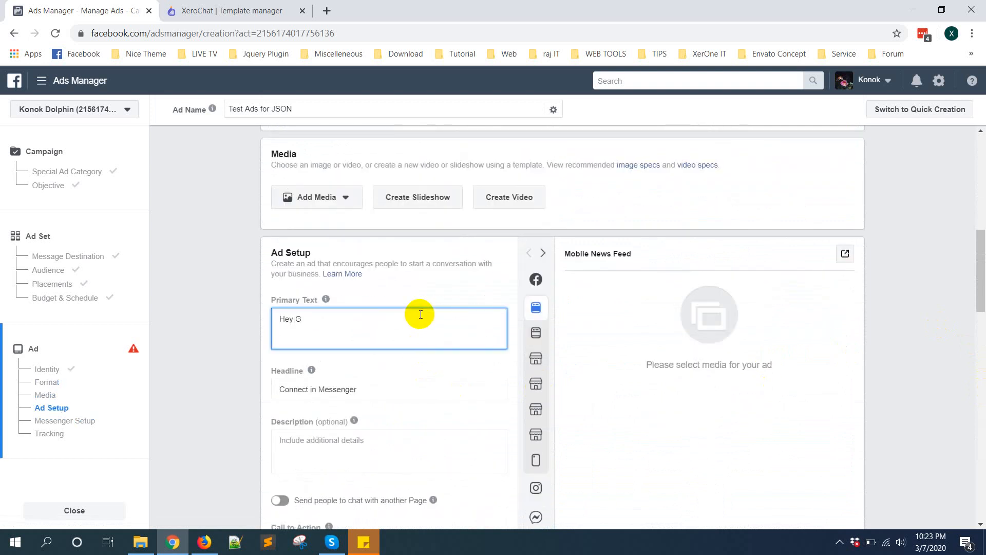
pyautogui.write('uys,')
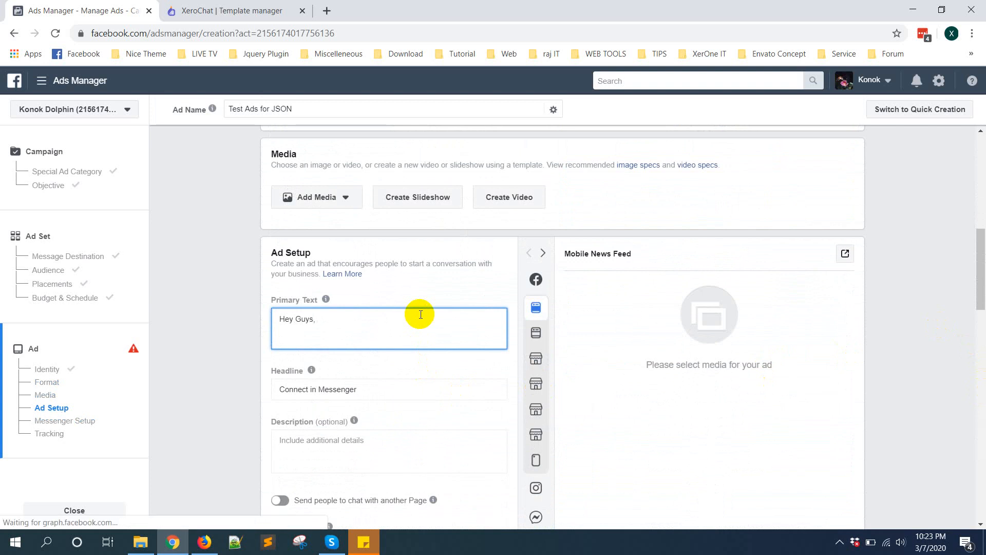
pyautogui.write('XeroChat now Com')
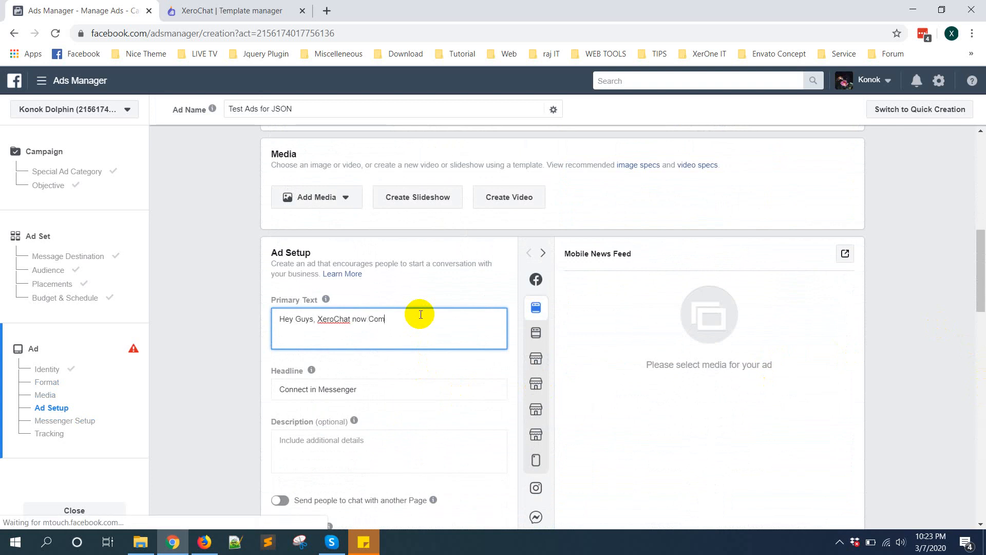
pyautogui.press('Backspace')
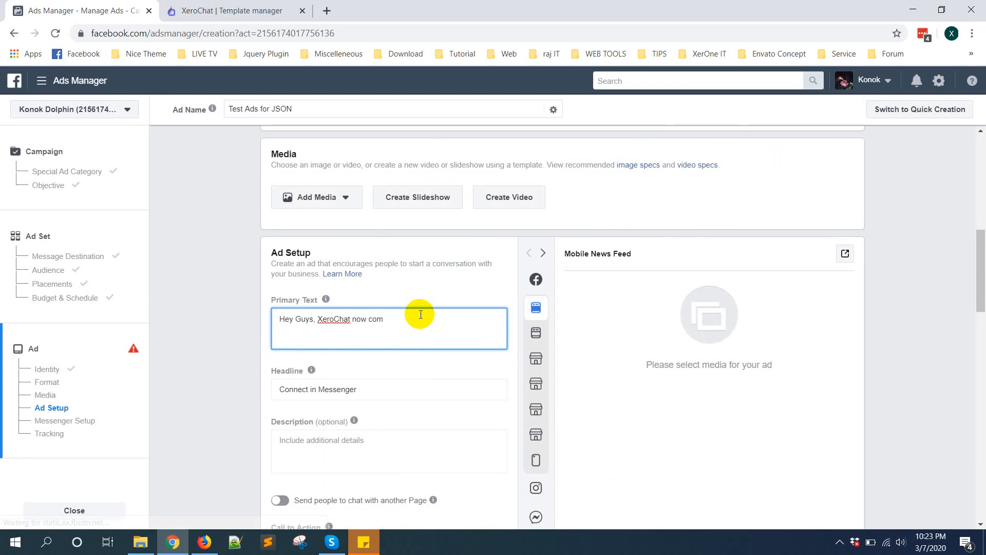
pyautogui.write('es with')
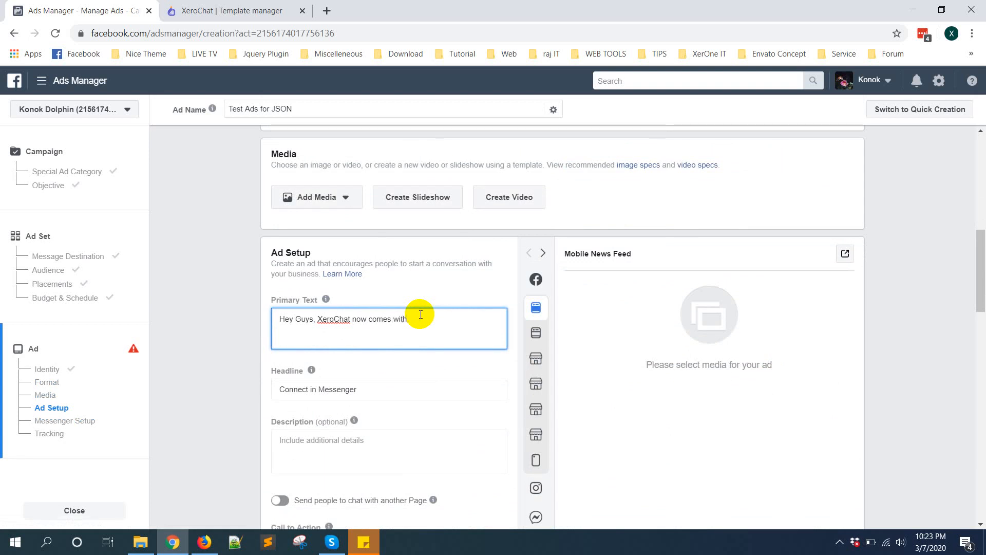
pyautogui.write('i')
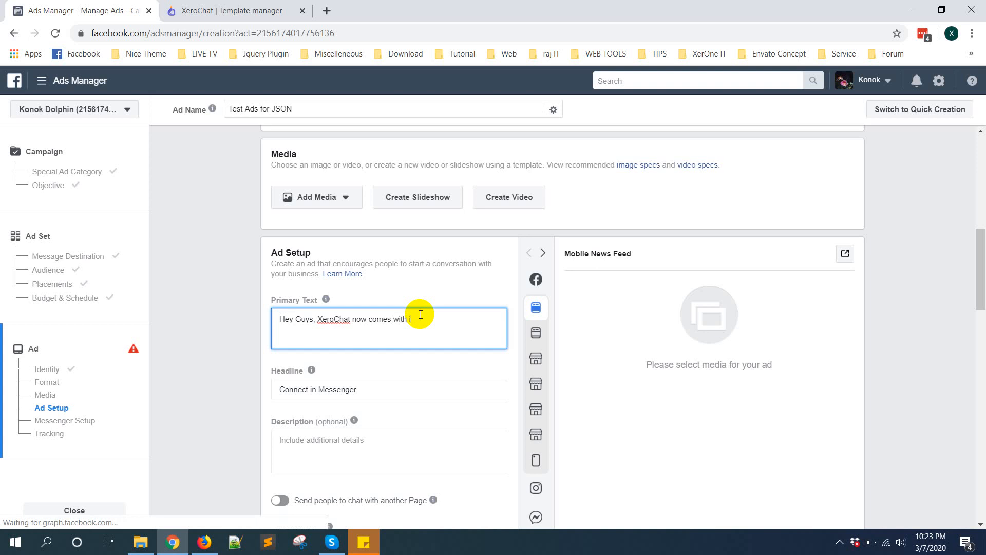
pyautogui.write('n built Ecommerce')
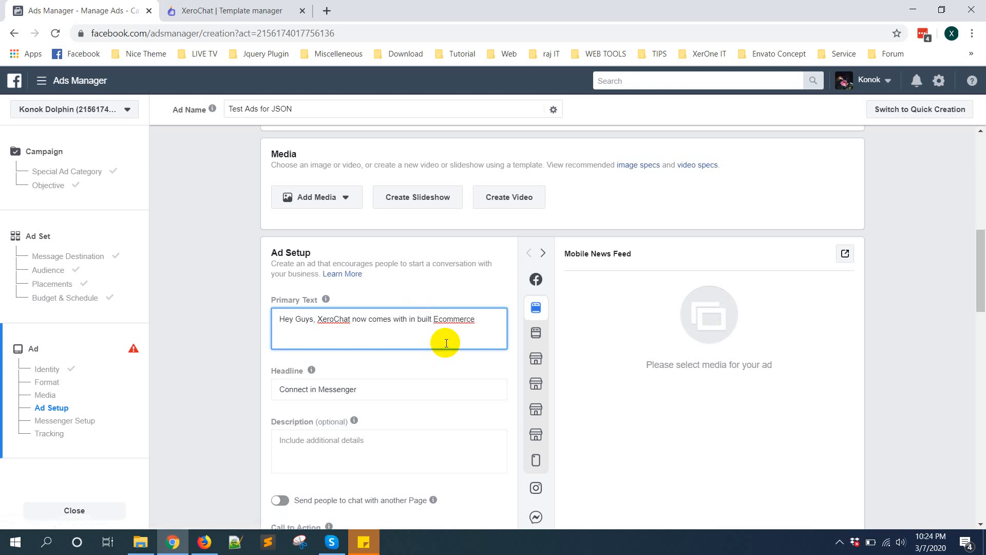
pyautogui.write('system.')
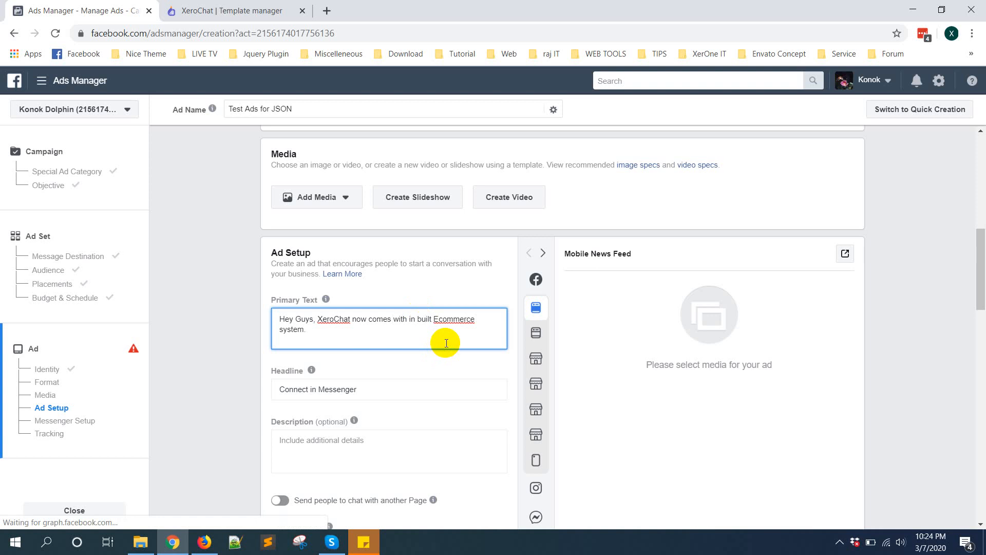
pyautogui.write('Let try')
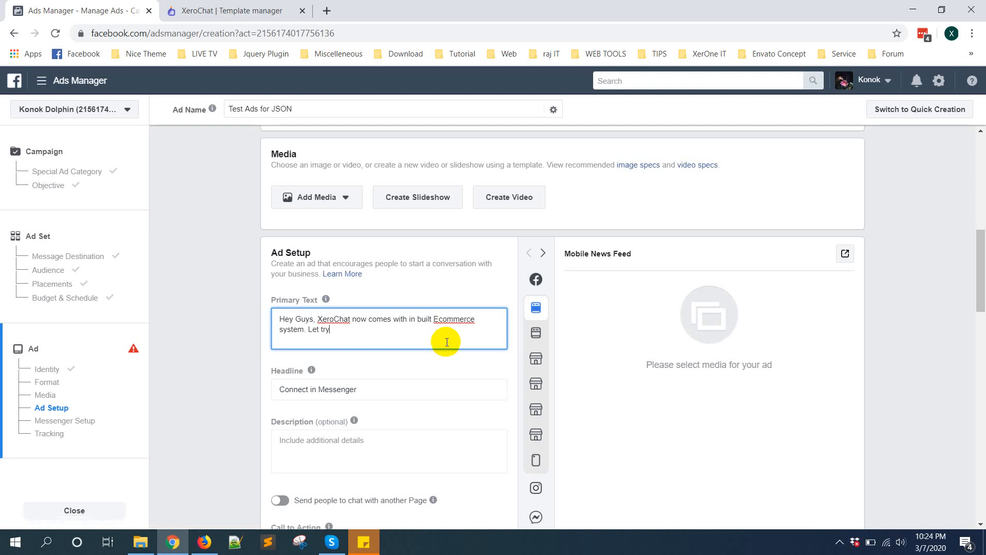
pyautogui.scroll(-3)
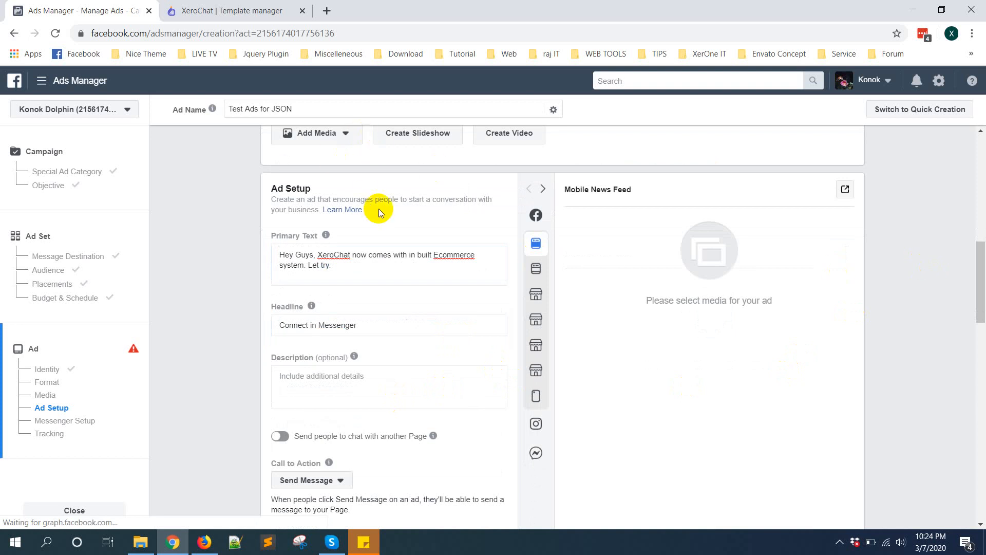
pyautogui.scroll(3)
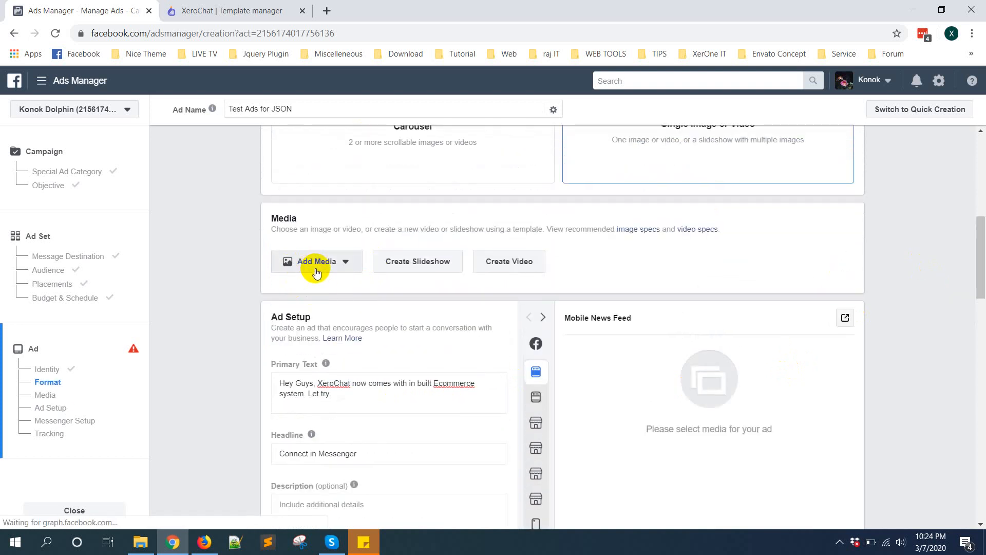
# - Upload the orange 2048X1077.jpg image from the Desktop as a new ad image
pyautogui.click(316, 261)
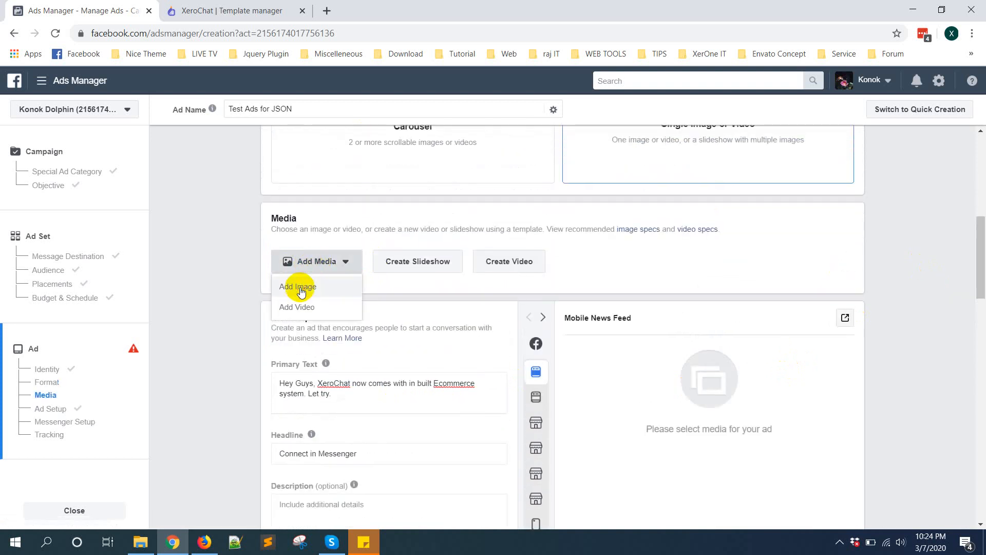
pyautogui.click(297, 286)
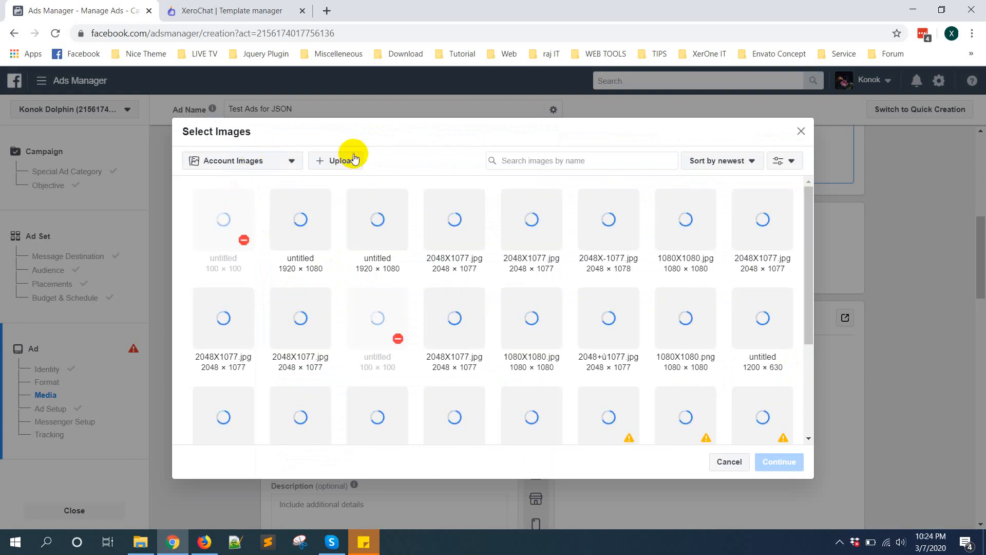
pyautogui.click(341, 161)
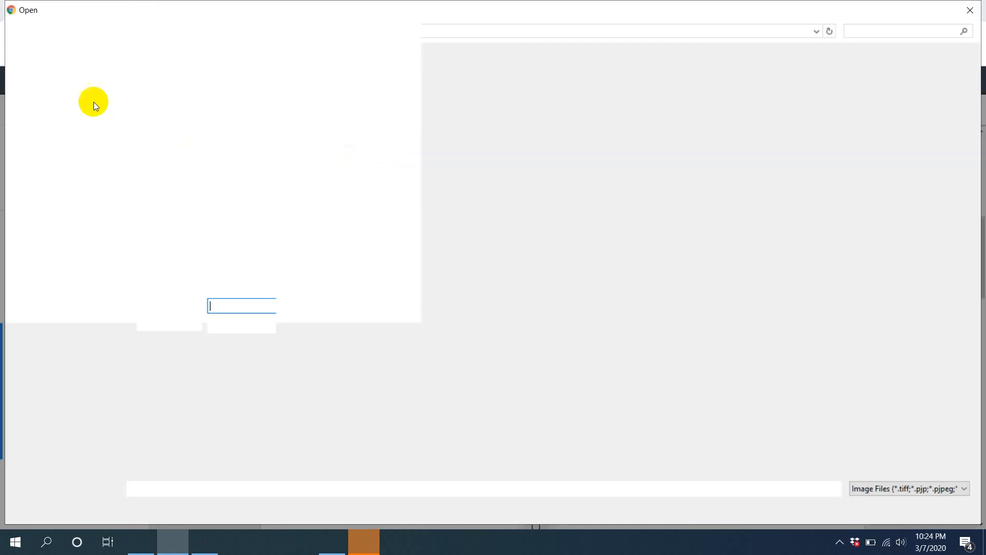
pyautogui.click(51, 95)
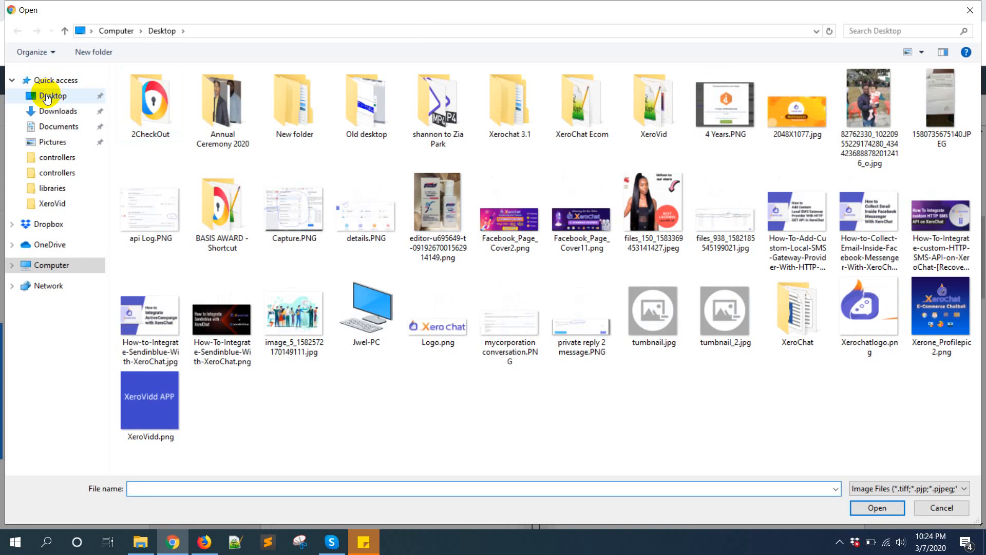
pyautogui.click(796, 101)
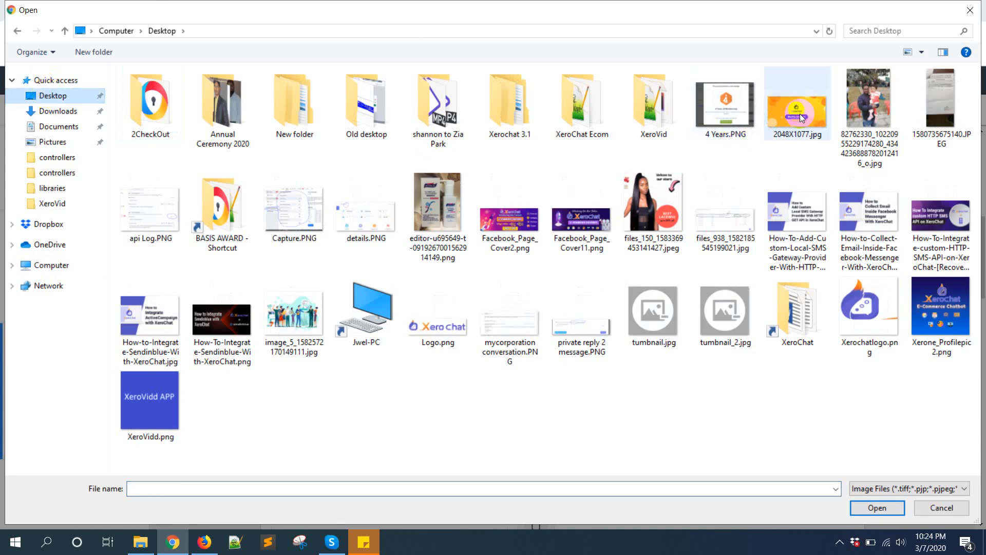
pyautogui.click(877, 508)
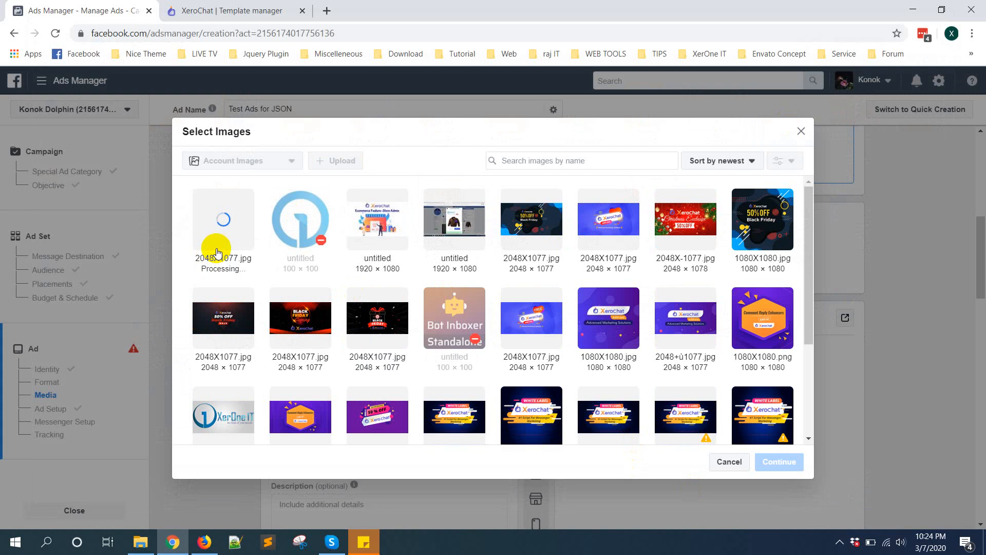
# - Select the uploaded 2048X1077.jpg and use it as the ad's media
pyautogui.click(223, 219)
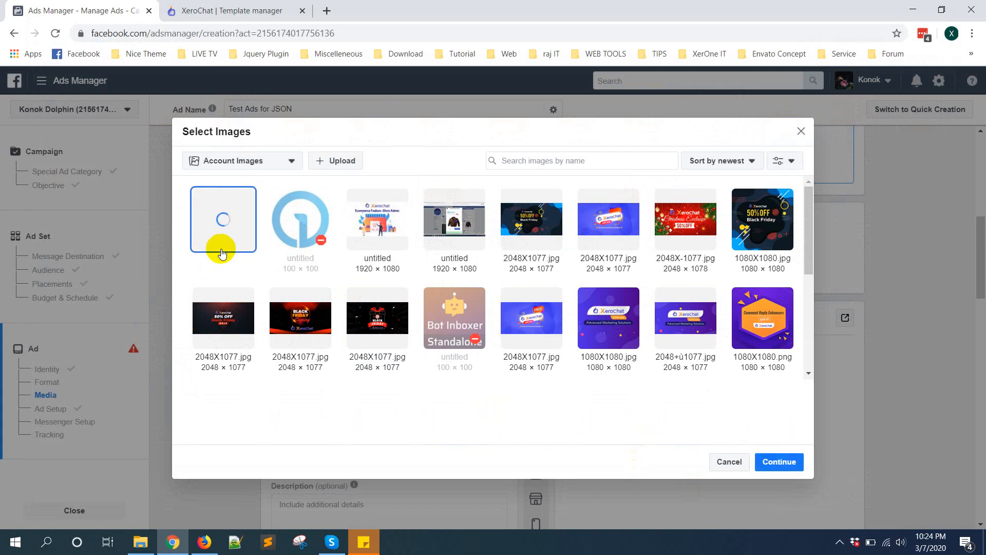
pyautogui.click(223, 219)
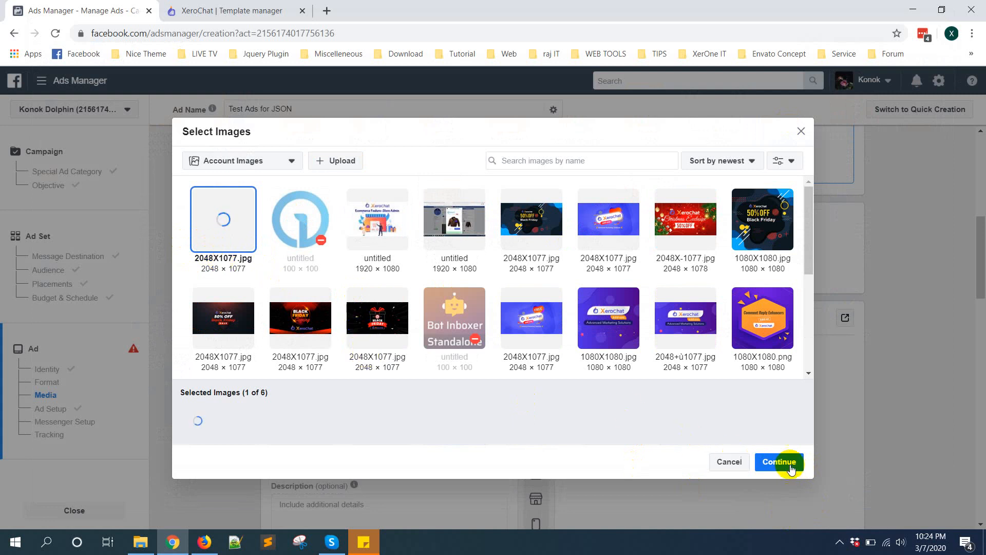
pyautogui.click(779, 461)
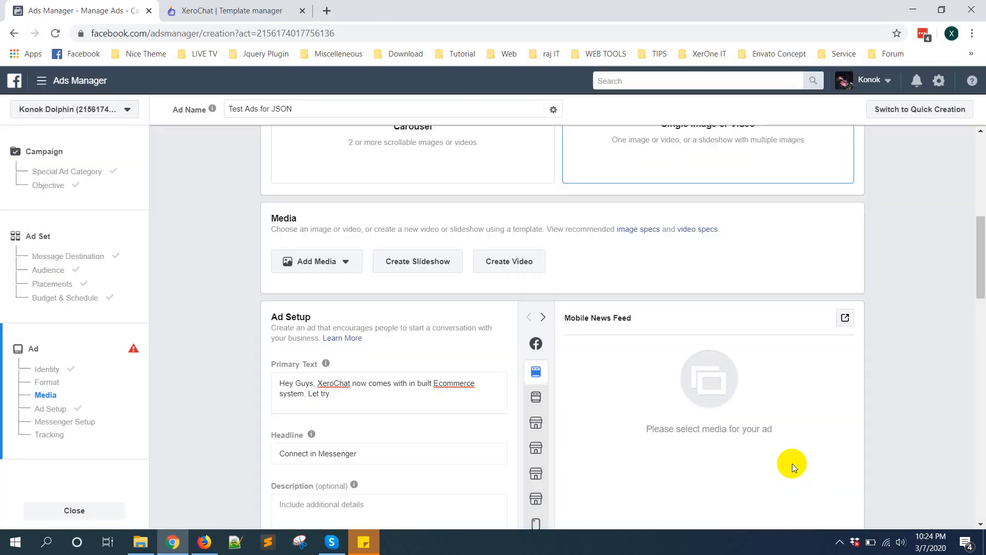
pyautogui.moveTo(914, 371)
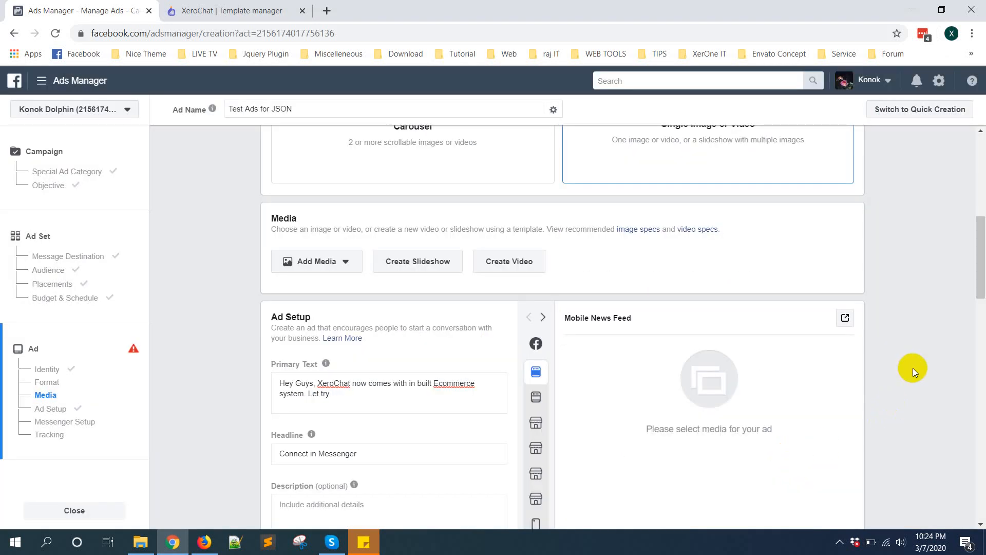
pyautogui.click(318, 261)
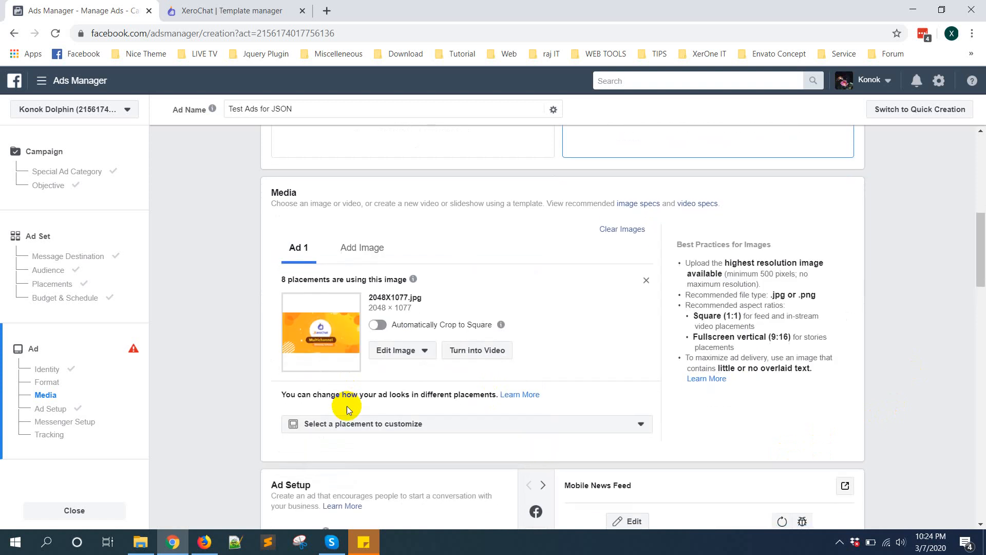
# - Set the ad headline to 'Try Ecommenrce in Messenger'
pyautogui.scroll(-3)
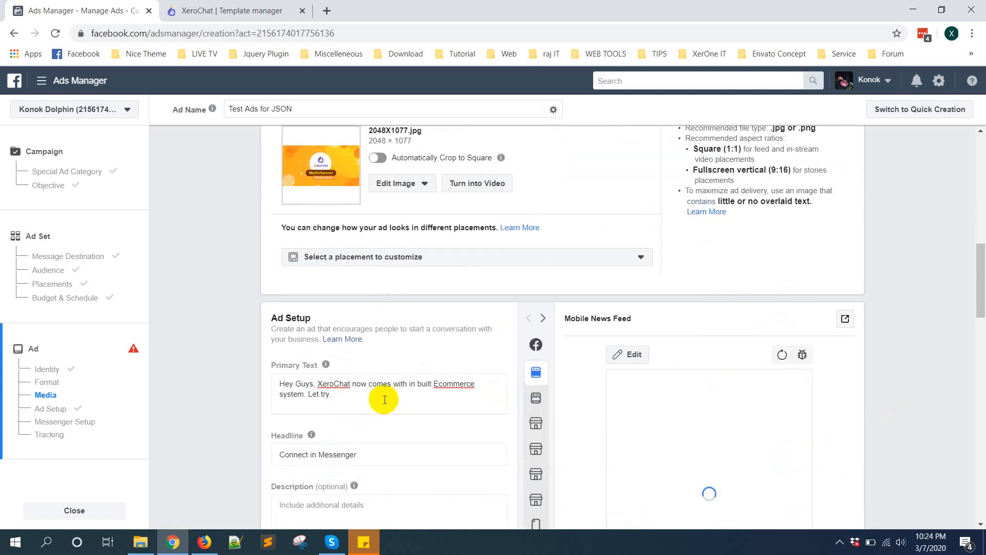
pyautogui.scroll(-3)
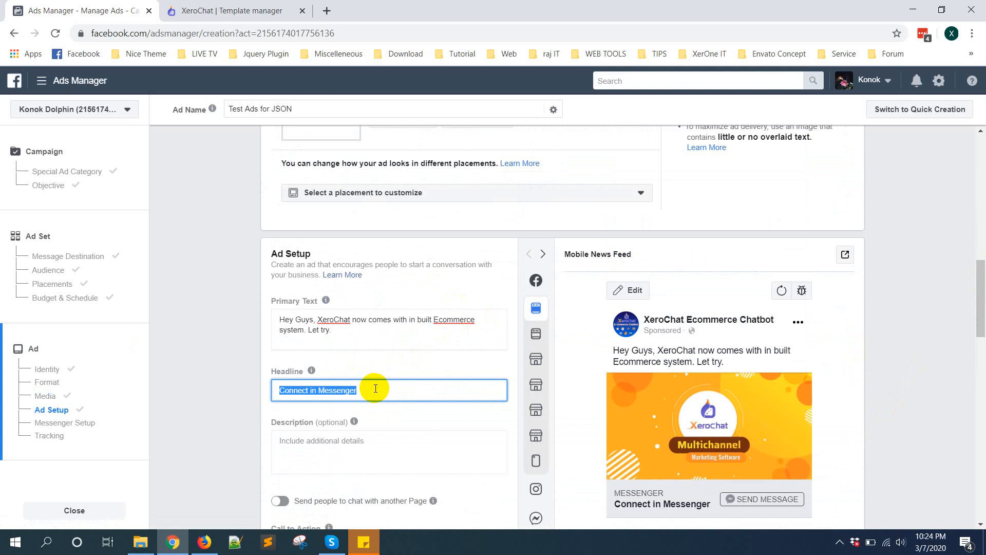
pyautogui.write('Try')
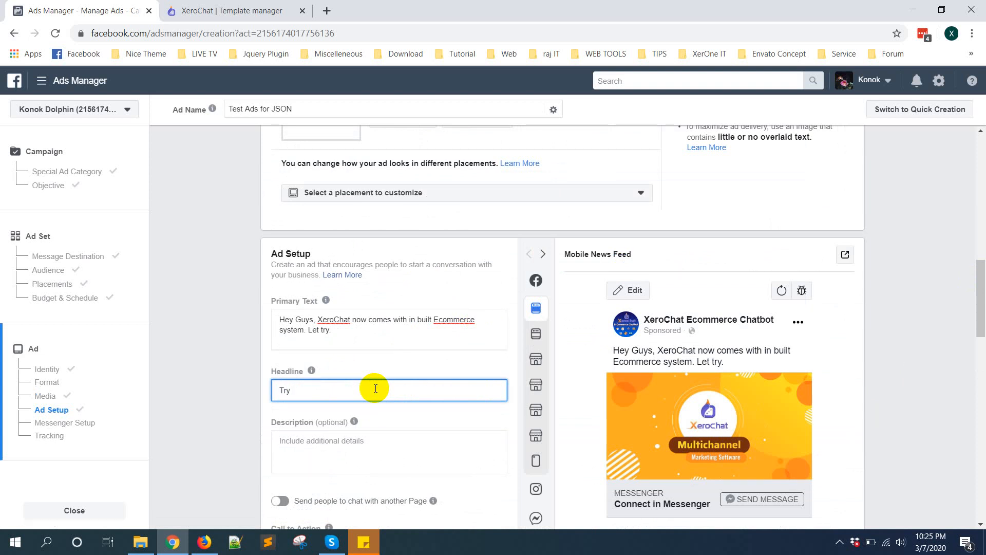
pyautogui.write('Ecommenrce in Messenger')
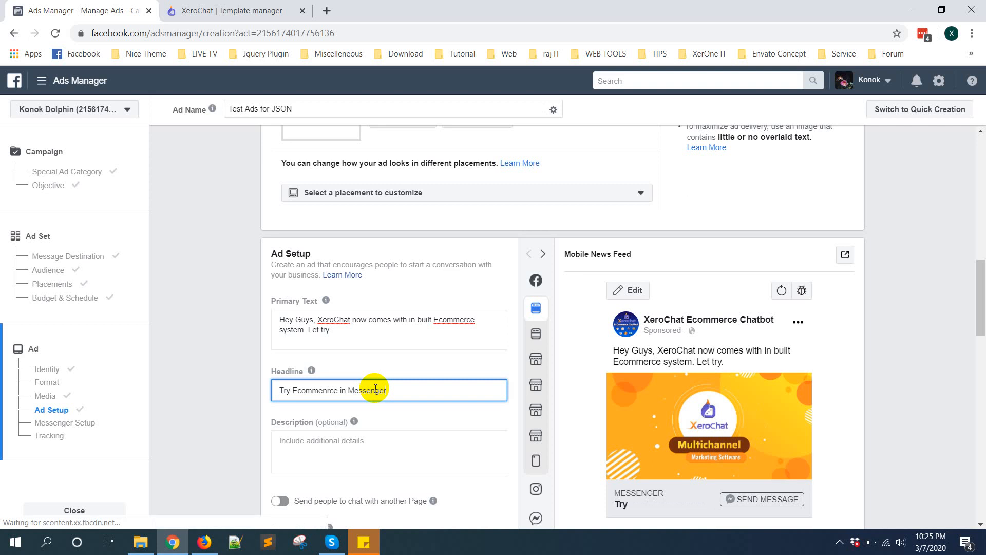
pyautogui.moveTo(918, 337)
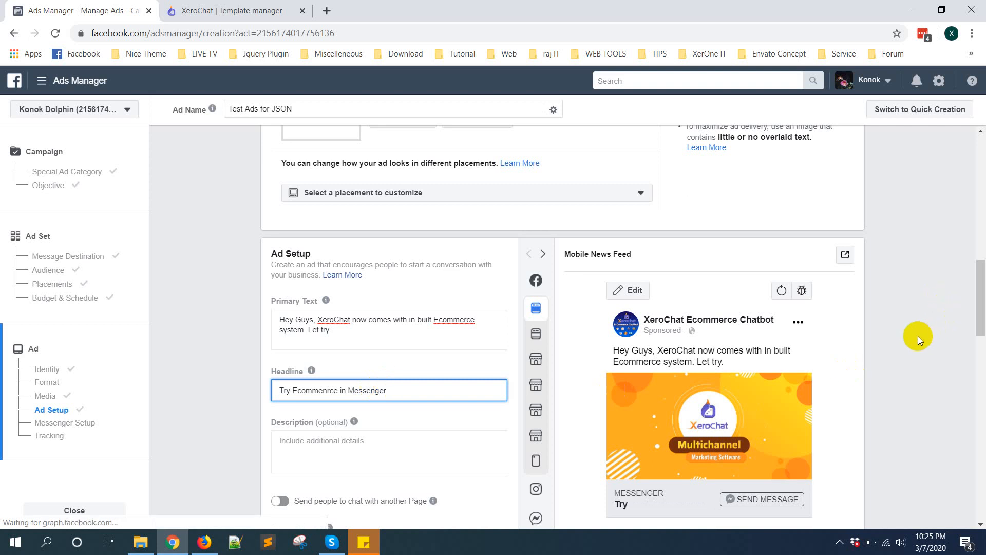
pyautogui.scroll(-3)
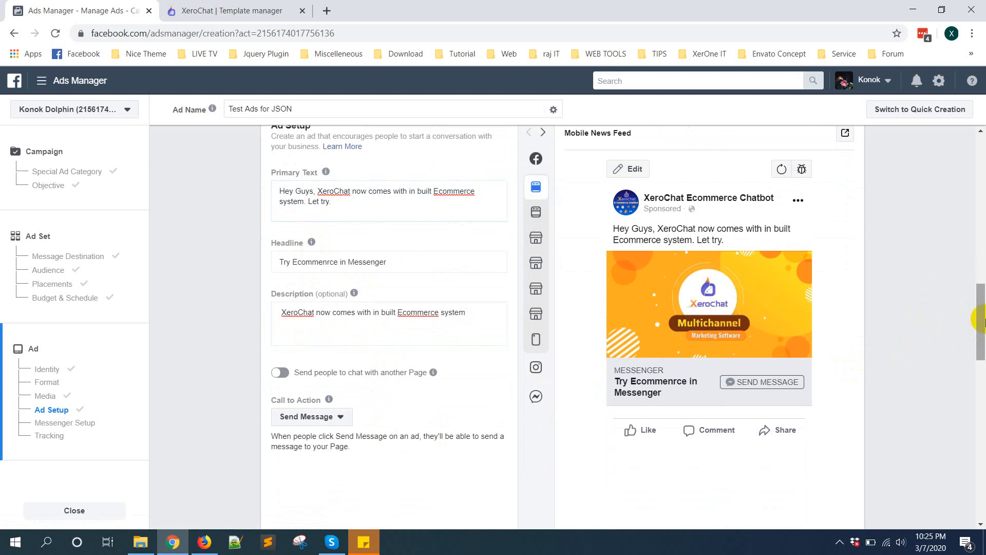
# - Show the Call to Action choices, currently set to Send Message
pyautogui.scroll(-3)
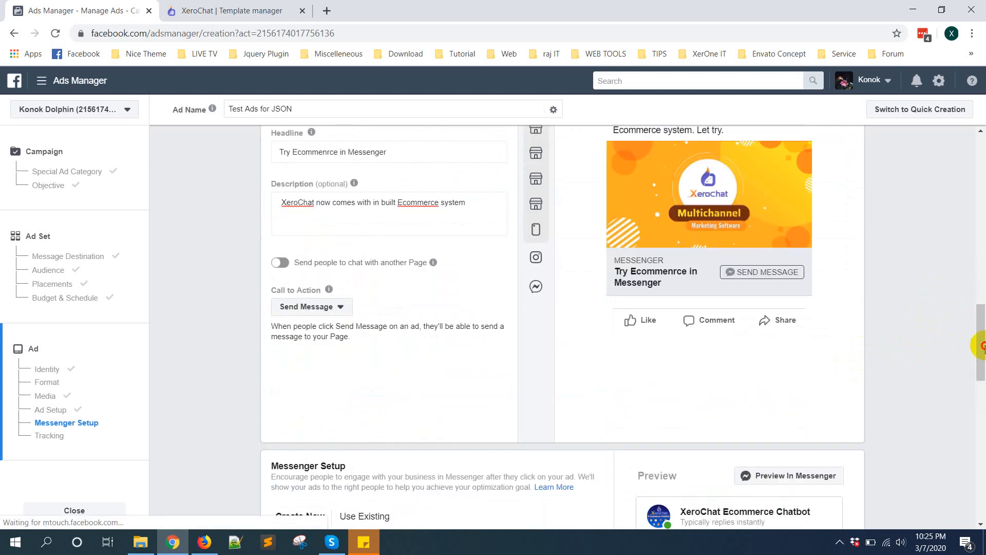
pyautogui.scroll(-3)
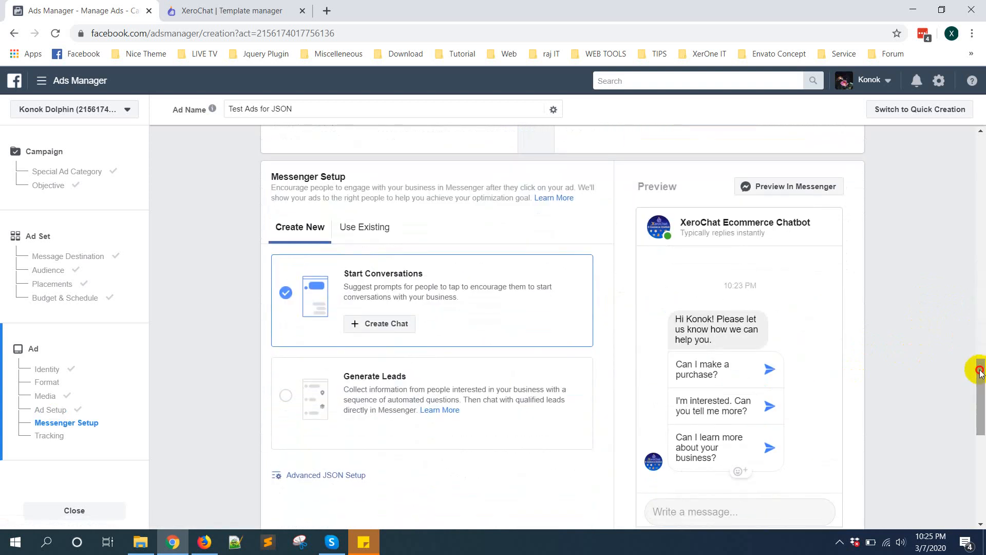
pyautogui.scroll(3)
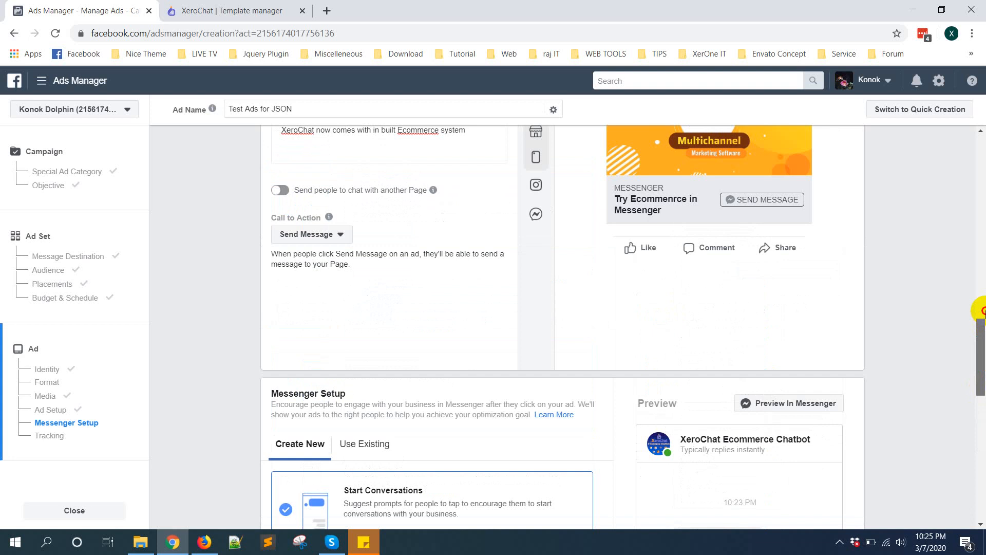
pyautogui.scroll(3)
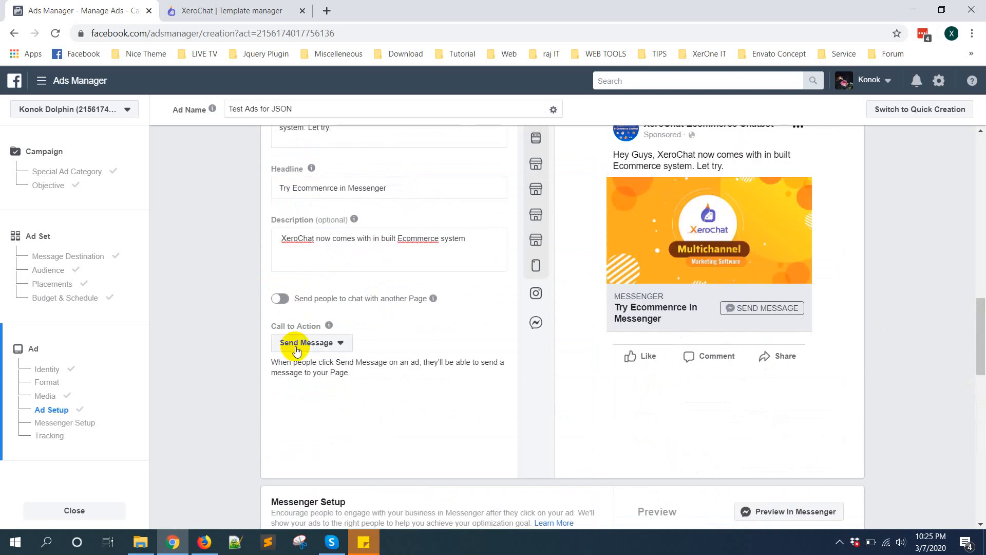
pyautogui.click(310, 343)
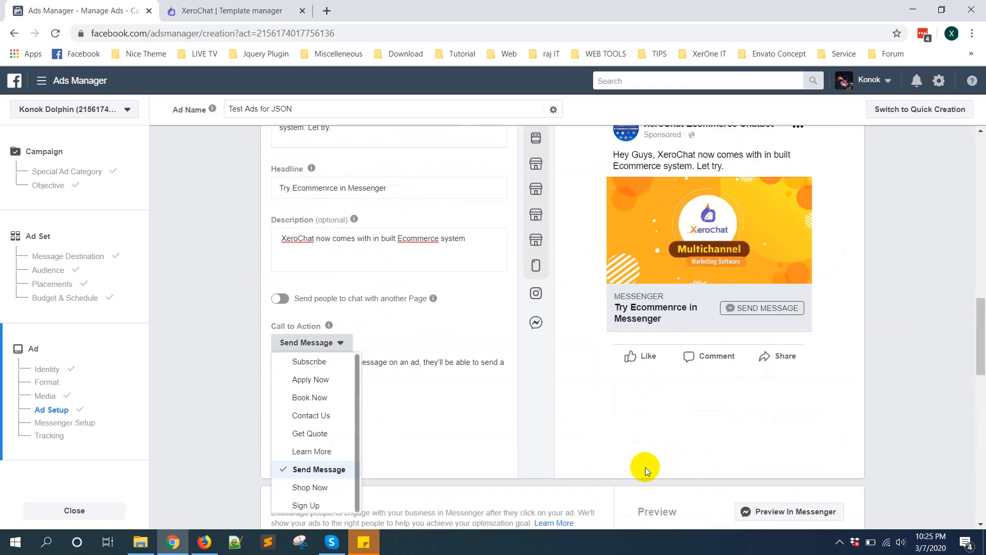
pyautogui.scroll(-3)
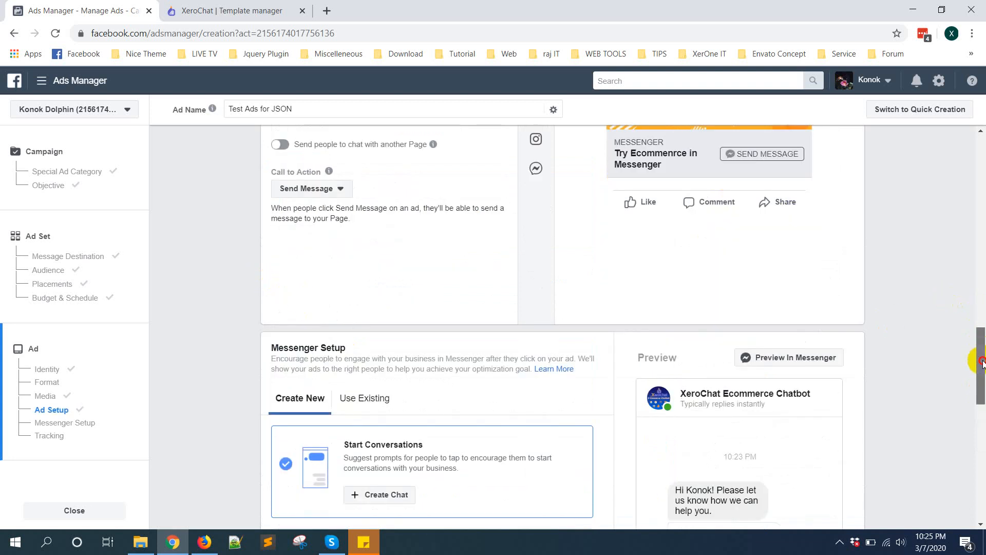
pyautogui.scroll(-3)
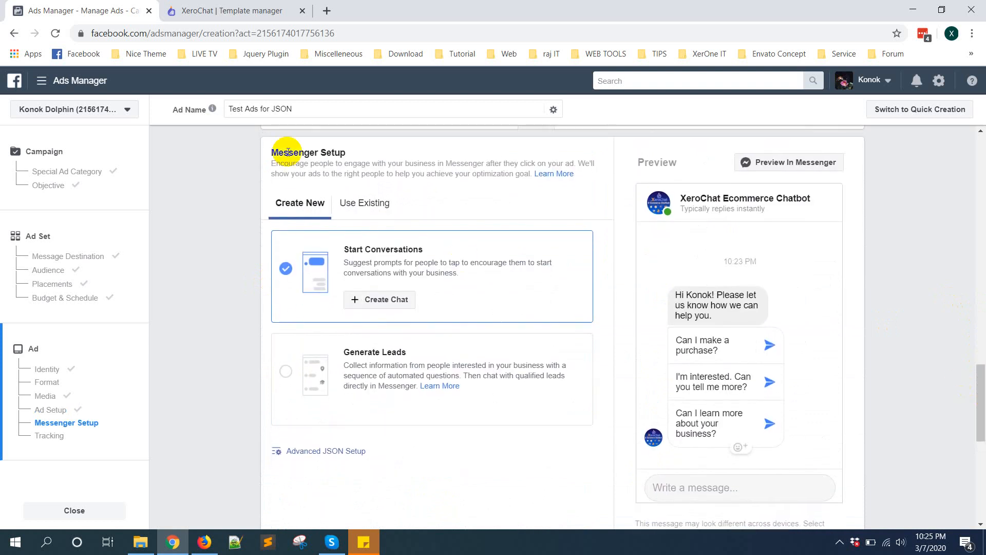
pyautogui.moveTo(312, 250)
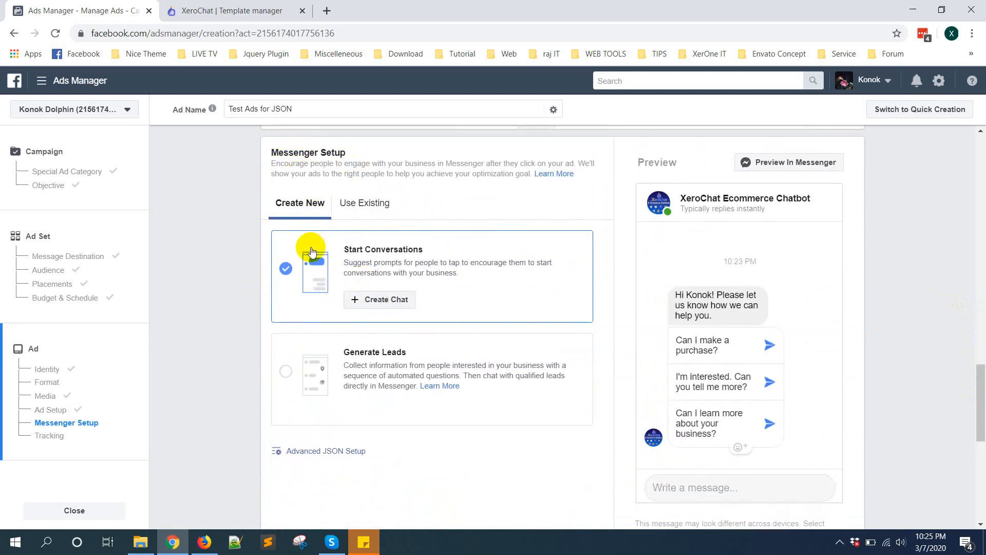
pyautogui.moveTo(721, 377)
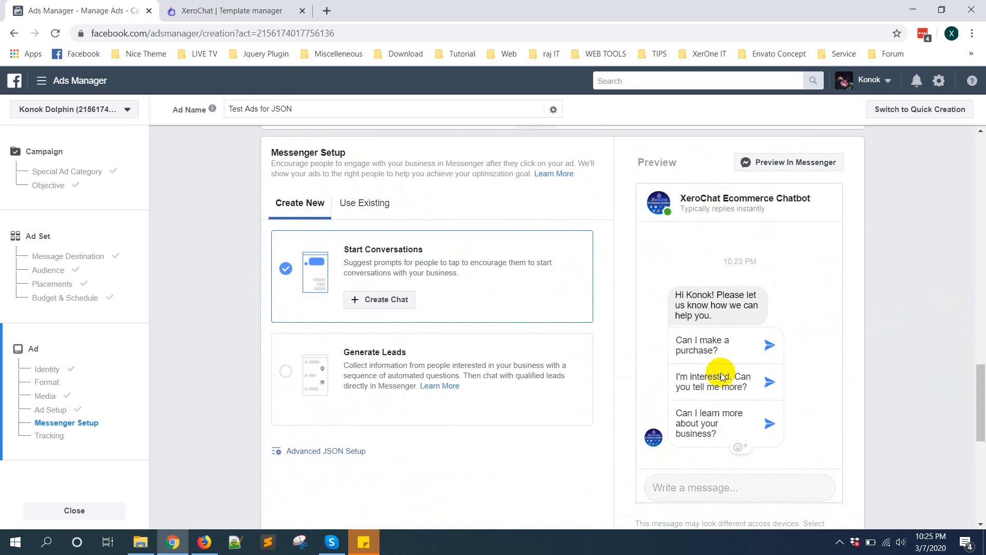
pyautogui.moveTo(760, 328)
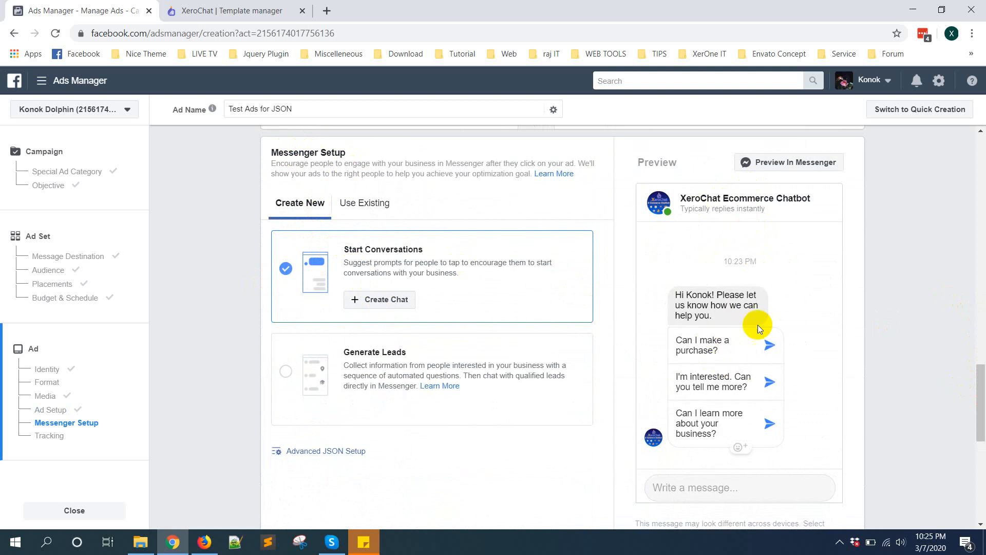
pyautogui.moveTo(447, 371)
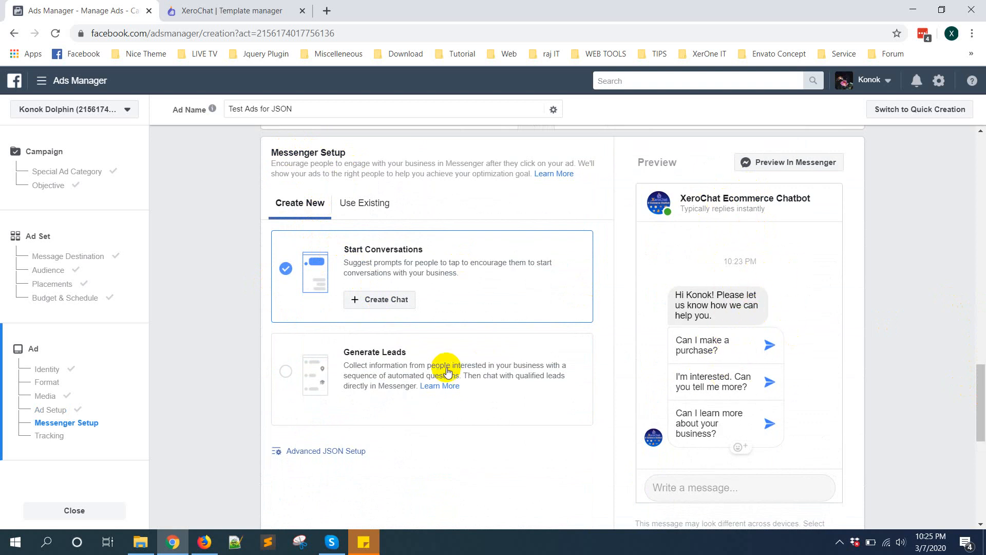
pyautogui.moveTo(641, 386)
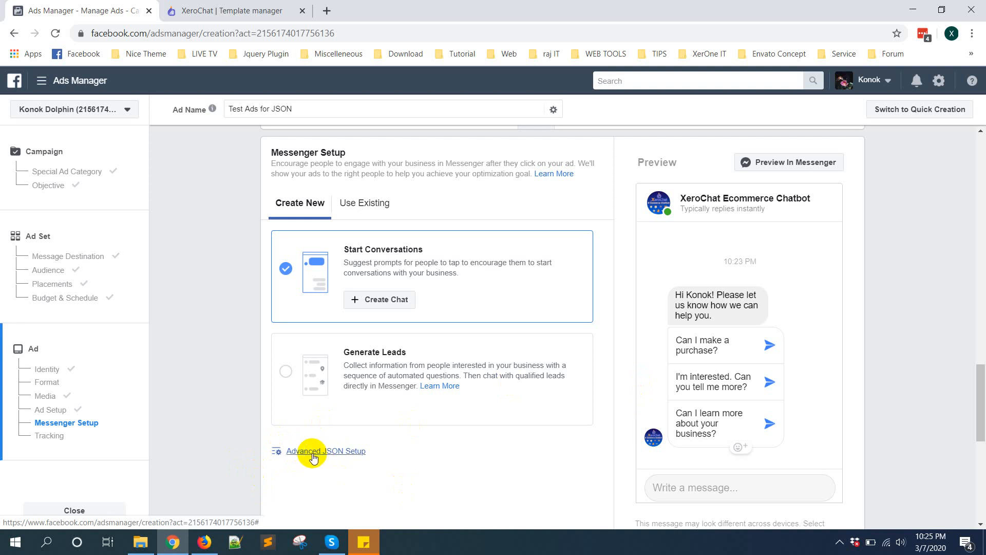
# - Enter Advanced JSON Setup and copy the template JSON from the XeroChat tab
pyautogui.click(326, 451)
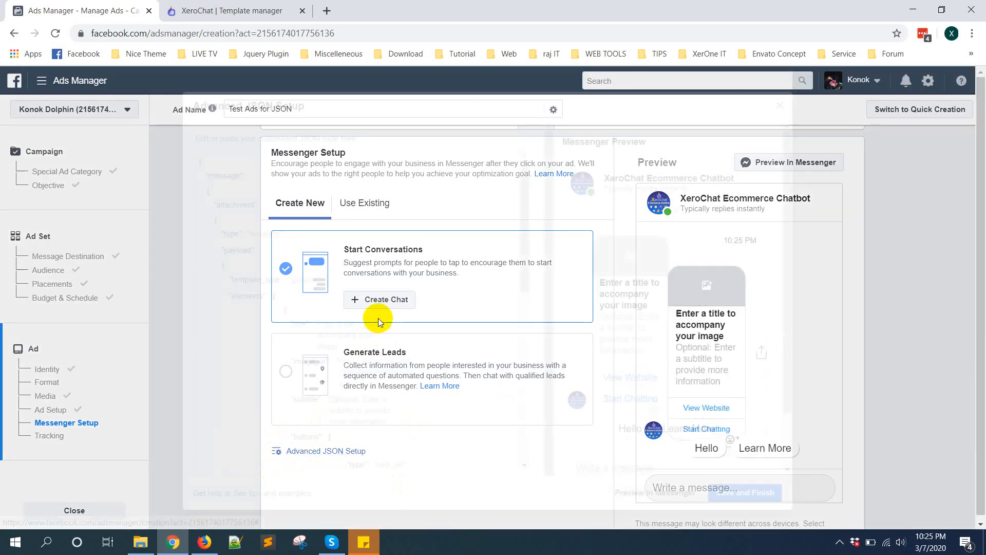
pyautogui.click(237, 10)
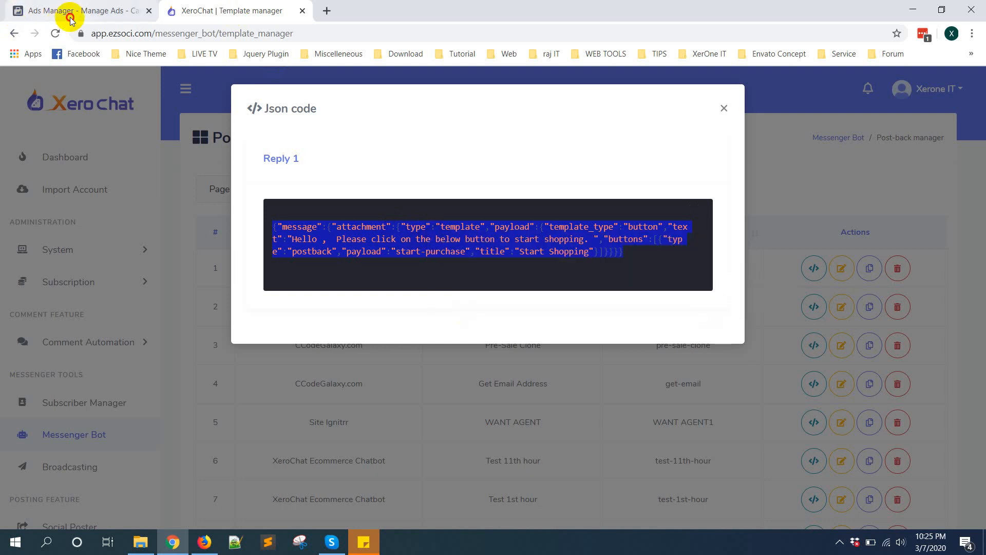
pyautogui.click(75, 10)
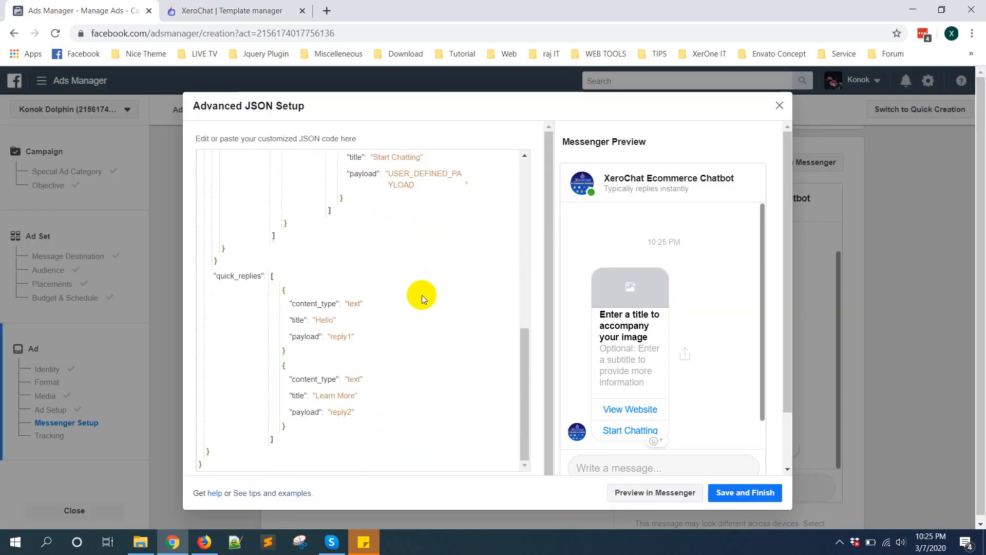
# - Replace the default greeting JSON with the pasted Start Shopping template
pyautogui.scroll(3)
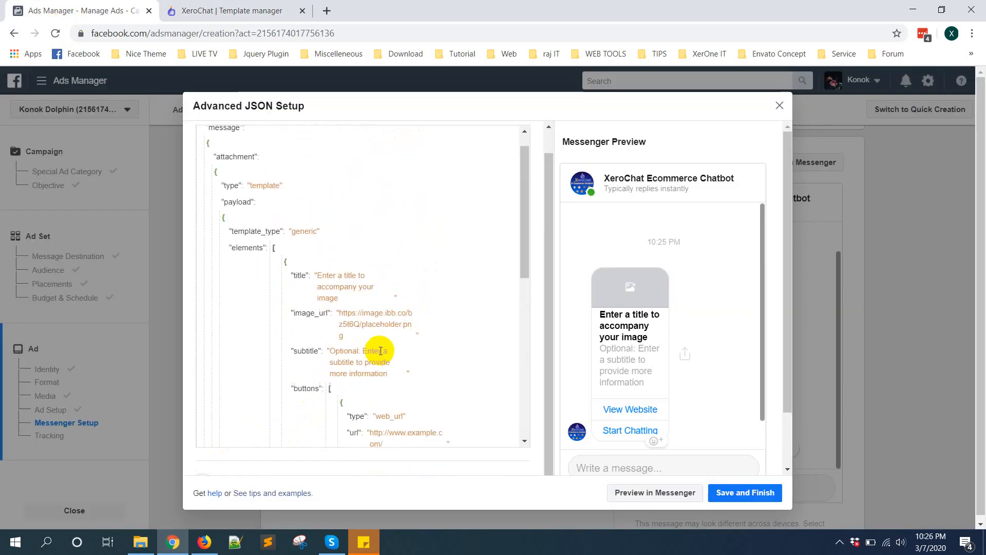
pyautogui.press('ctrl+a')
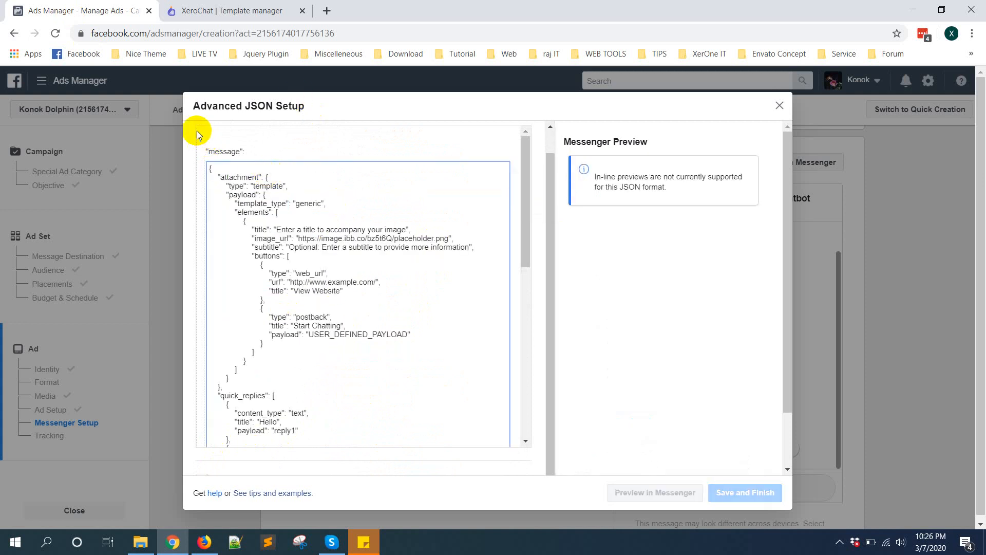
pyautogui.click(654, 493)
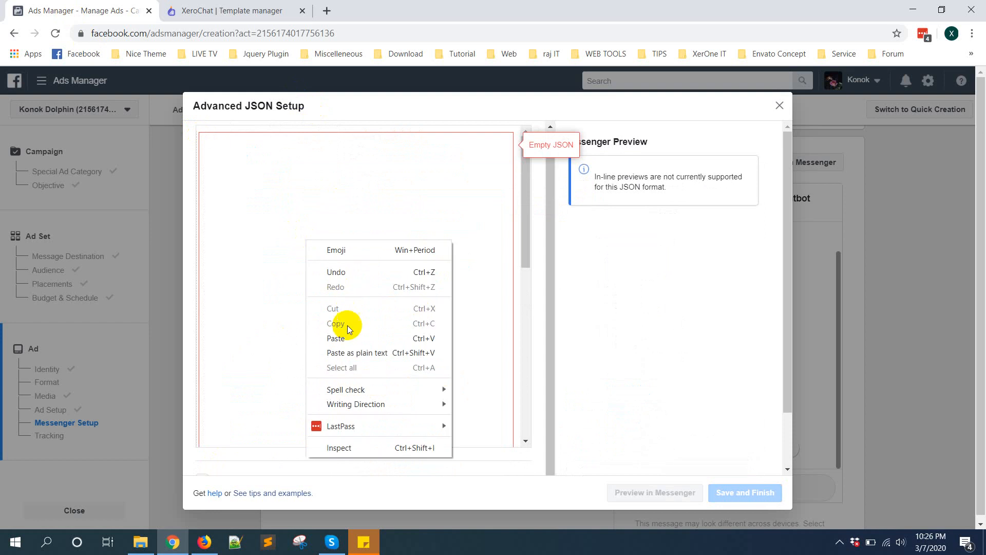
pyautogui.click(336, 324)
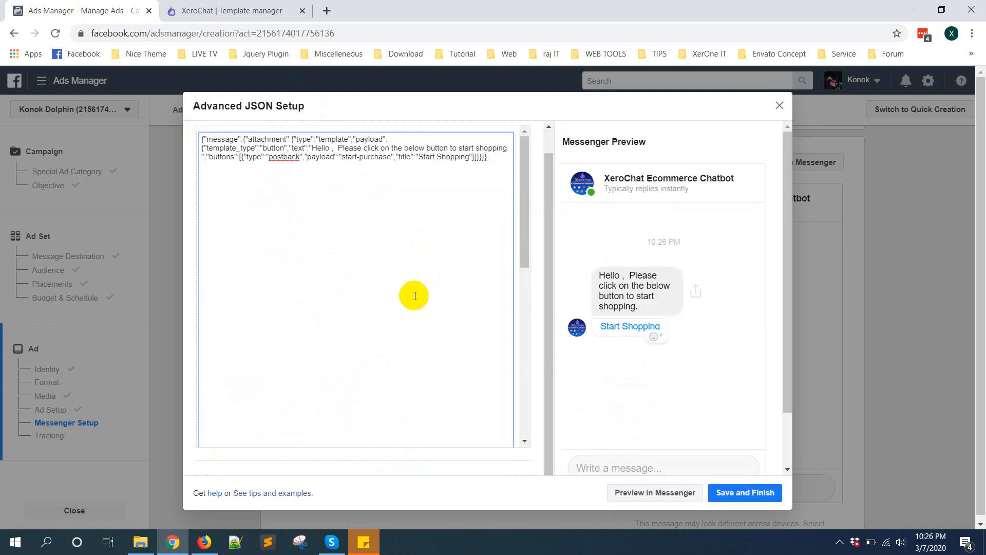
pyautogui.moveTo(594, 291)
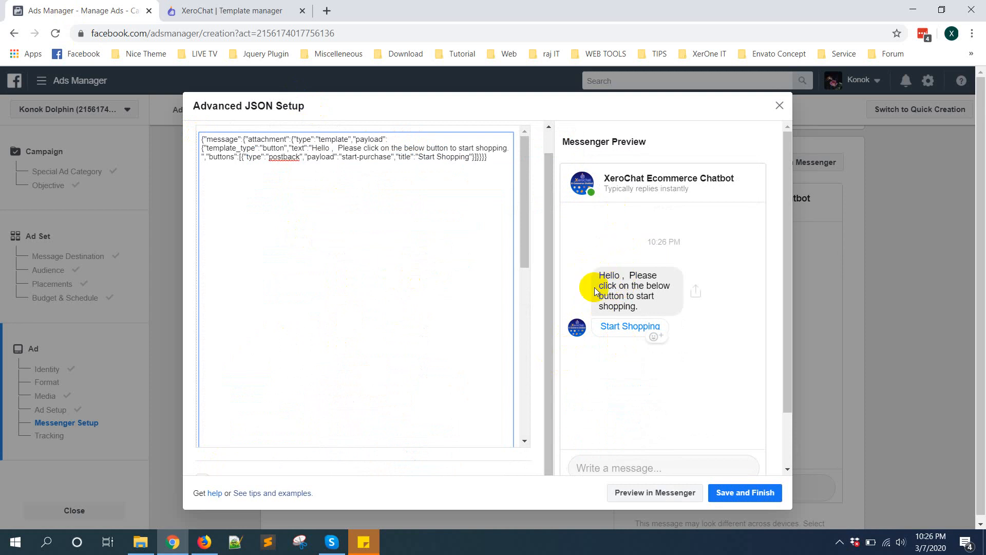
pyautogui.moveTo(637, 291)
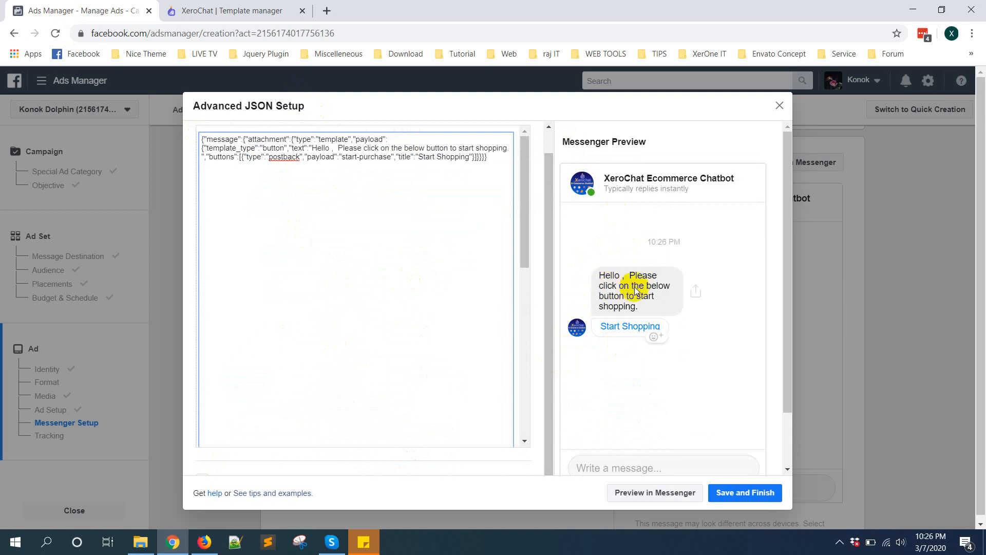
pyautogui.moveTo(645, 332)
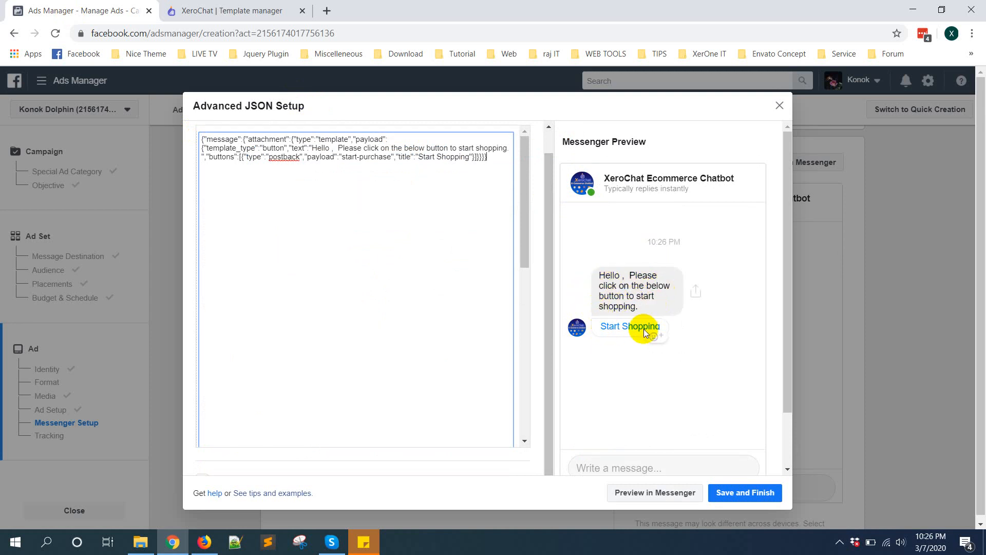
pyautogui.moveTo(655, 380)
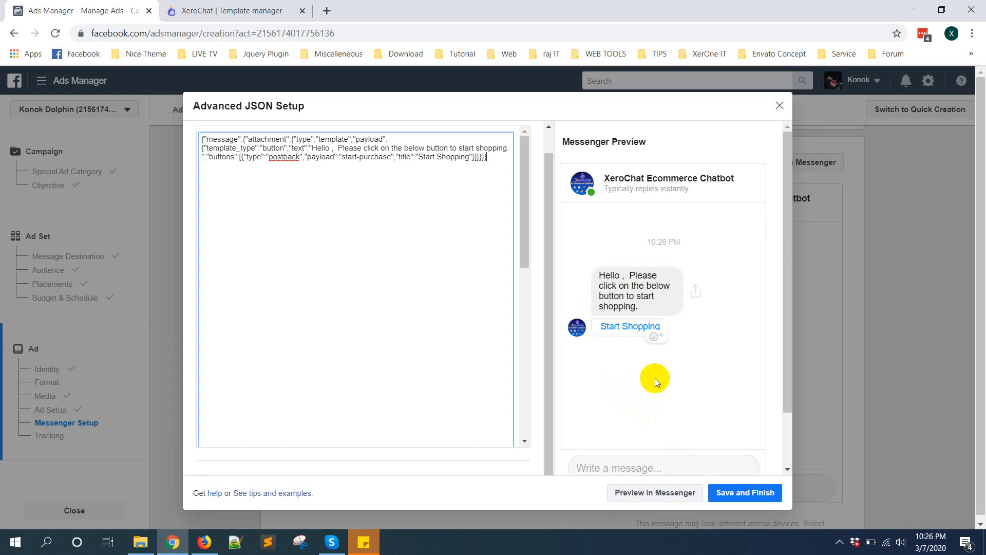
# - Send the Start Shopping greeting as a Preview in Messenger
pyautogui.scroll(-3)
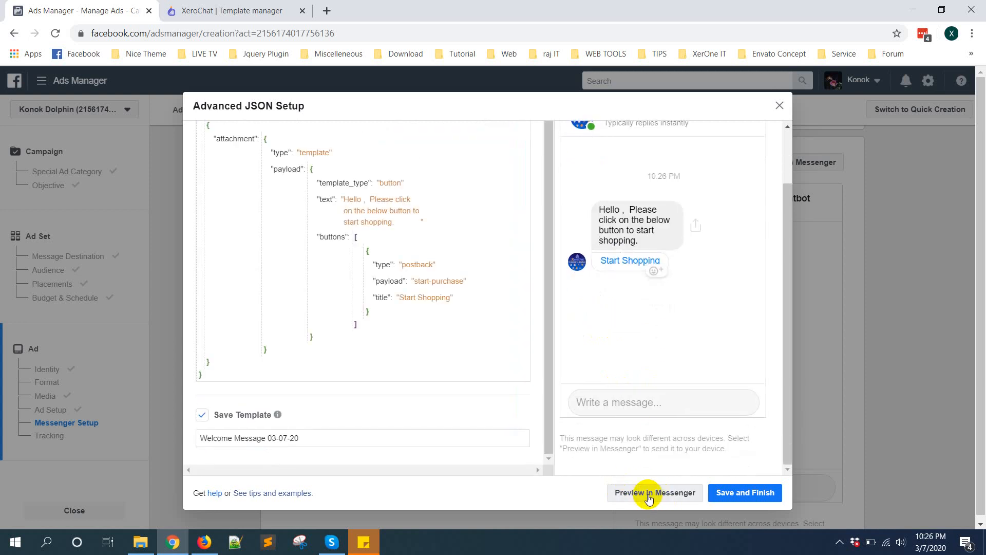
pyautogui.click(654, 492)
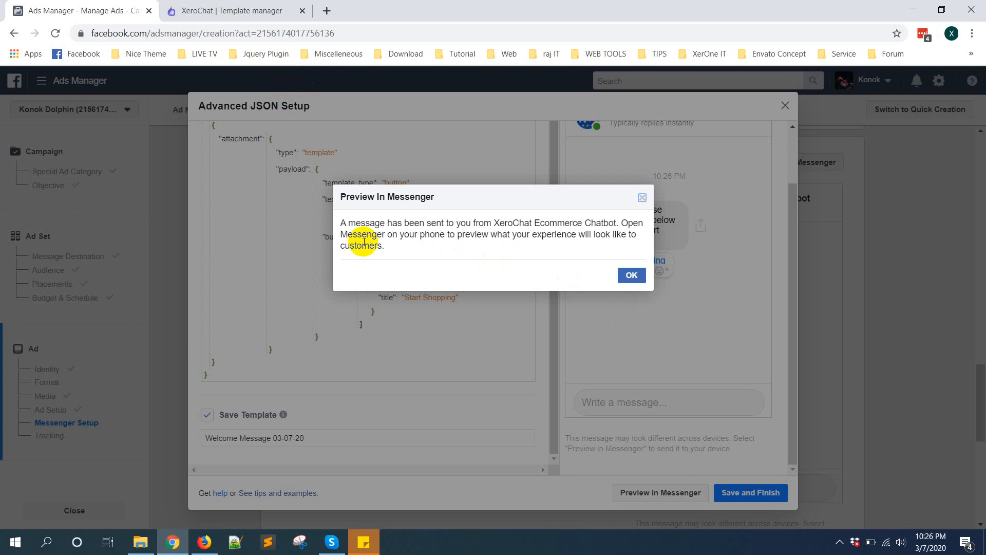
pyautogui.moveTo(510, 232)
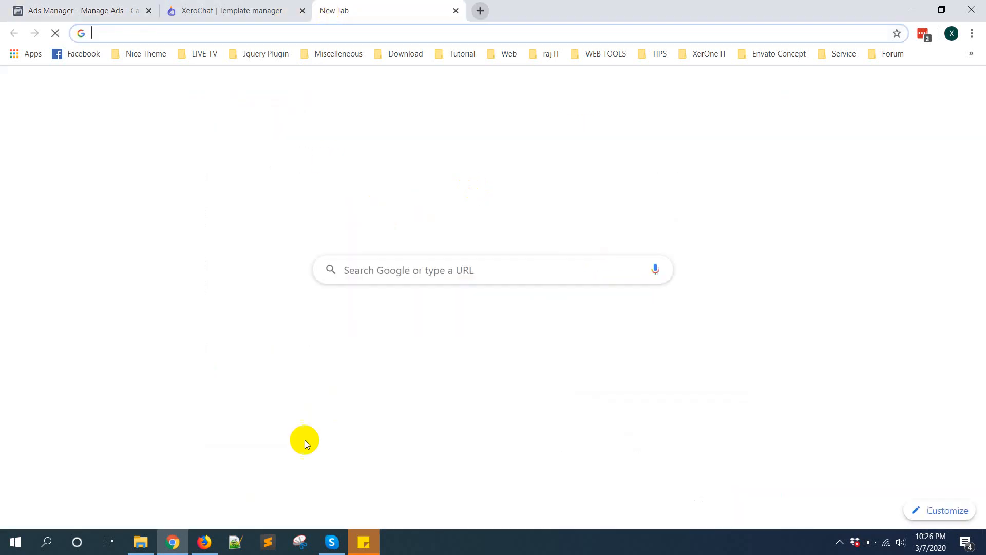
# - On Facebook, open the XeroChat Ecommerce Chatbot preview message in Messenger
pyautogui.click(75, 11)
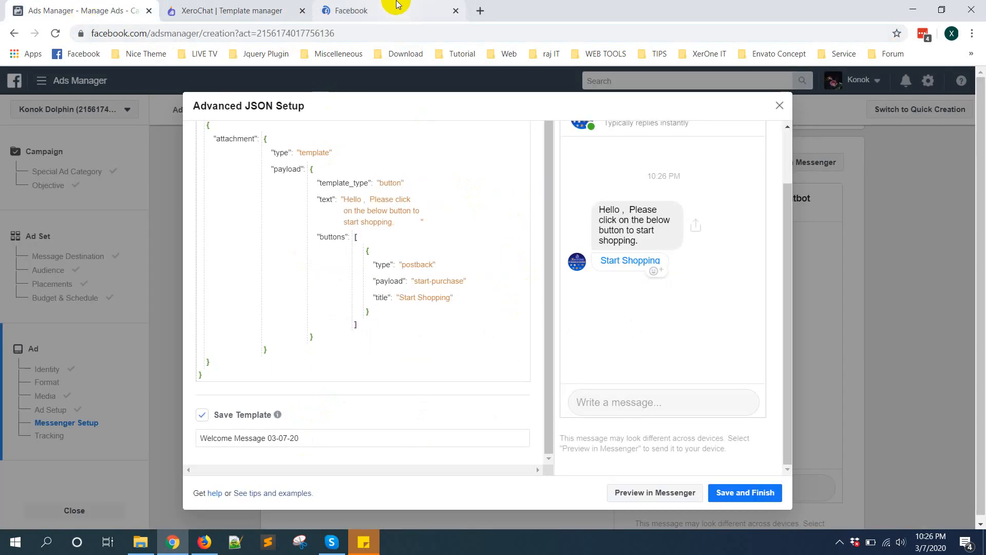
pyautogui.click(349, 10)
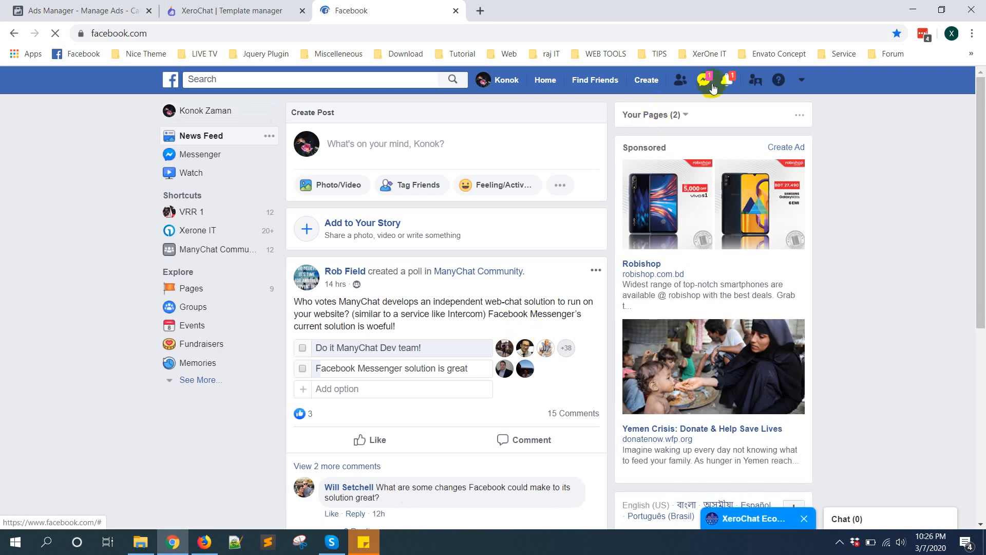
pyautogui.click(703, 81)
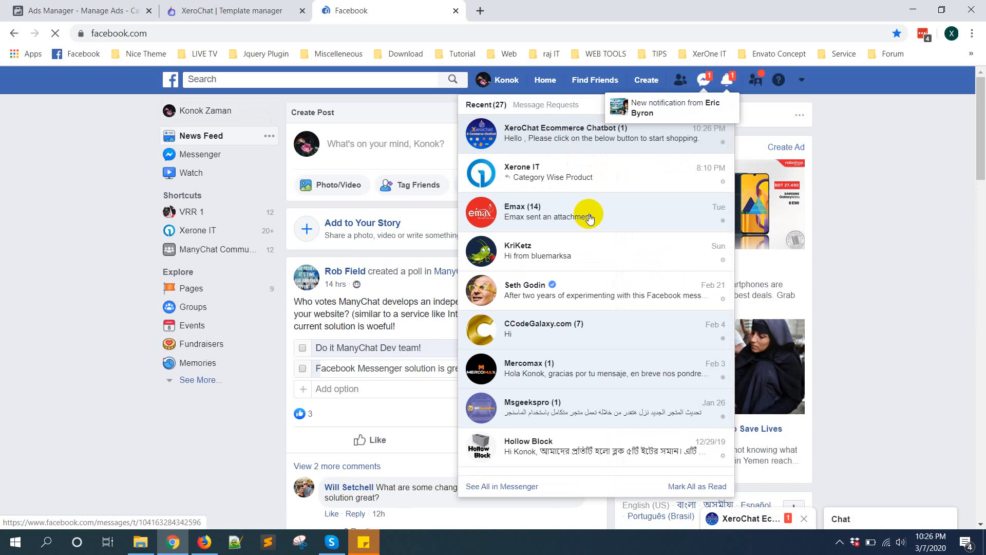
pyautogui.click(704, 79)
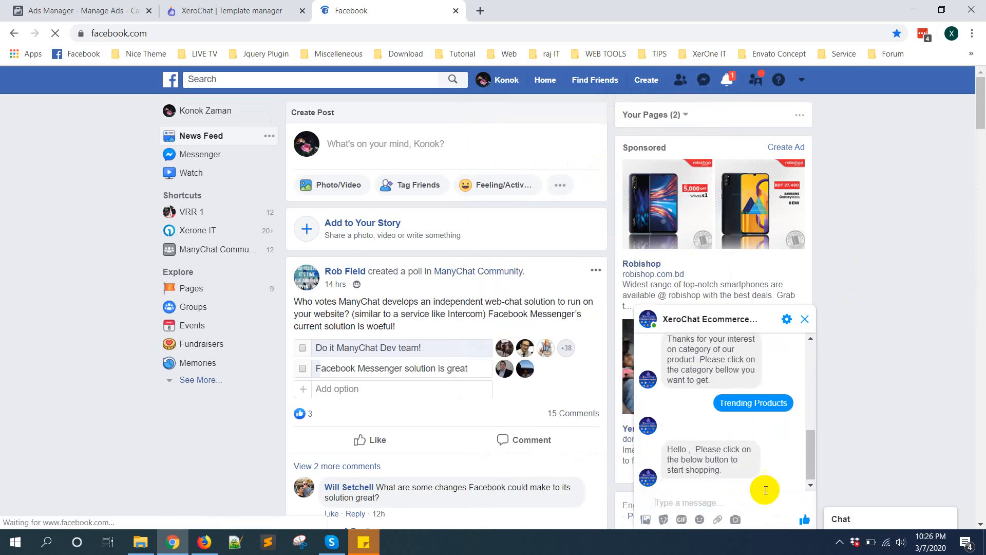
# - Tap Start Shopping and receive the chatbot's welcome with product category buttons
pyautogui.click(753, 402)
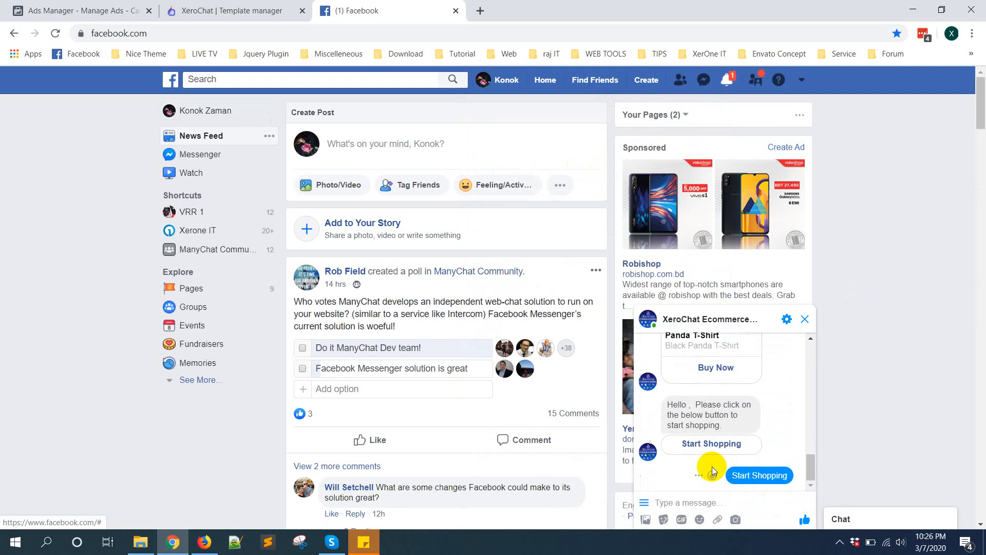
pyautogui.moveTo(794, 421)
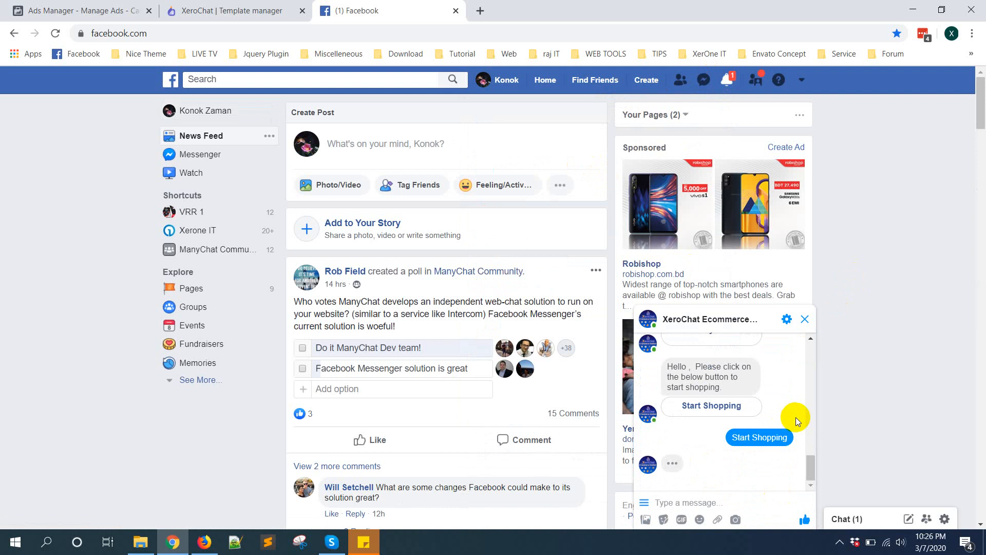
pyautogui.click(758, 437)
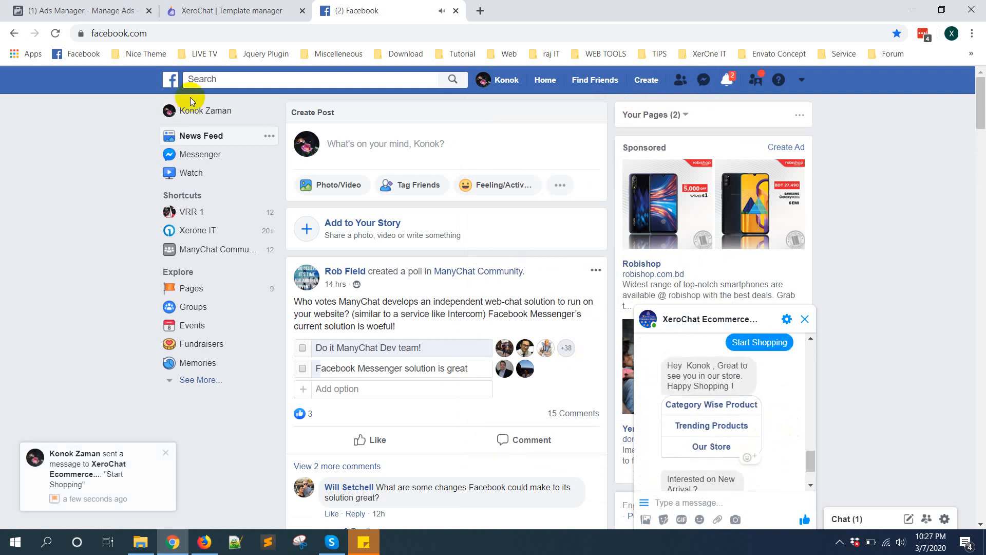
# - Save the template as 'Test JSON Ads for Ecommerce Shopping' and finish setup
pyautogui.click(75, 11)
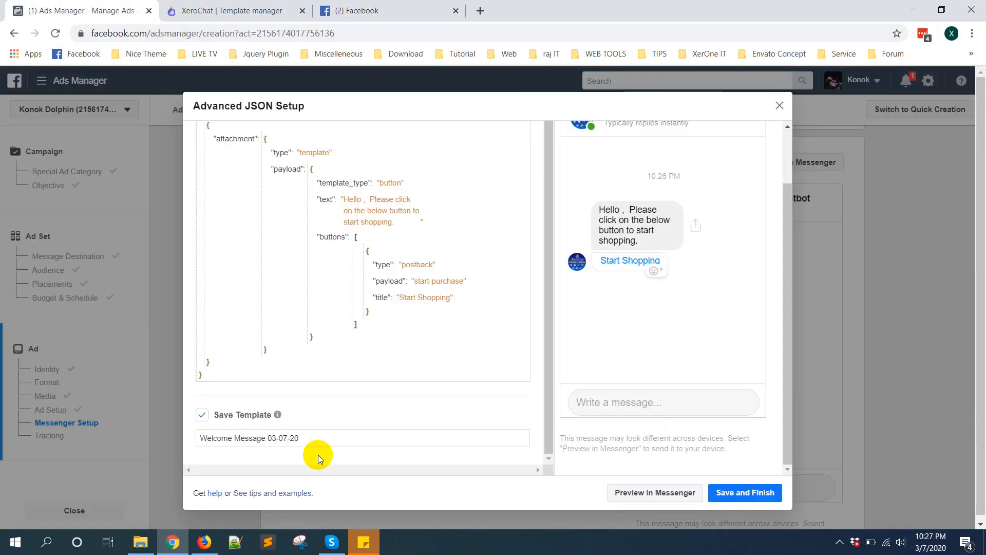
pyautogui.tripleClick(271, 439)
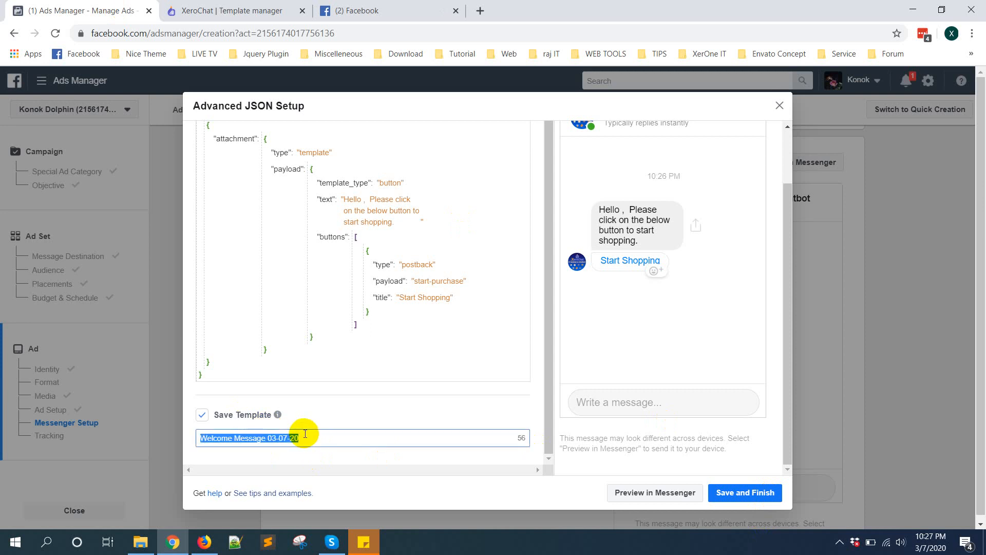
pyautogui.write('Test')
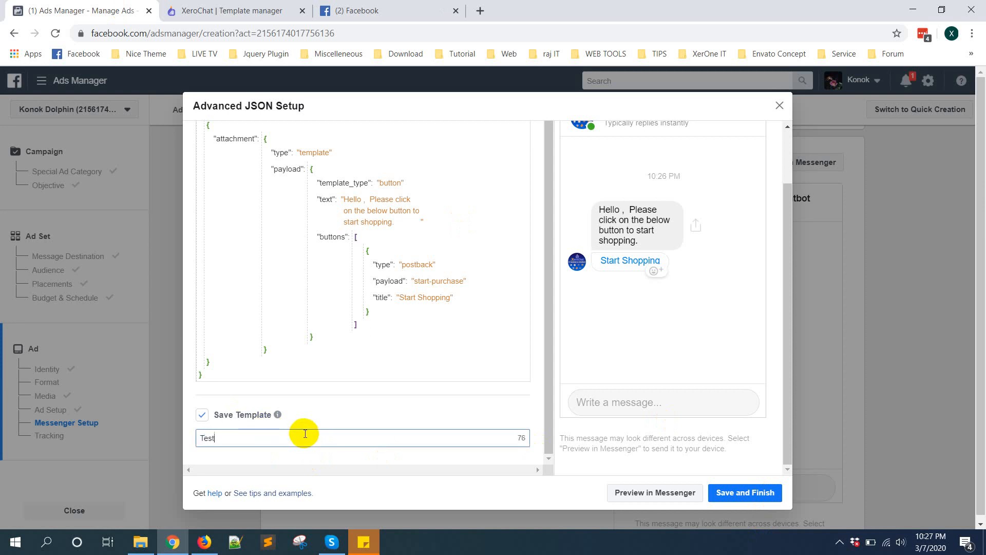
pyautogui.write('JSON')
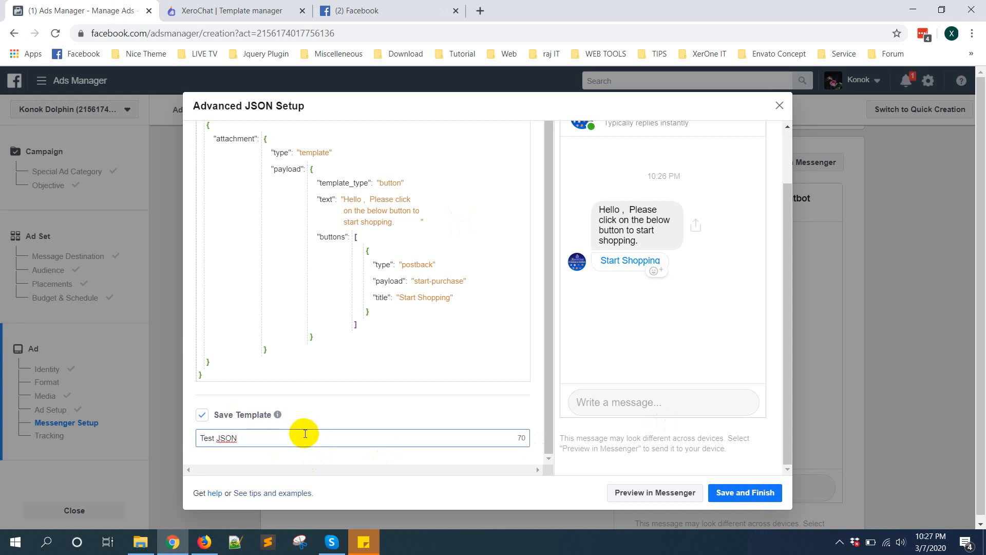
pyautogui.write('Ads')
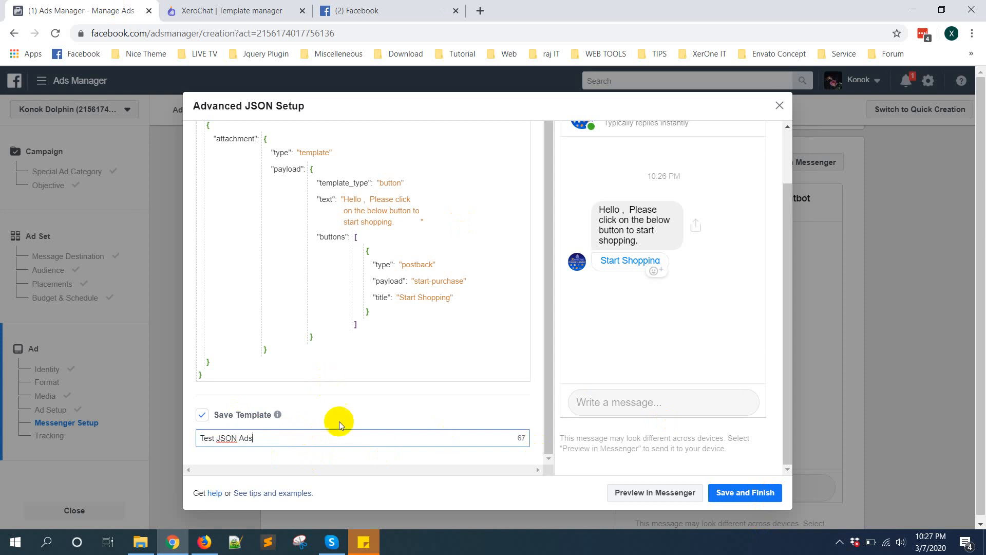
pyautogui.write('for Ed')
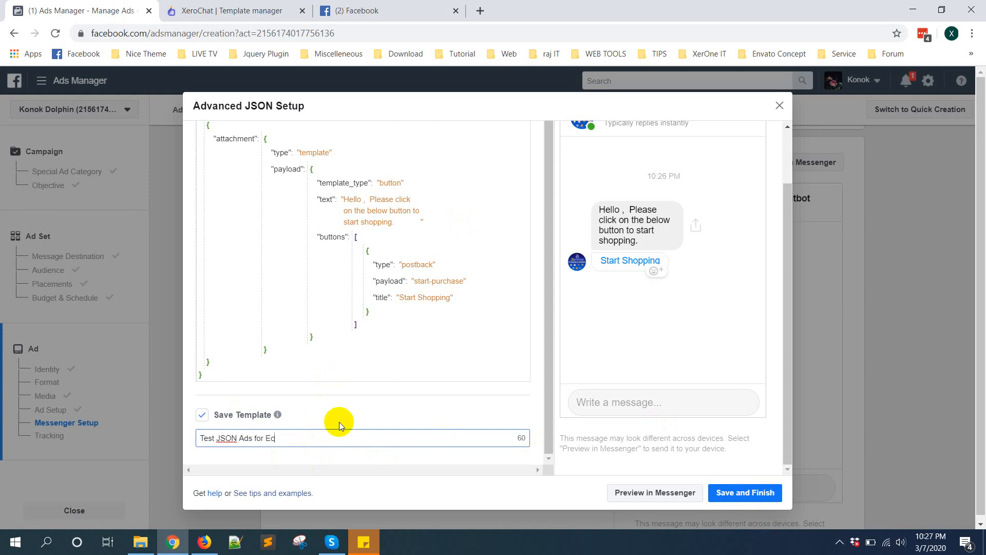
pyautogui.write('ommerce Shop')
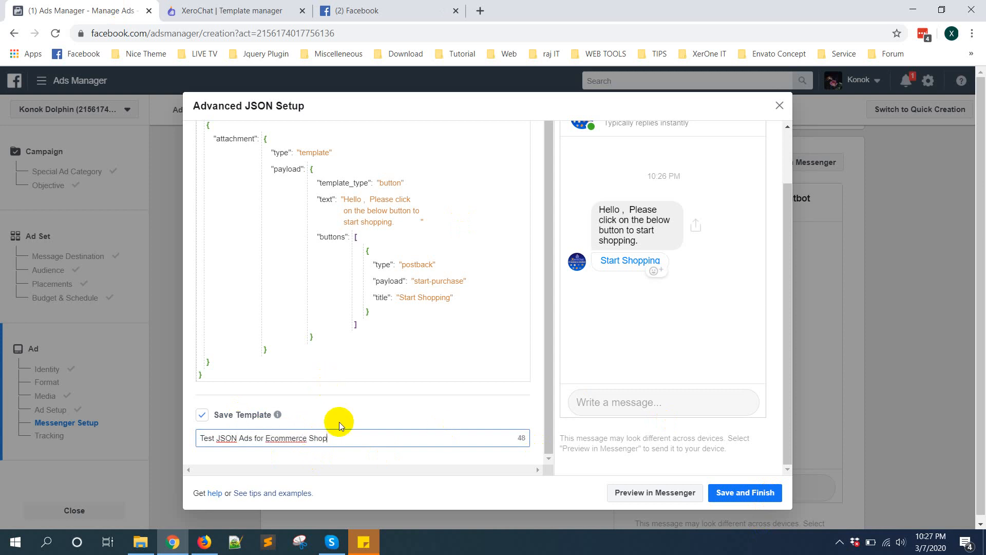
pyautogui.write('ping')
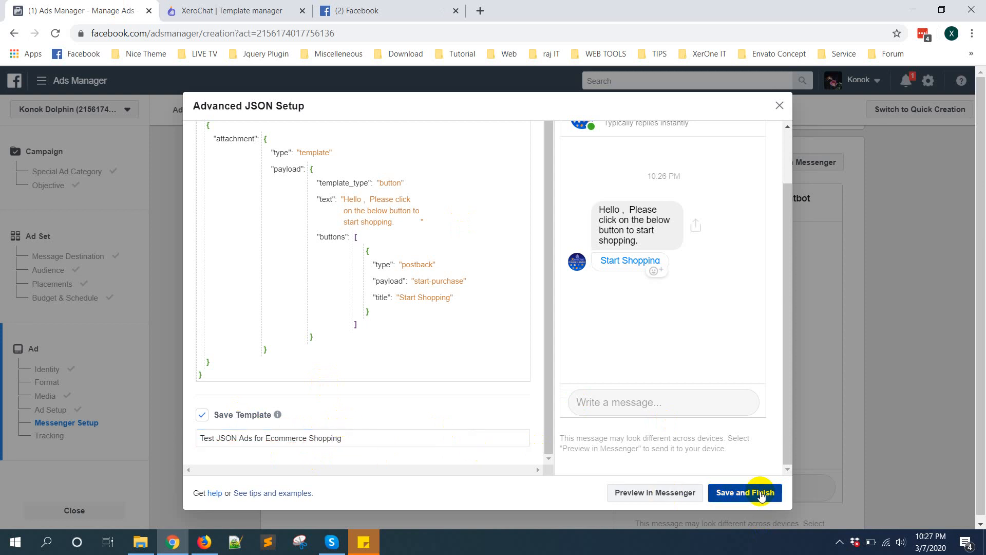
pyautogui.click(744, 492)
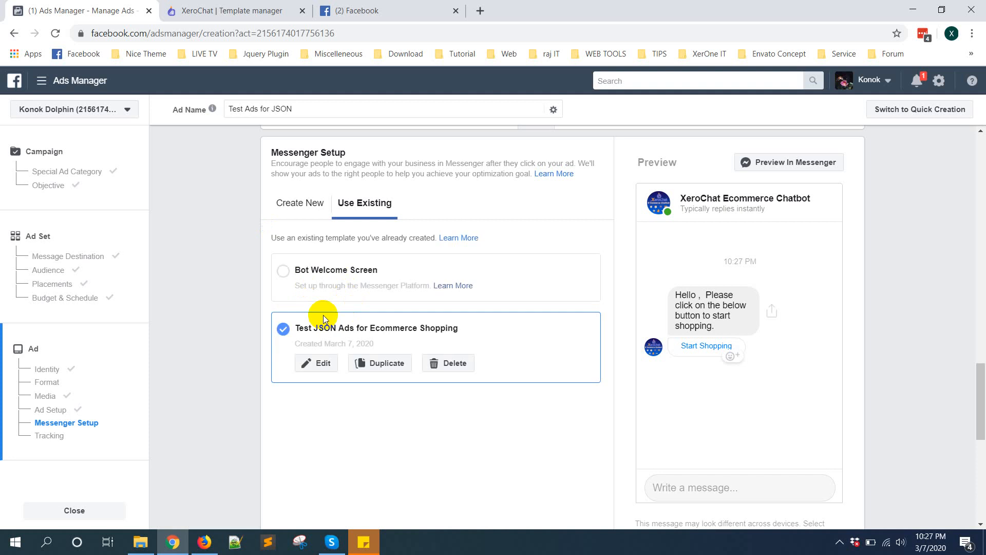
pyautogui.moveTo(377, 337)
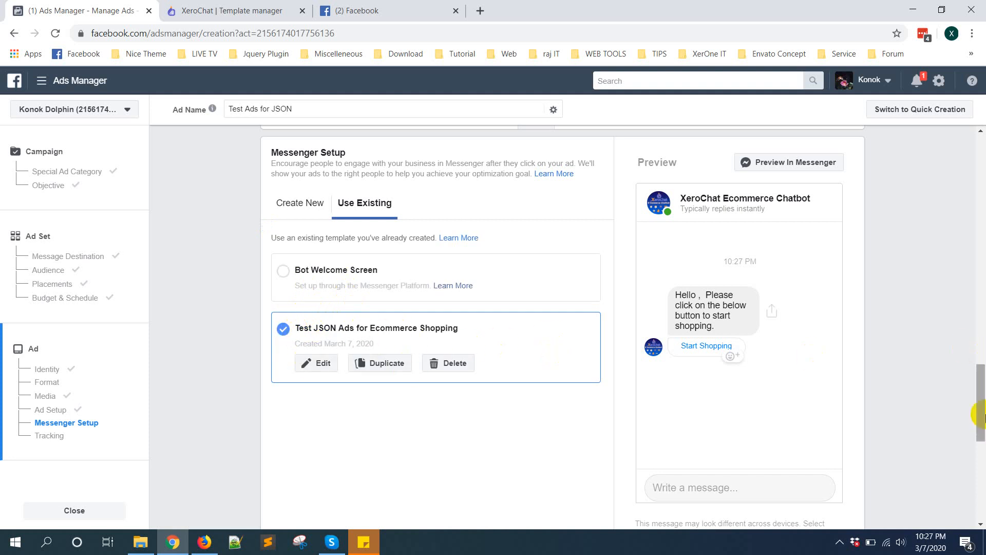
pyautogui.scroll(-3)
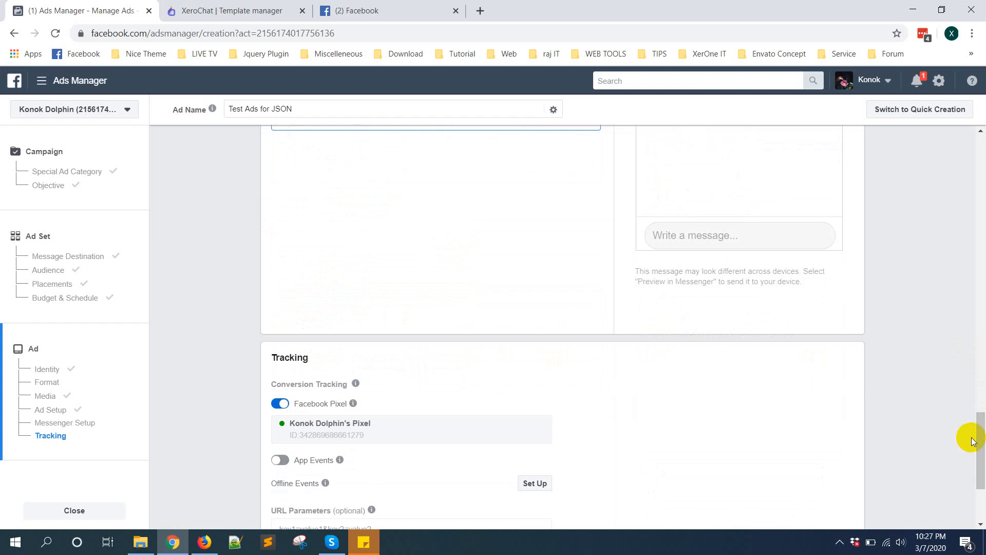
pyautogui.scroll(-3)
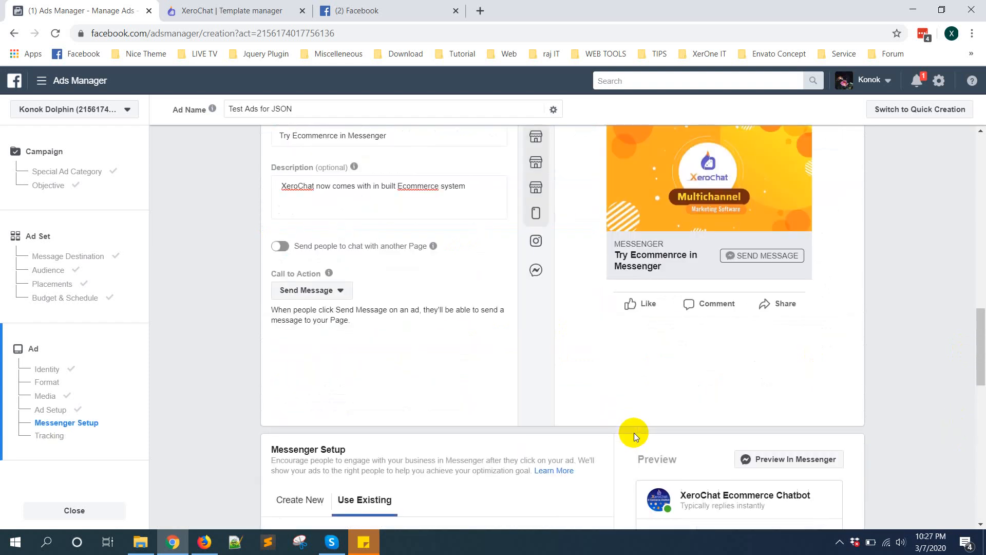
pyautogui.scroll(-3)
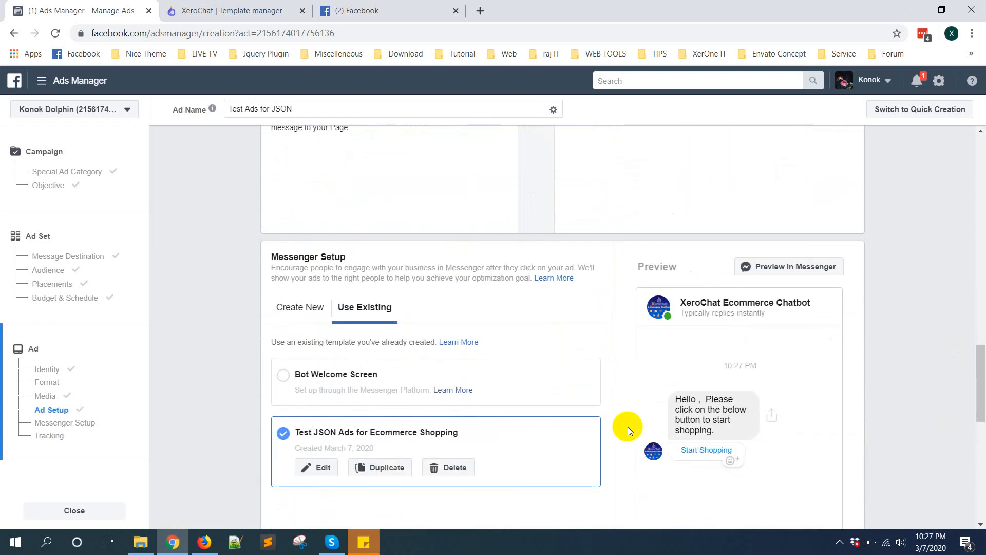
pyautogui.scroll(-3)
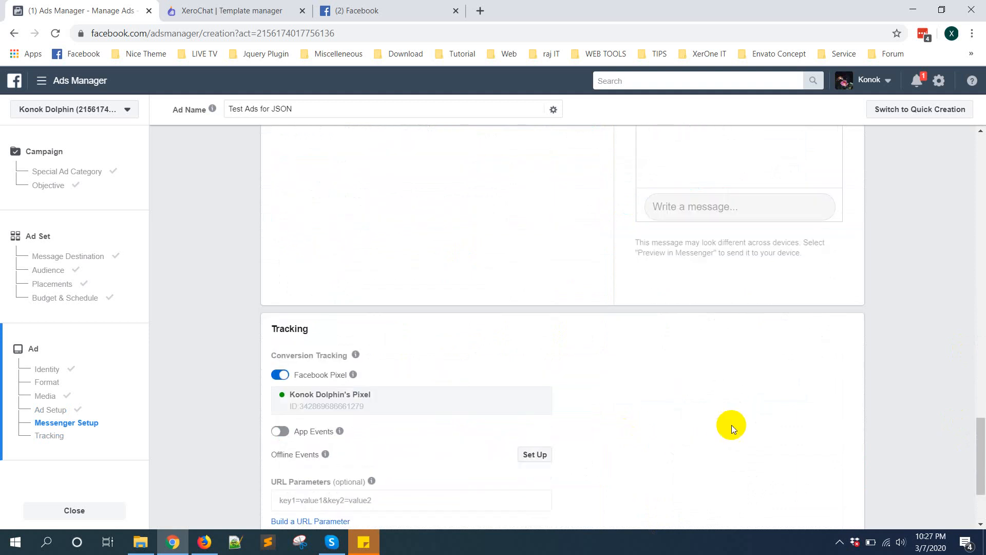
# - Confirm the ad, which fails with the Instagram profile photo error
pyautogui.scroll(-3)
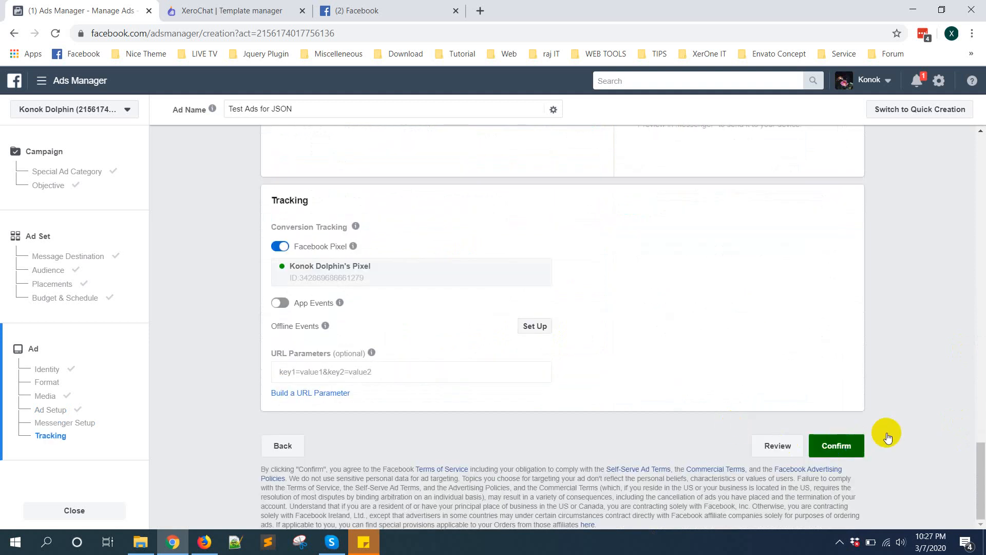
pyautogui.click(836, 445)
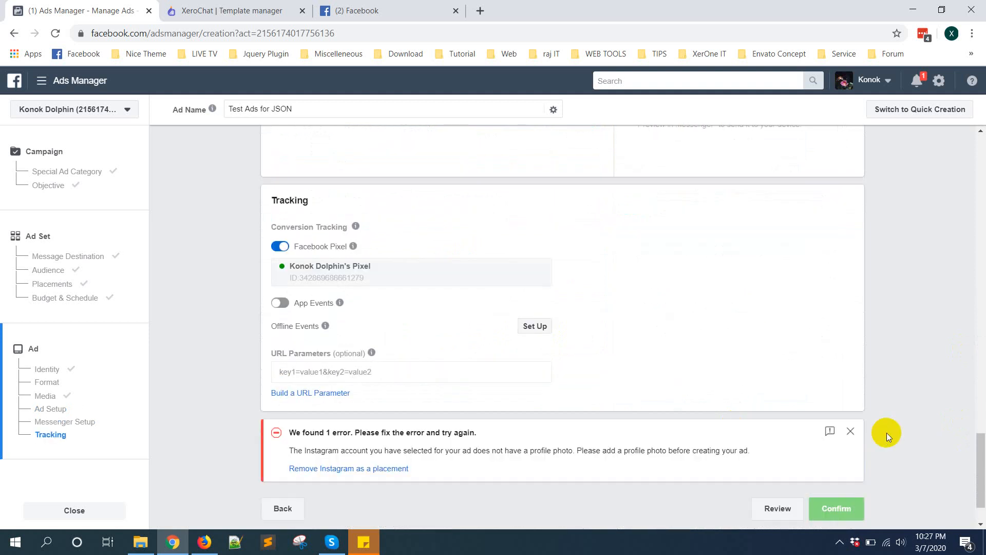
pyautogui.moveTo(530, 459)
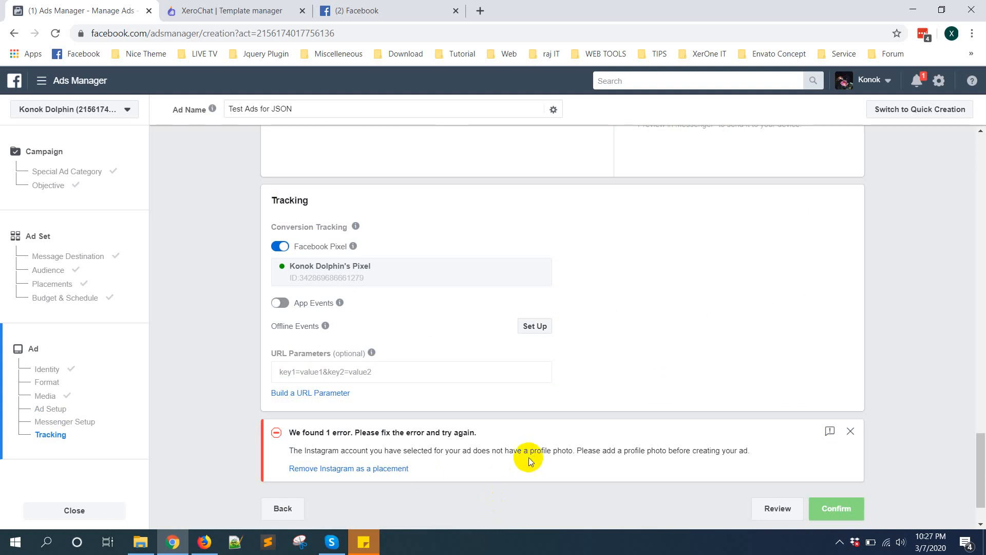
pyautogui.moveTo(909, 447)
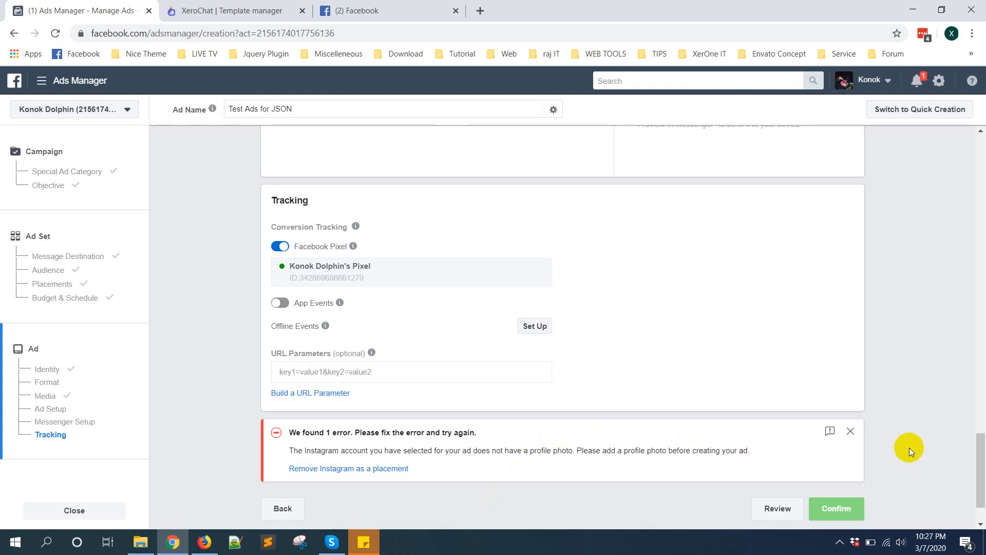
# - Review the Instagram account selected in the Identity section
pyautogui.scroll(3)
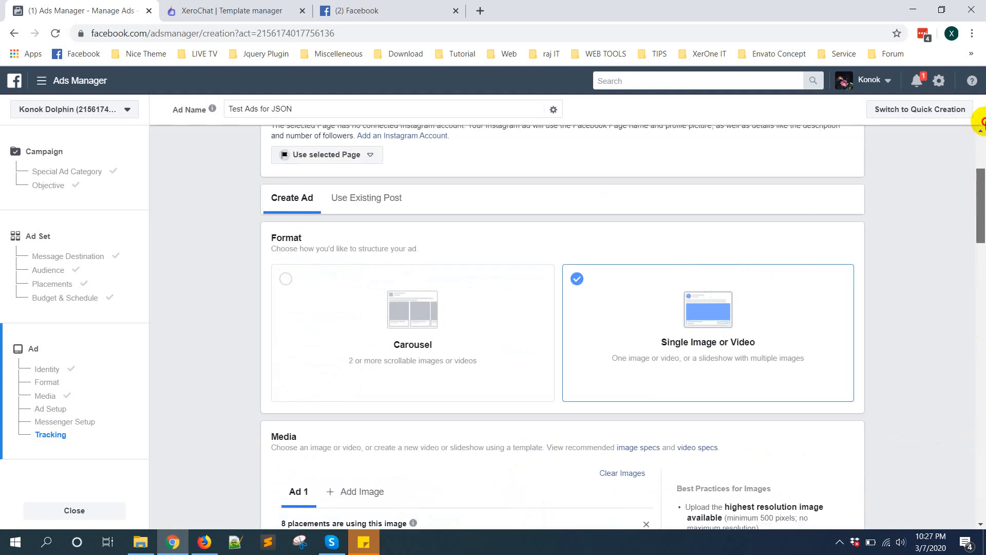
pyautogui.scroll(3)
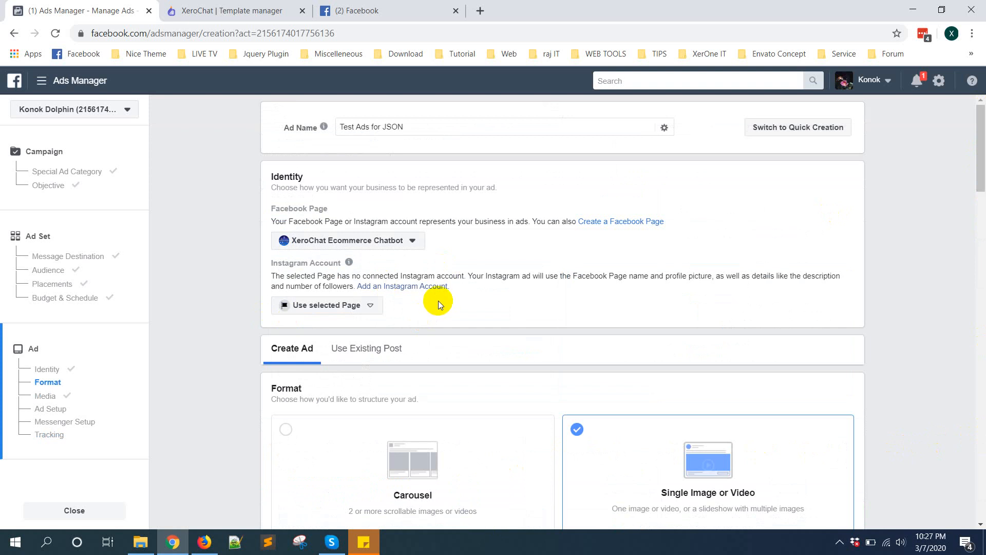
pyautogui.click(327, 306)
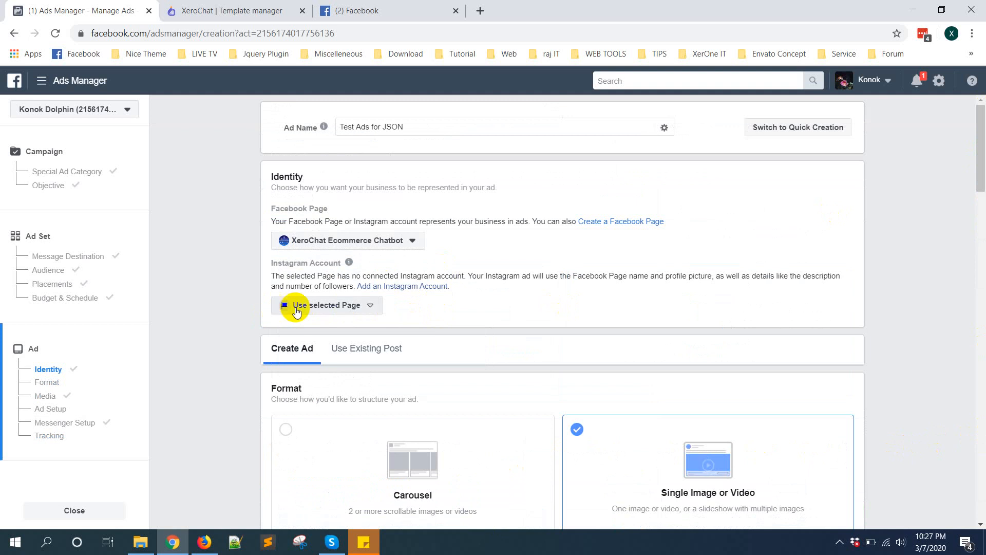
pyautogui.click(327, 305)
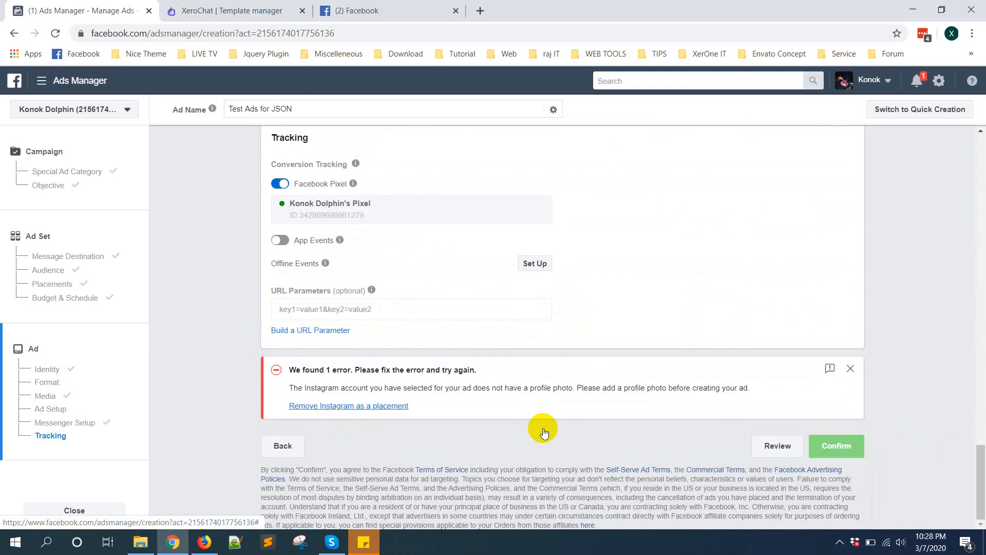
pyautogui.moveTo(529, 416)
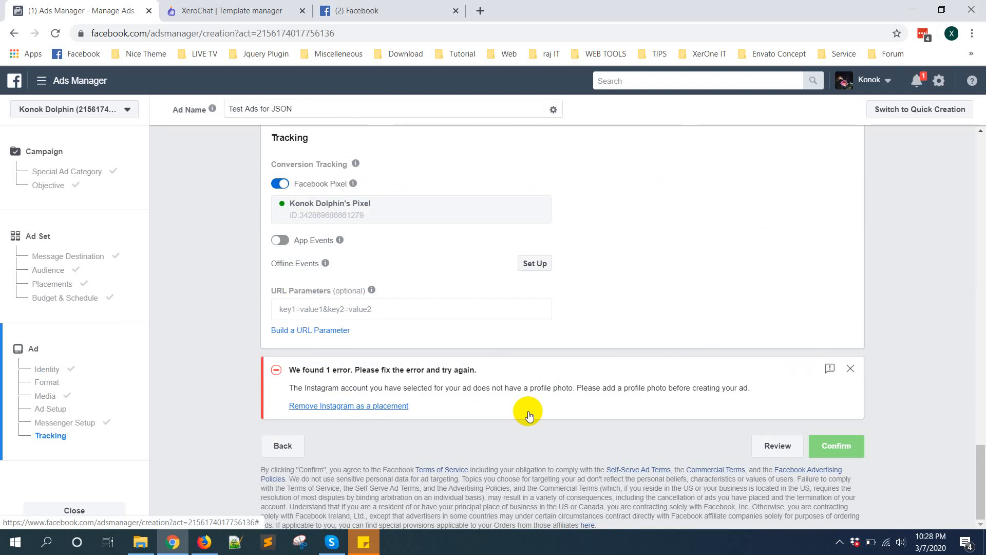
pyautogui.moveTo(430, 419)
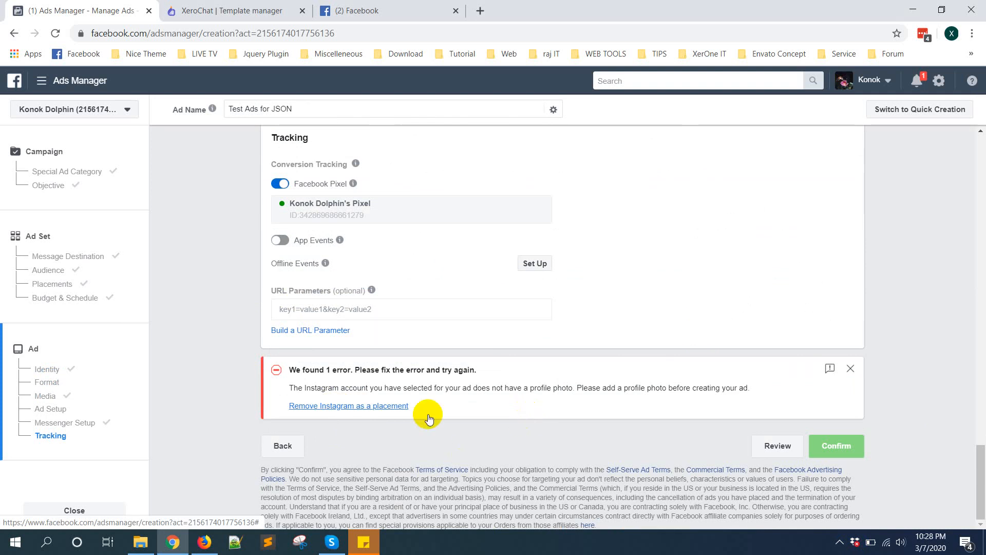
# - Remove Instagram from the placements and confirm the campaign for publishing
pyautogui.click(348, 404)
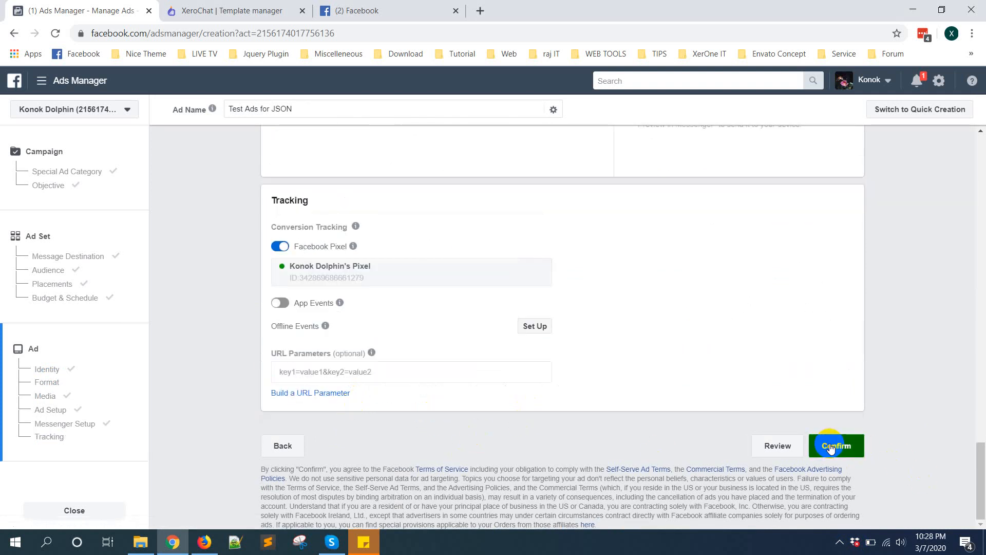
pyautogui.click(837, 445)
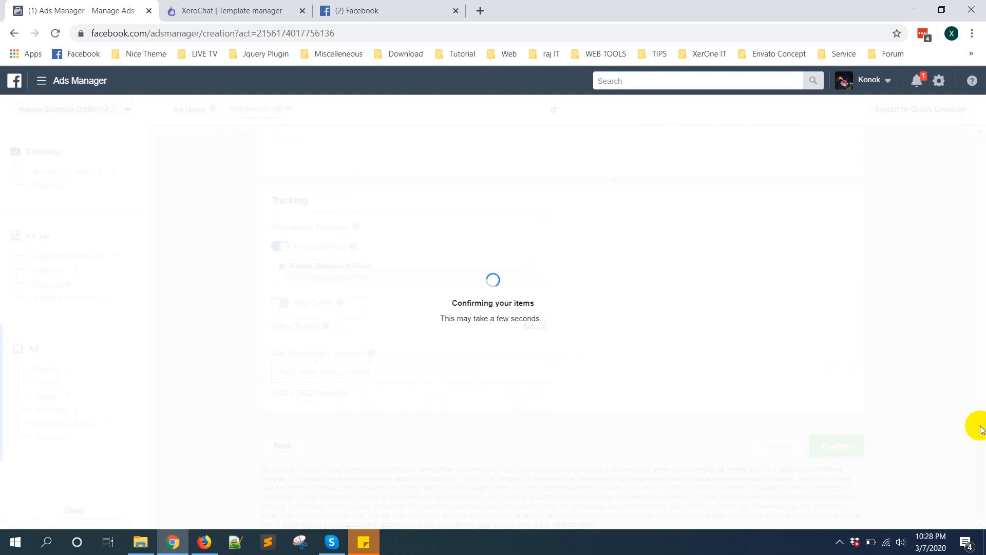
pyautogui.moveTo(846, 531)
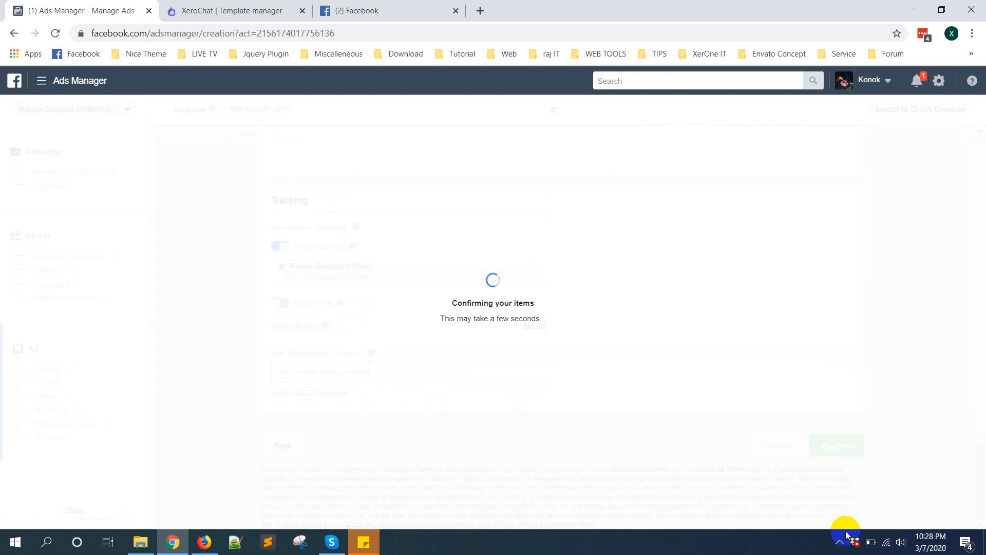
pyautogui.click(840, 543)
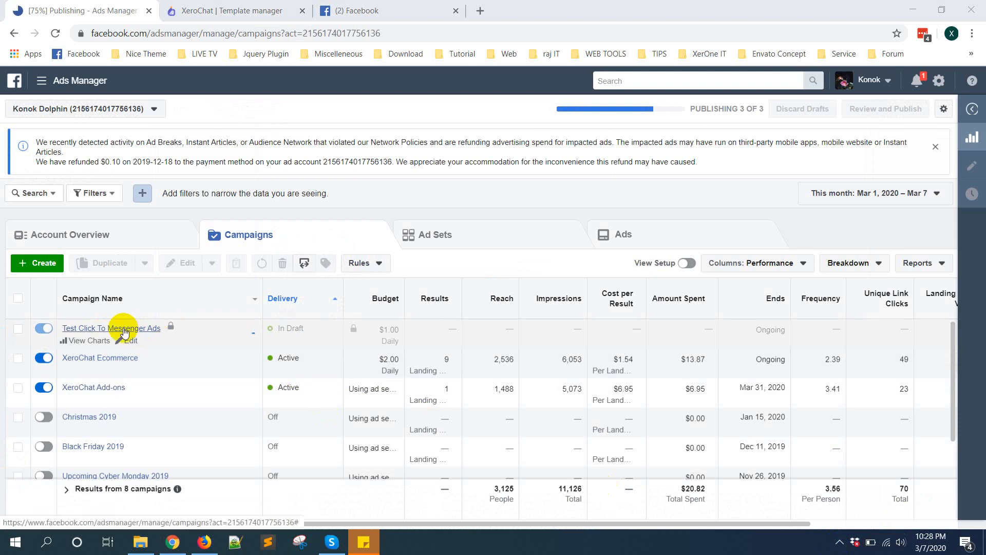
pyautogui.moveTo(405, 331)
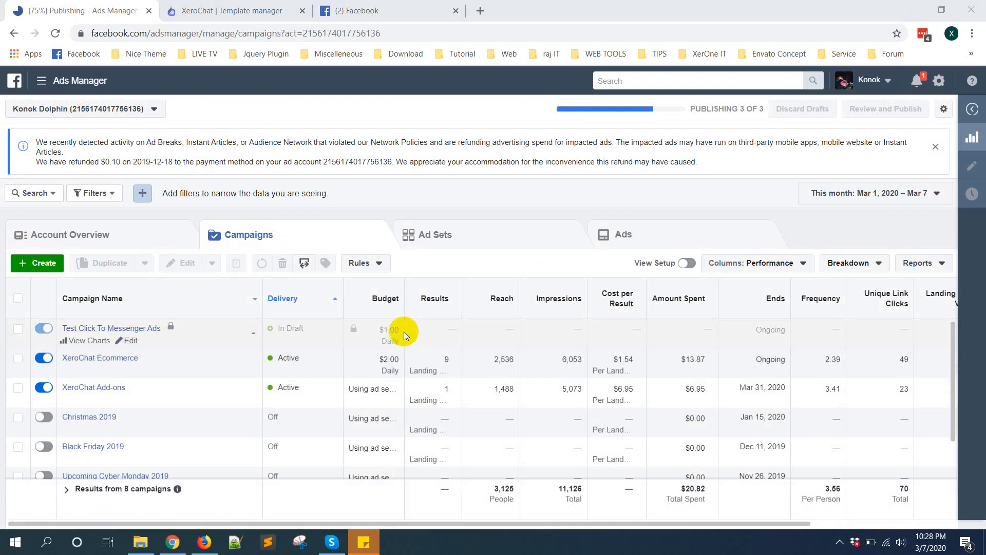
pyautogui.moveTo(410, 341)
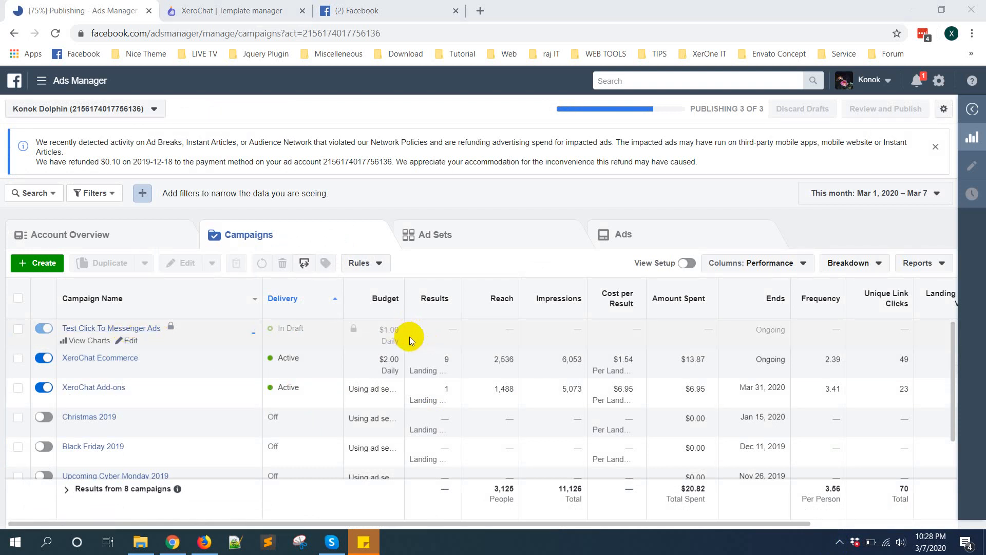
pyautogui.moveTo(842, 539)
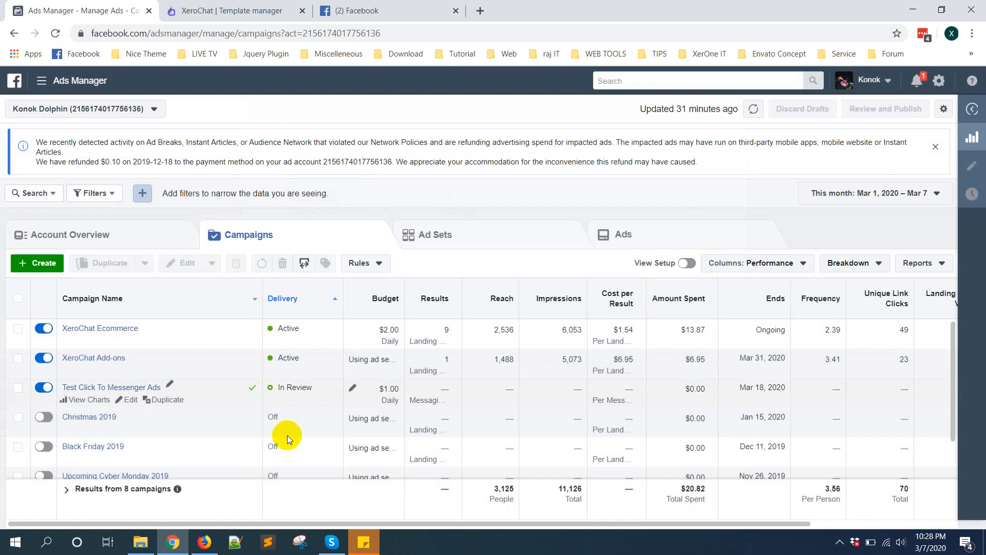
pyautogui.moveTo(111, 387)
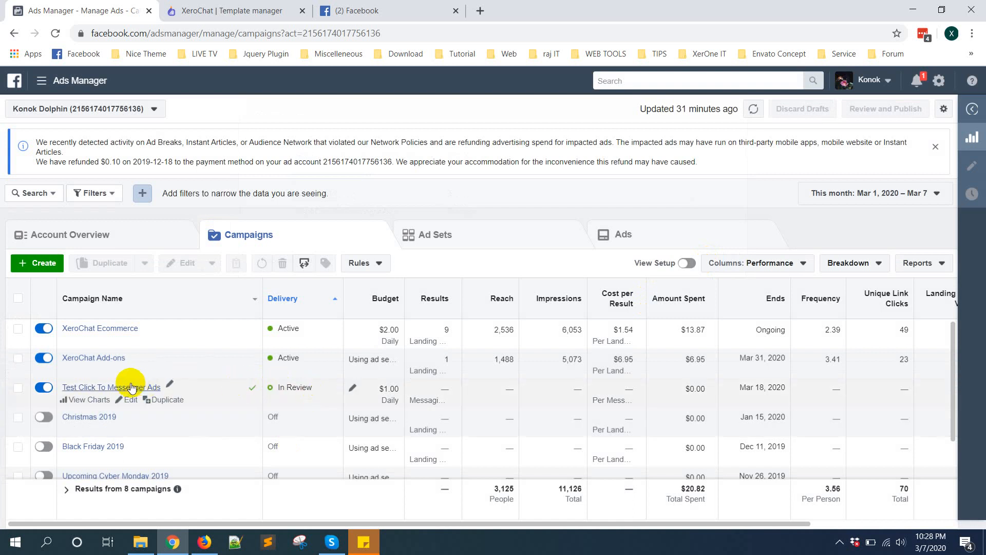
# - Select the Test Ads for JSON ad inside the Test Click To Messenger Ads campaign
pyautogui.click(111, 388)
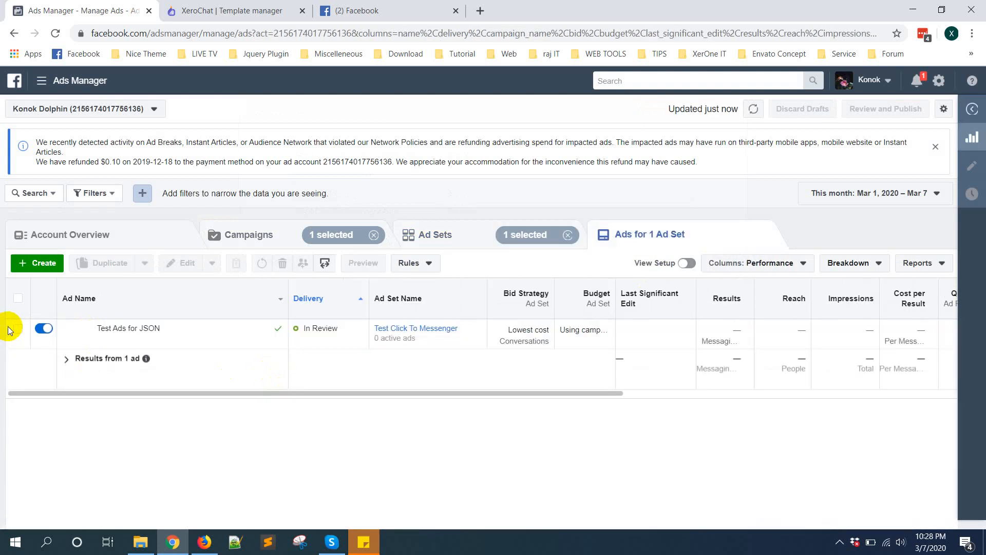
pyautogui.click(18, 328)
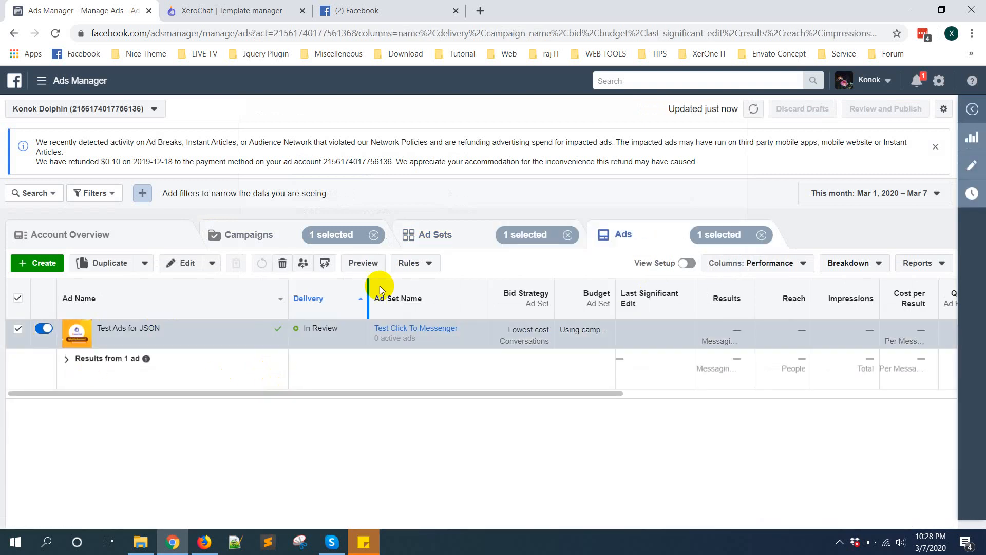
pyautogui.moveTo(363, 263)
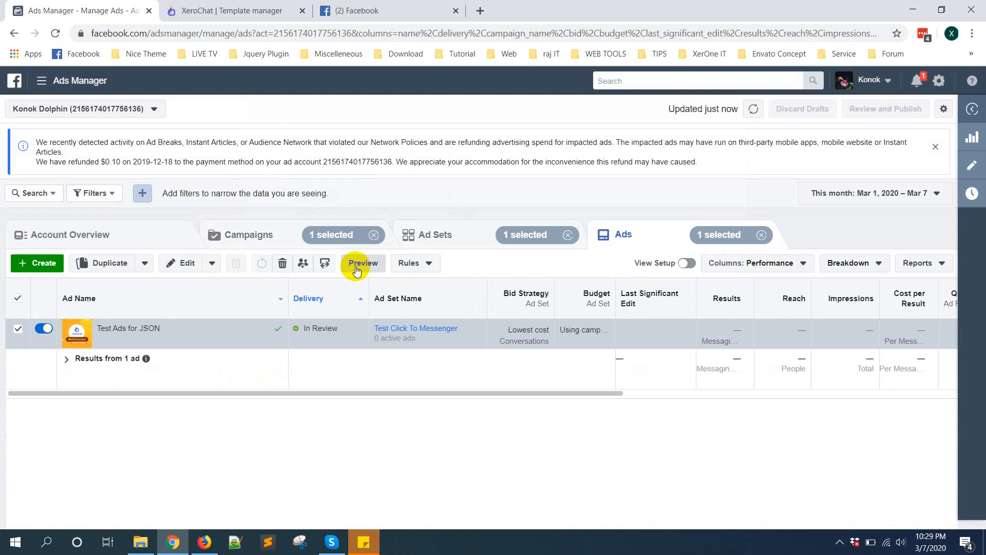
# - View the Test Ads for JSON preview on the Facebook desktop feed, then close that tab
pyautogui.click(362, 263)
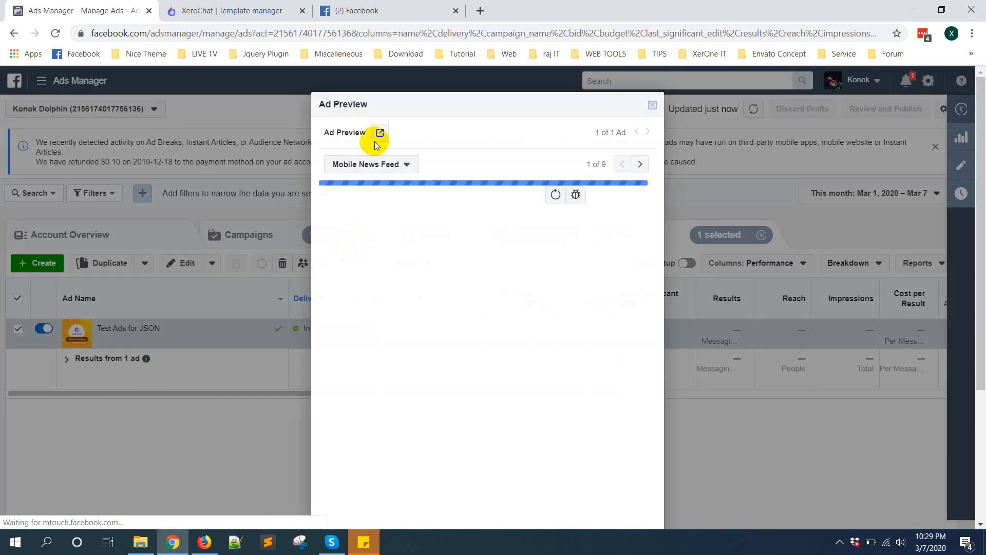
pyautogui.click(379, 132)
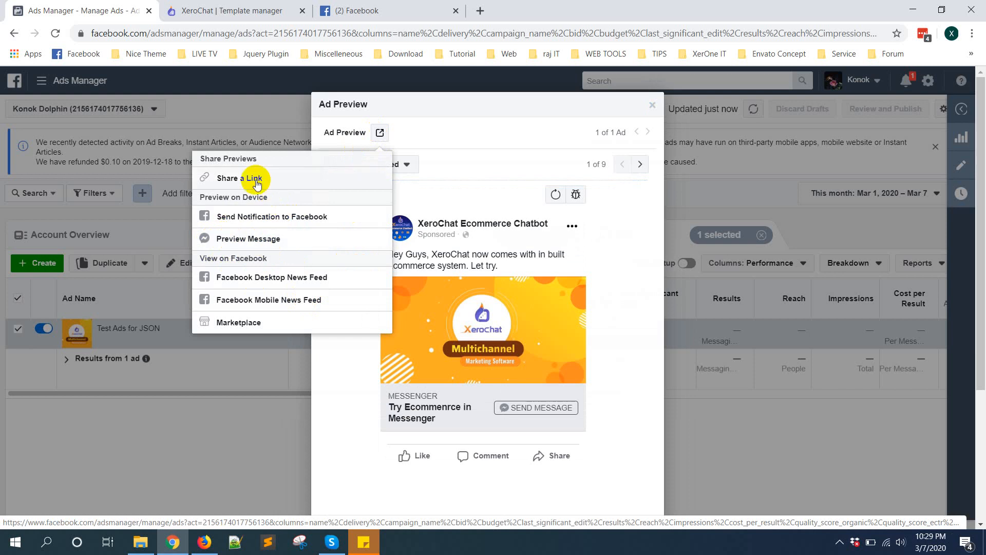
pyautogui.moveTo(271, 276)
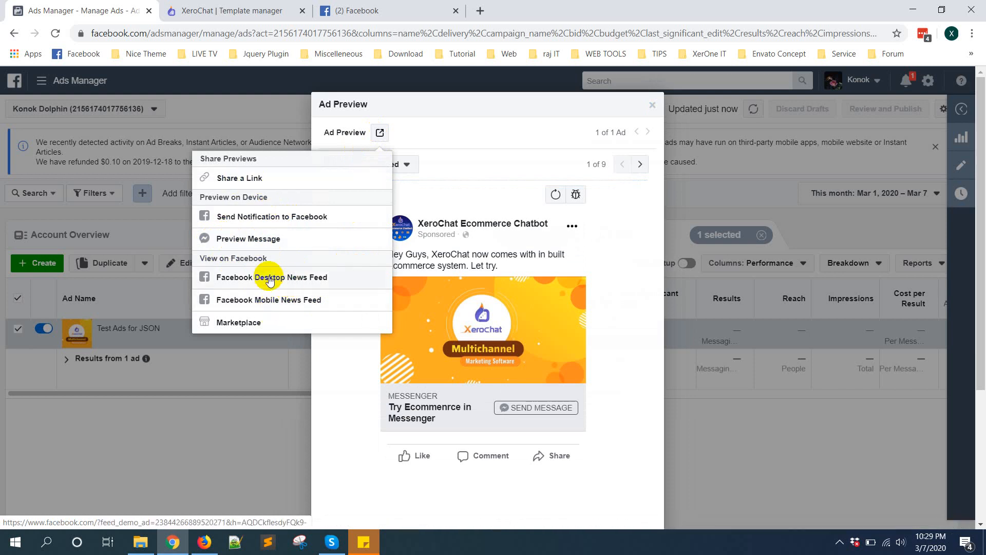
pyautogui.click(272, 276)
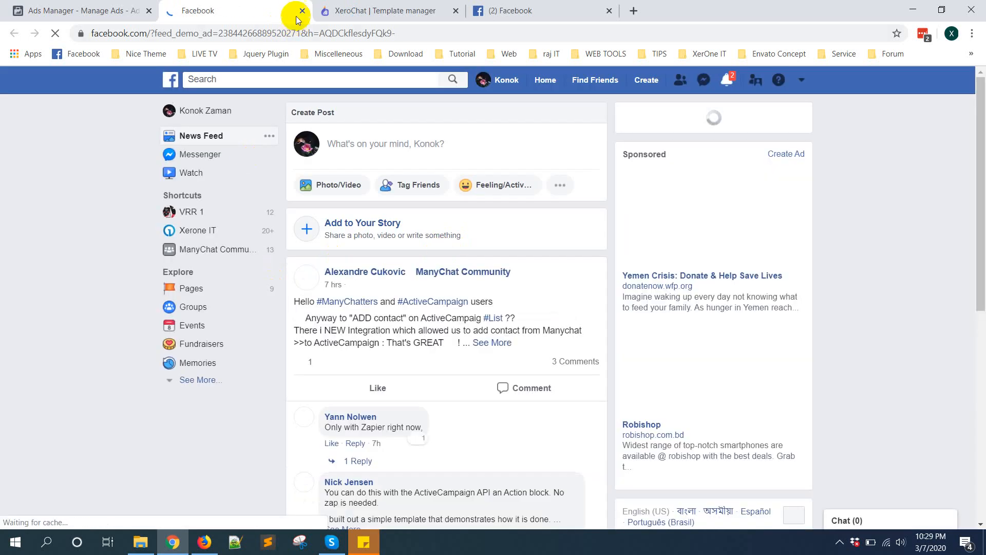
pyautogui.click(301, 10)
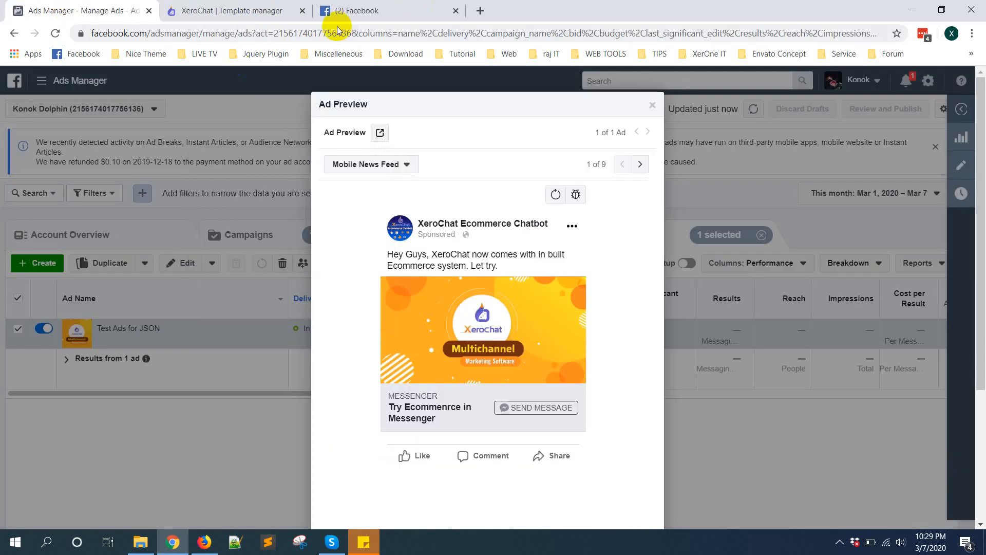
# - Switch the preview placement to Desktop News Feed and list the sharing options
pyautogui.click(407, 164)
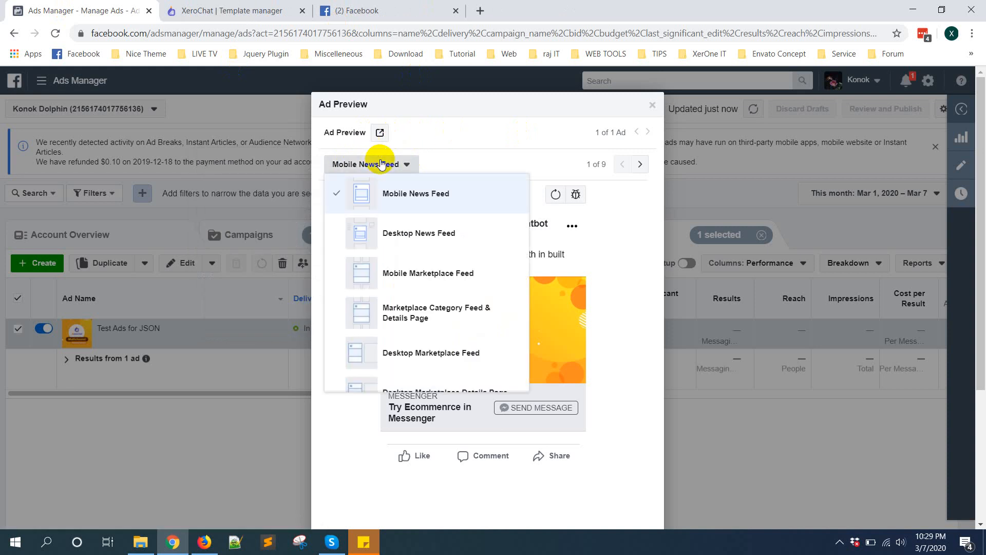
pyautogui.click(418, 233)
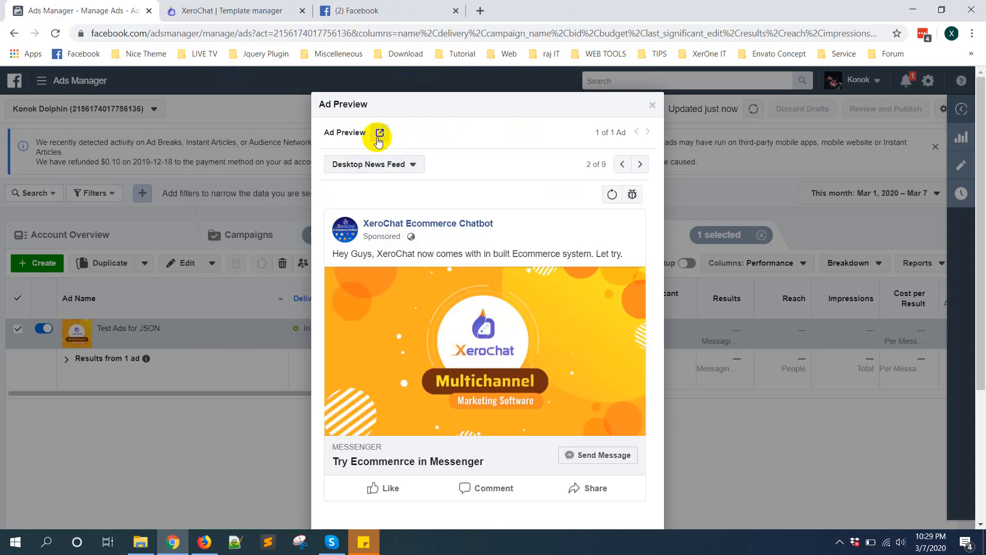
pyautogui.click(379, 132)
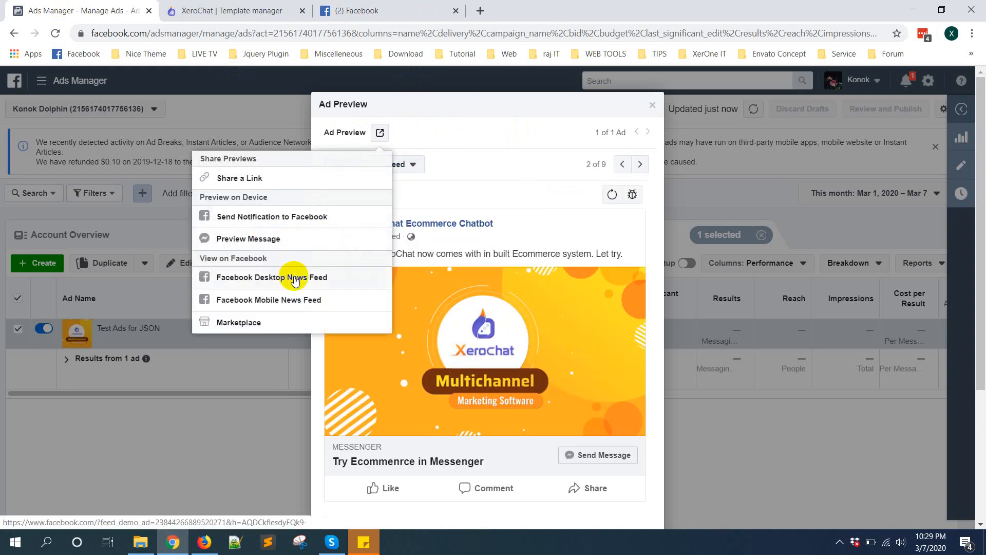
pyautogui.moveTo(255, 178)
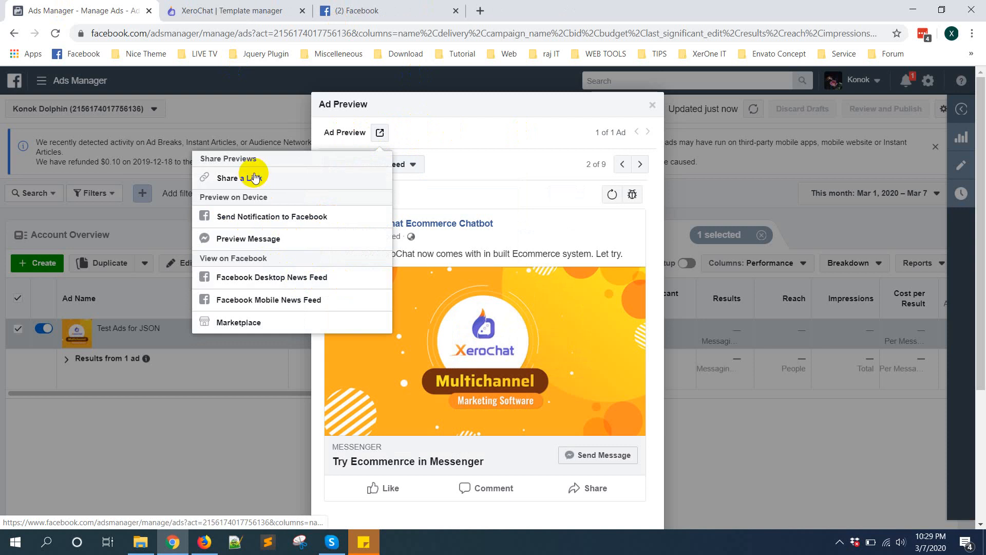
pyautogui.moveTo(262, 243)
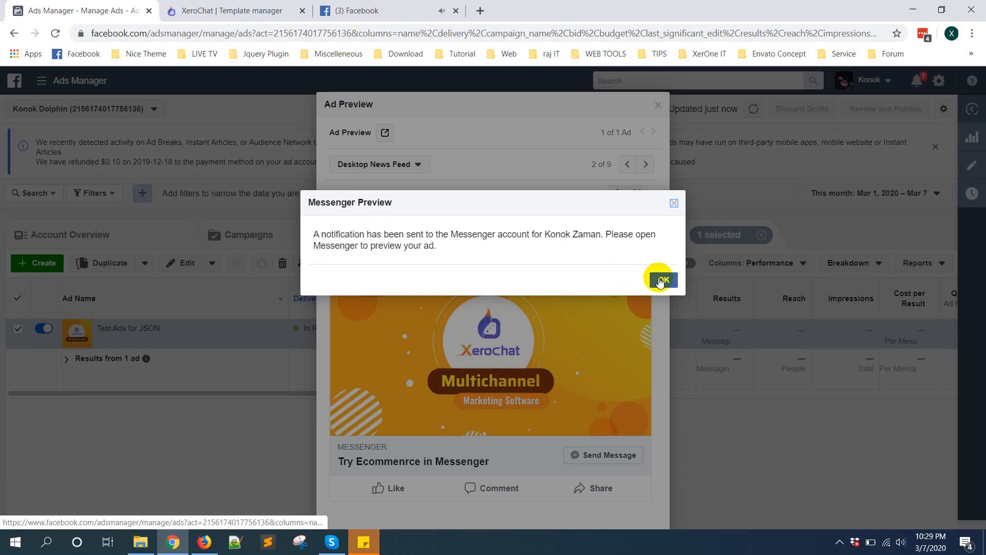
# - Tap Start Shopping in the XeroChat Ecommerce Chatbot conversation and browse its product and store menu
pyautogui.click(661, 279)
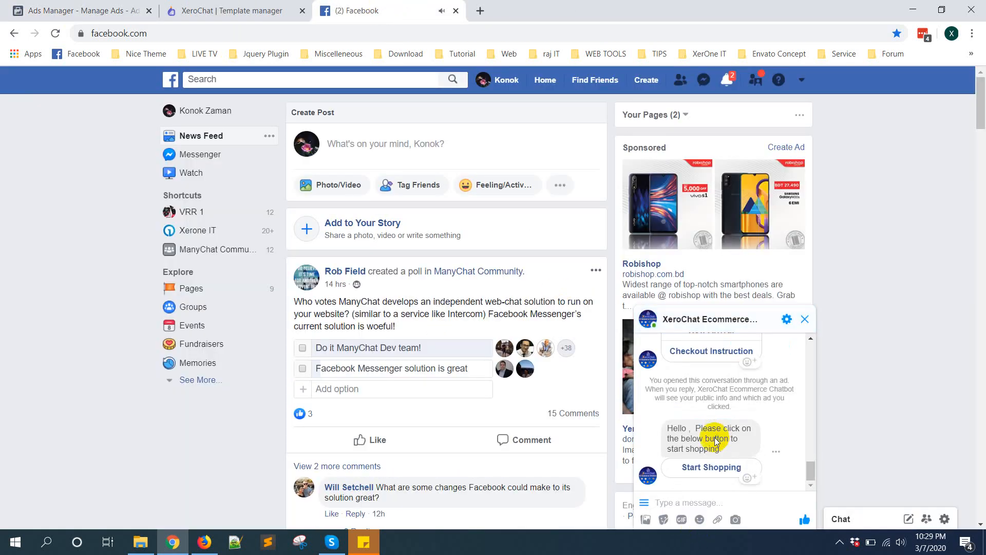
pyautogui.click(710, 467)
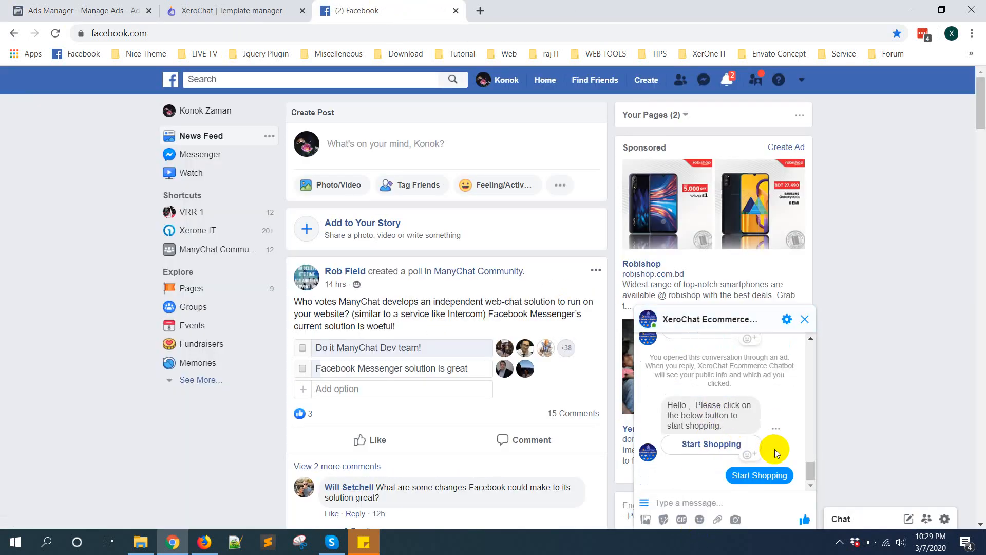
pyautogui.moveTo(783, 448)
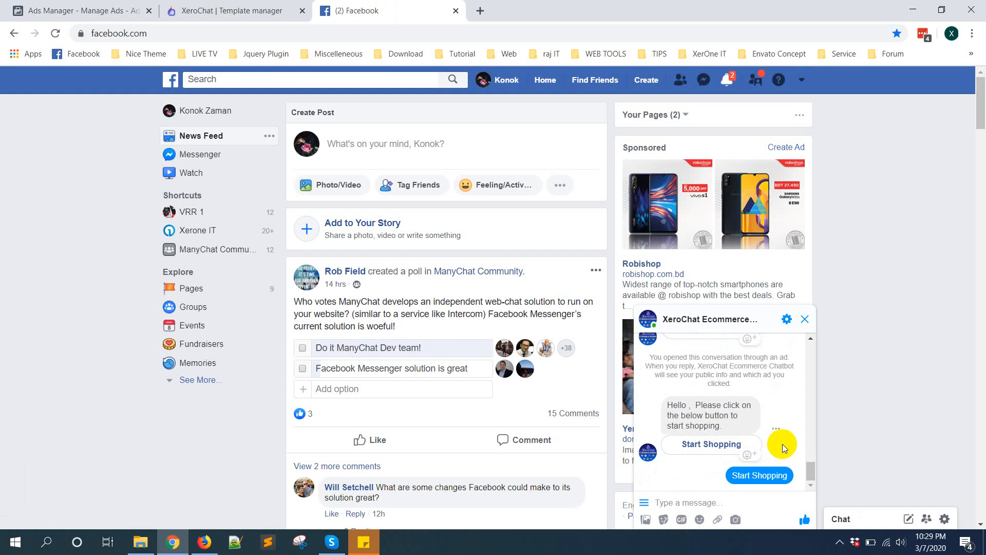
pyautogui.click(758, 475)
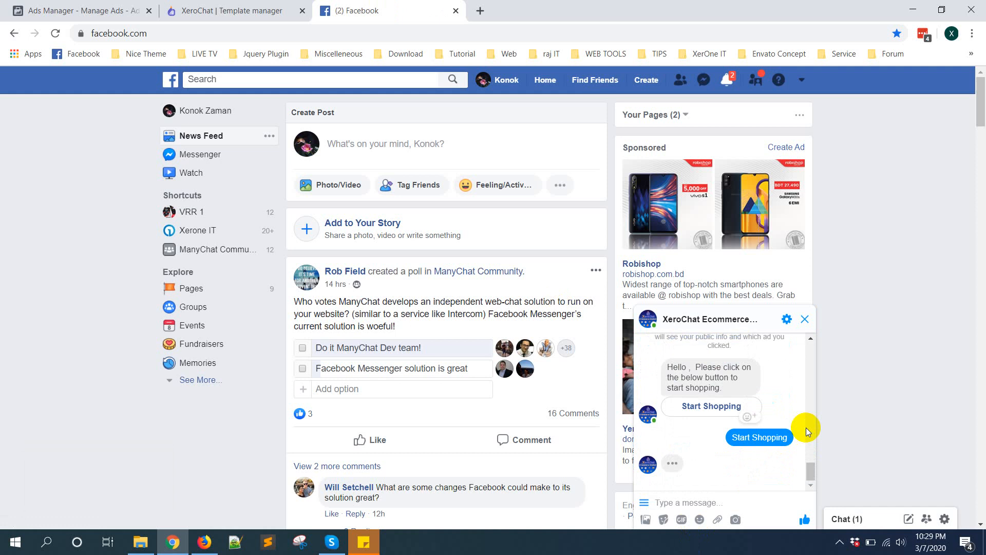
pyautogui.click(759, 438)
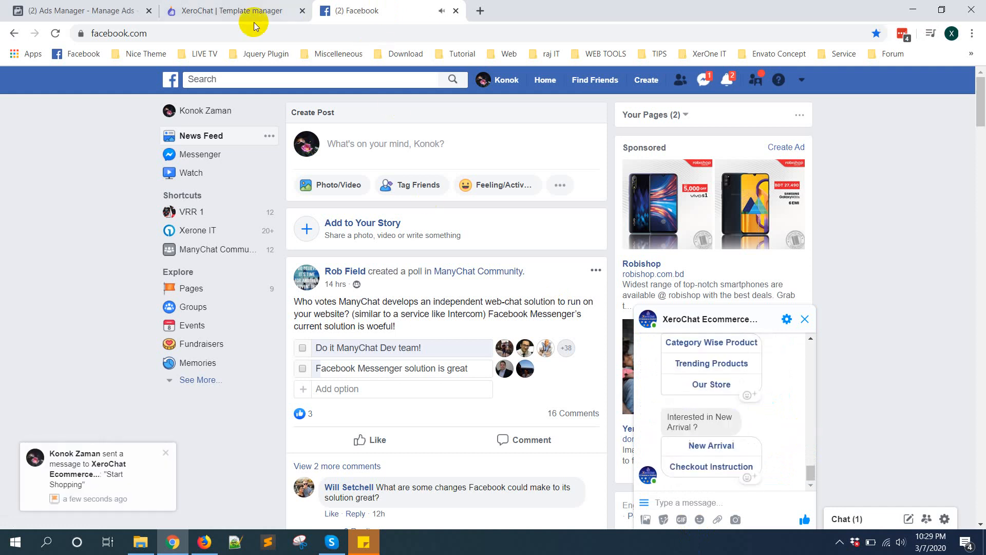
# - Back in Ads Manager, list the sharing and preview options for Test Ads for JSON
pyautogui.click(75, 10)
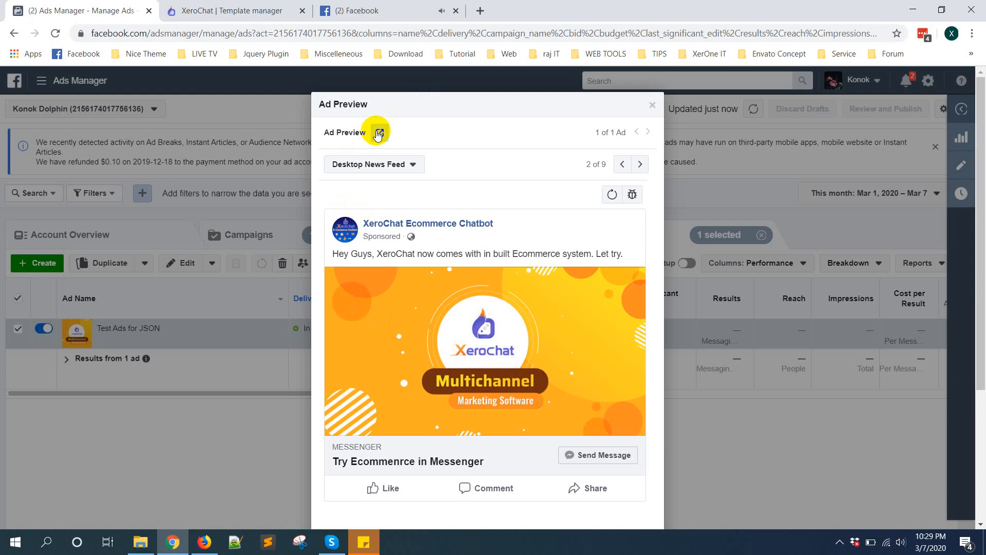
pyautogui.click(379, 132)
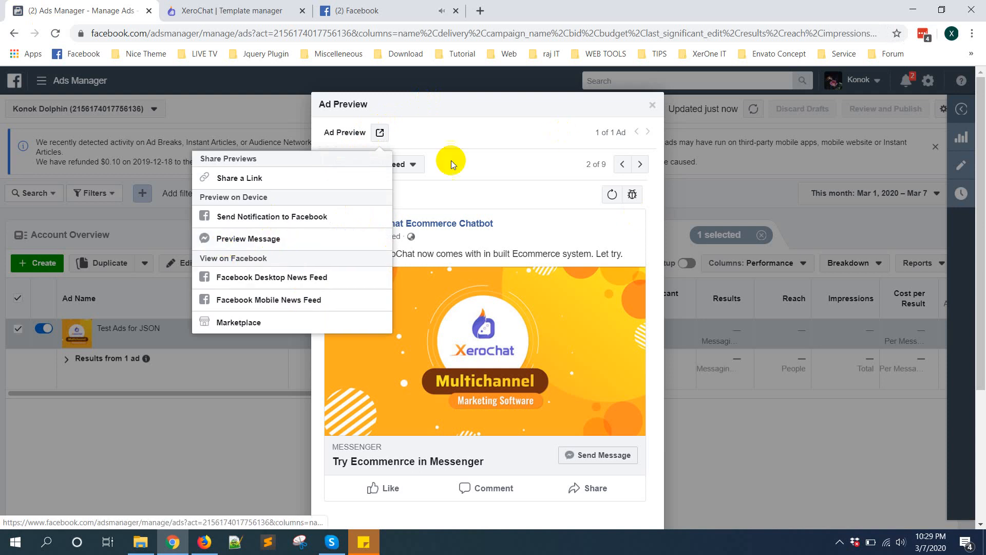